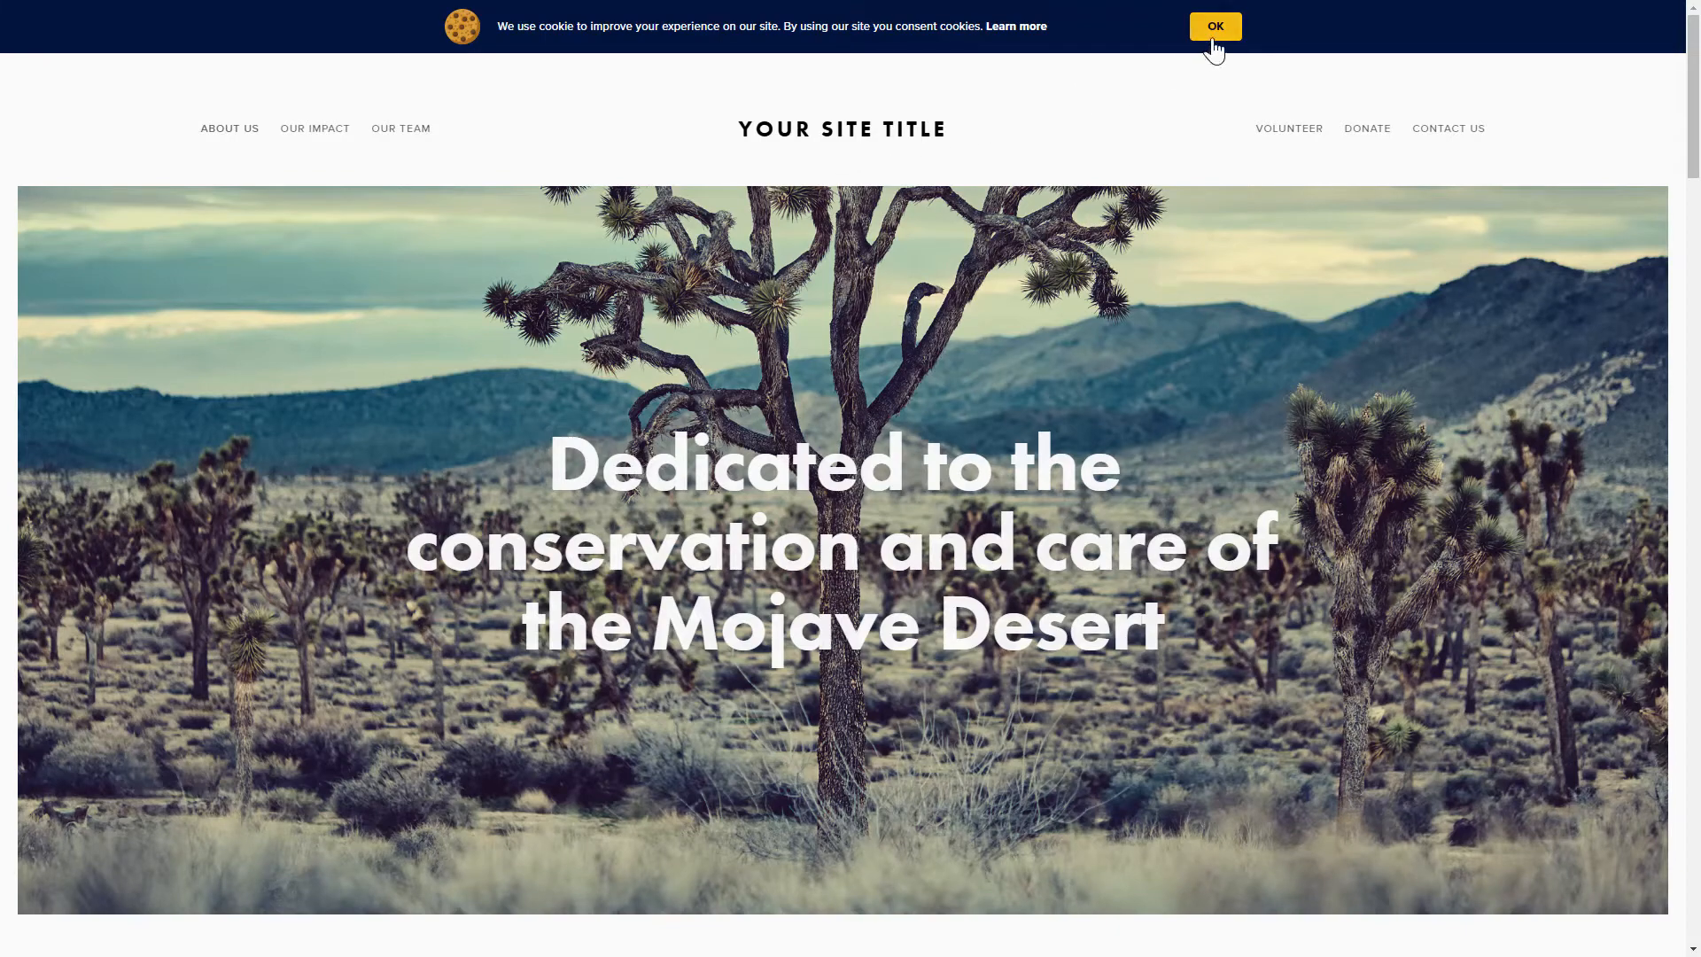
Dismiss the demo site's cookie notice and reach Elfsight's Cookie Consent product page
{"action": "left_click", "coordinate": [1214, 26]}
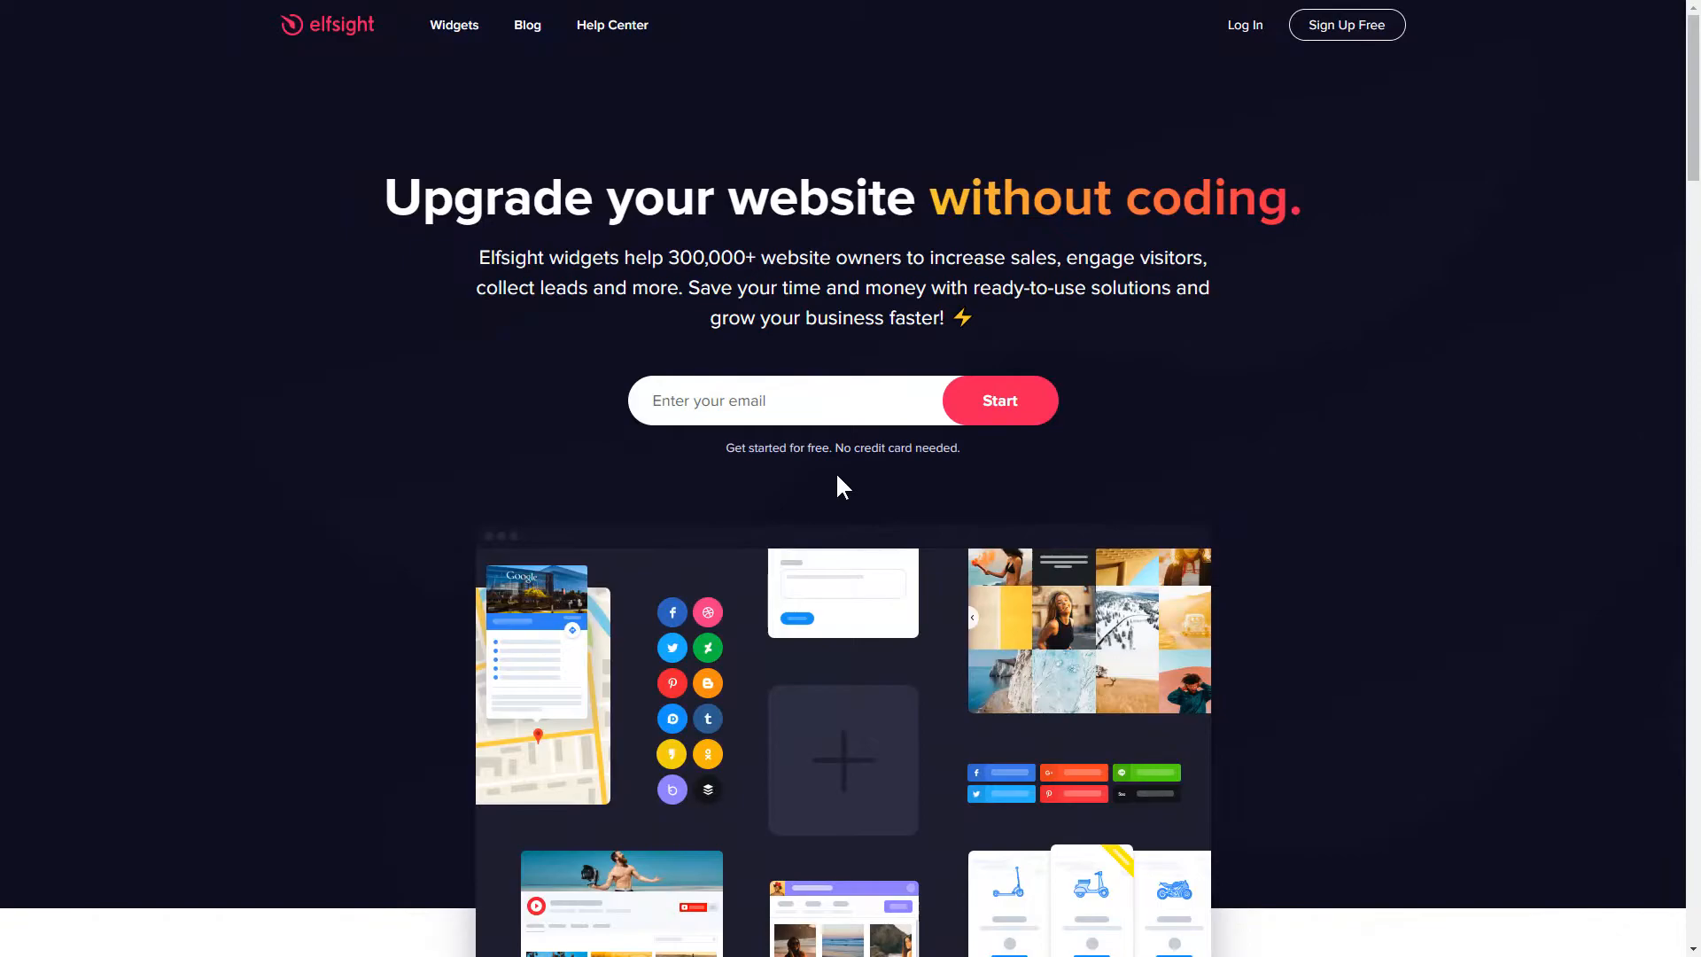
{"action": "left_click", "coordinate": [454, 25]}
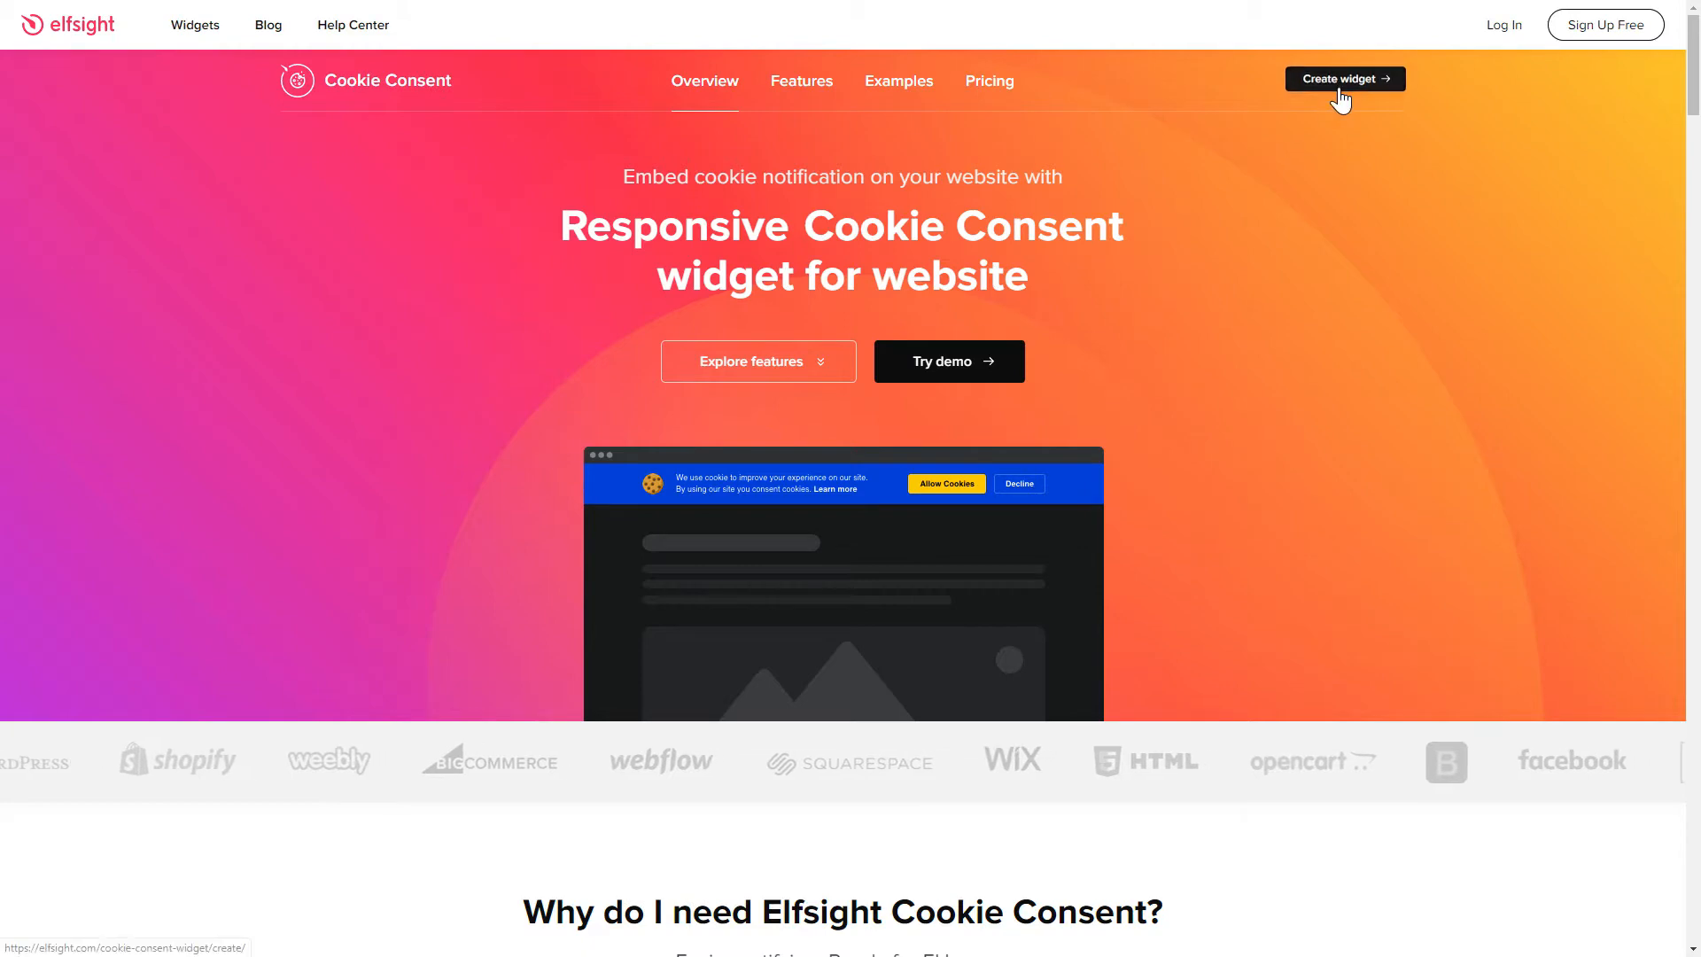
Preview Right and Center Floating Box, then continue with the Top Banner template
{"action": "left_click", "coordinate": [1343, 80]}
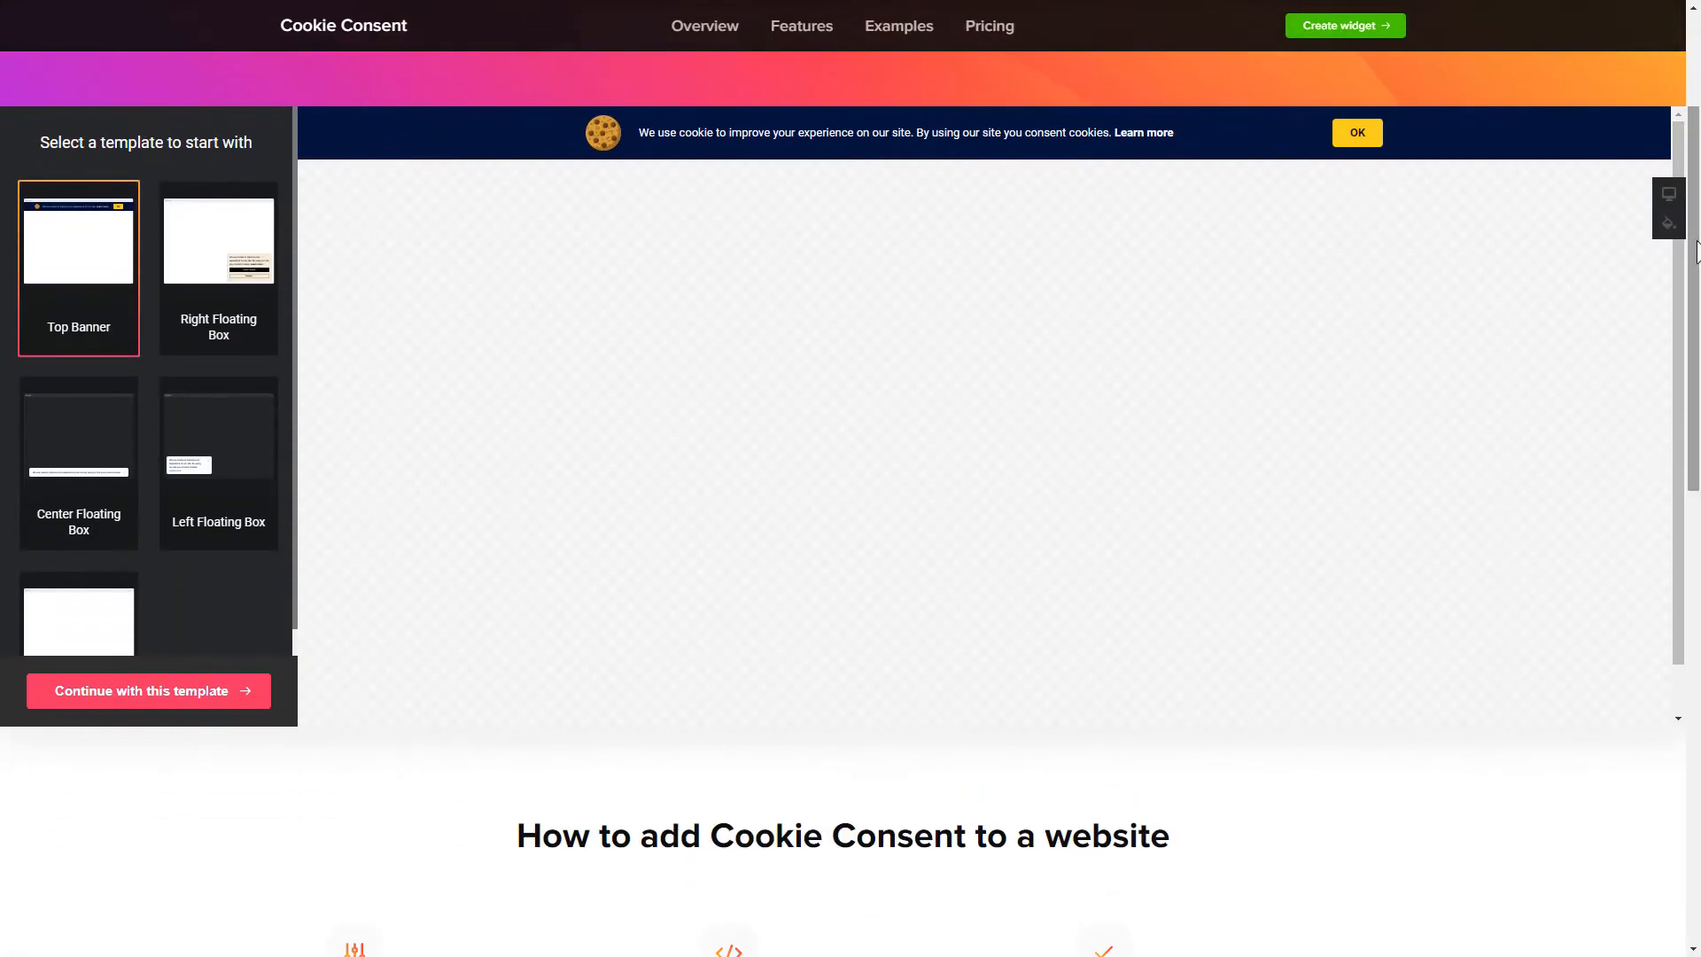
{"action": "left_click", "coordinate": [218, 235]}
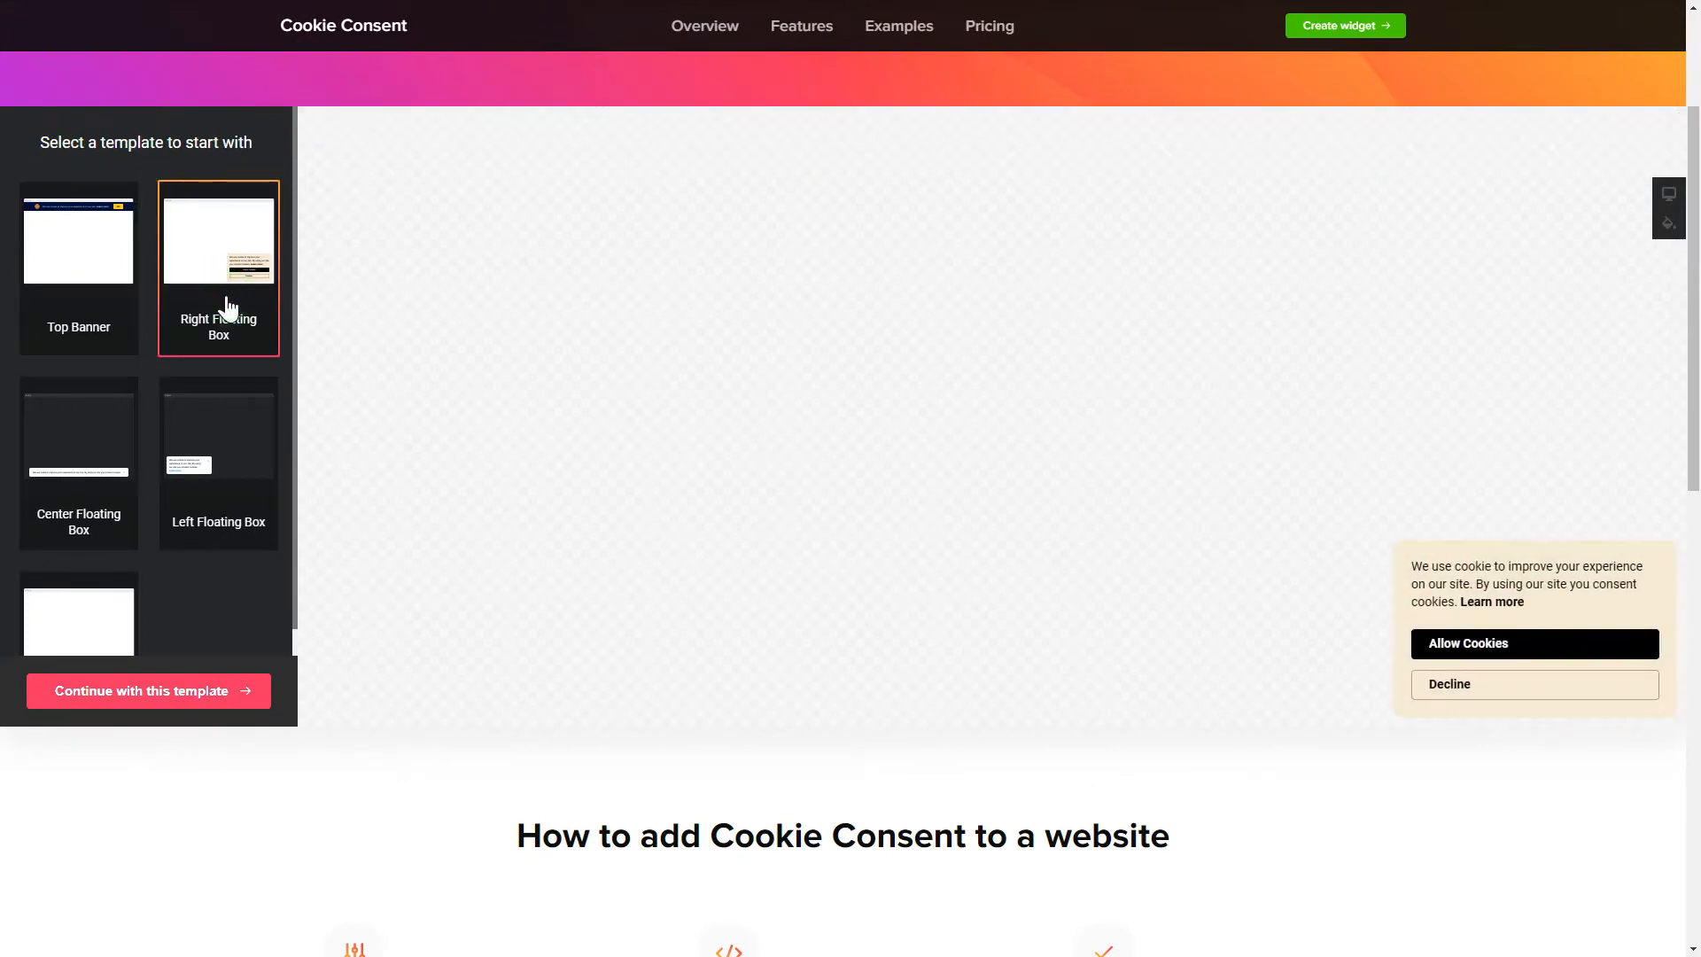
{"action": "left_click", "coordinate": [78, 448]}
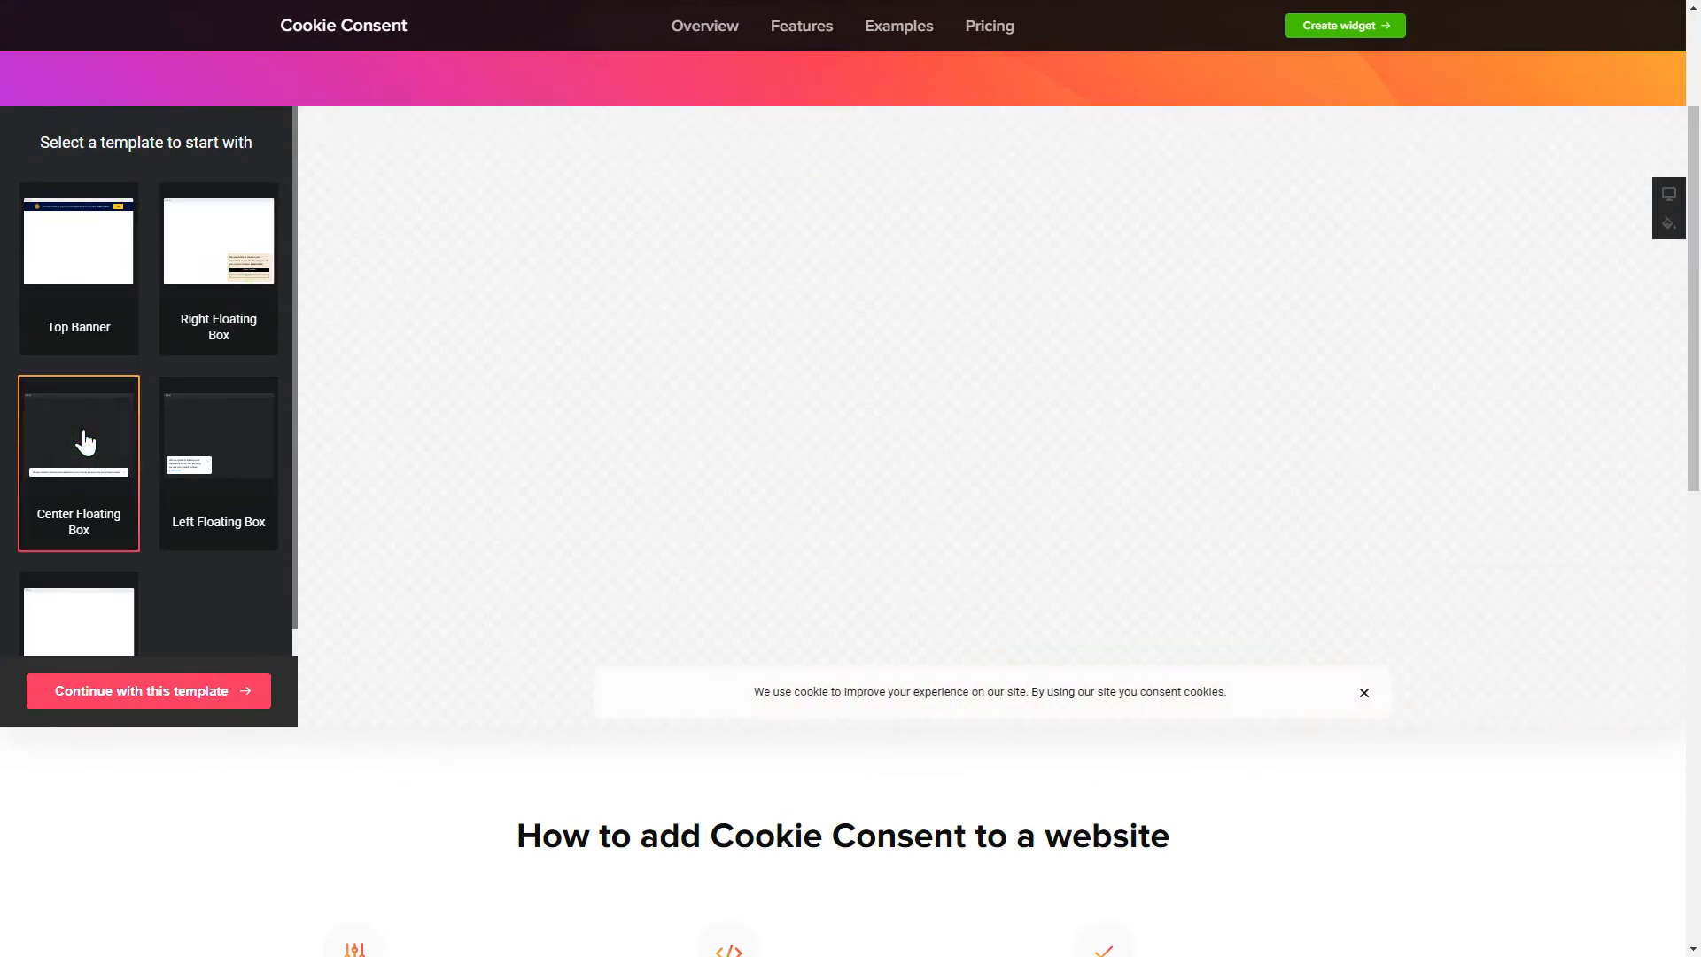
{"action": "left_click", "coordinate": [78, 239]}
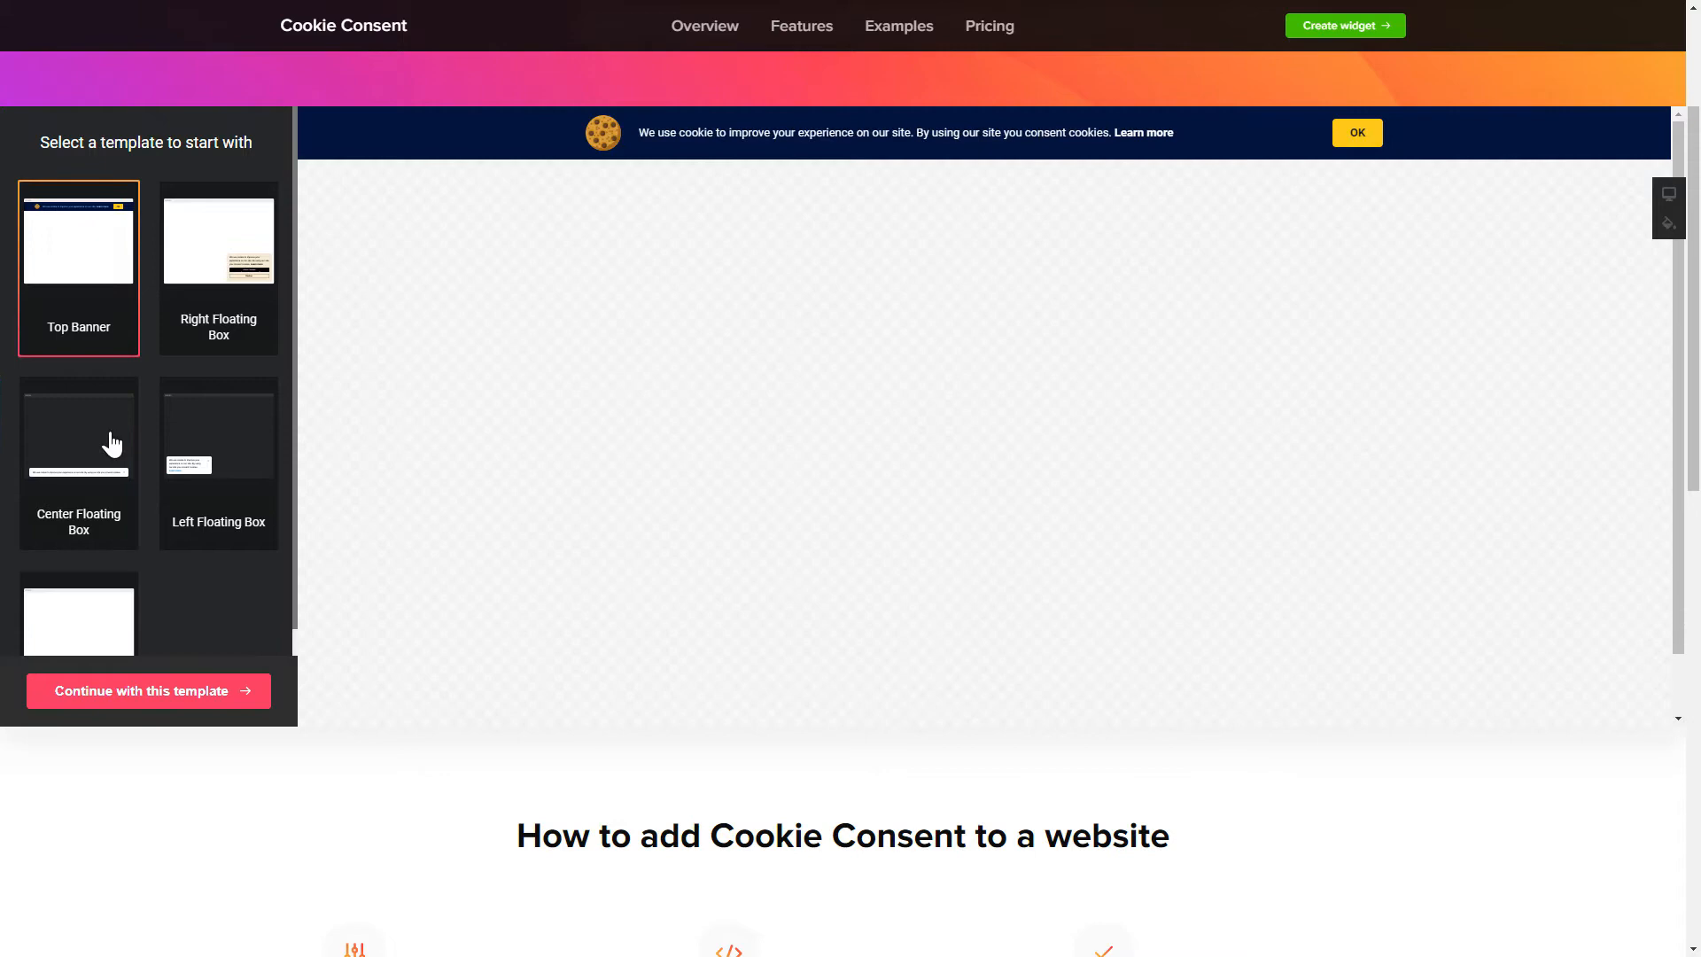
{"action": "left_click", "coordinate": [147, 691]}
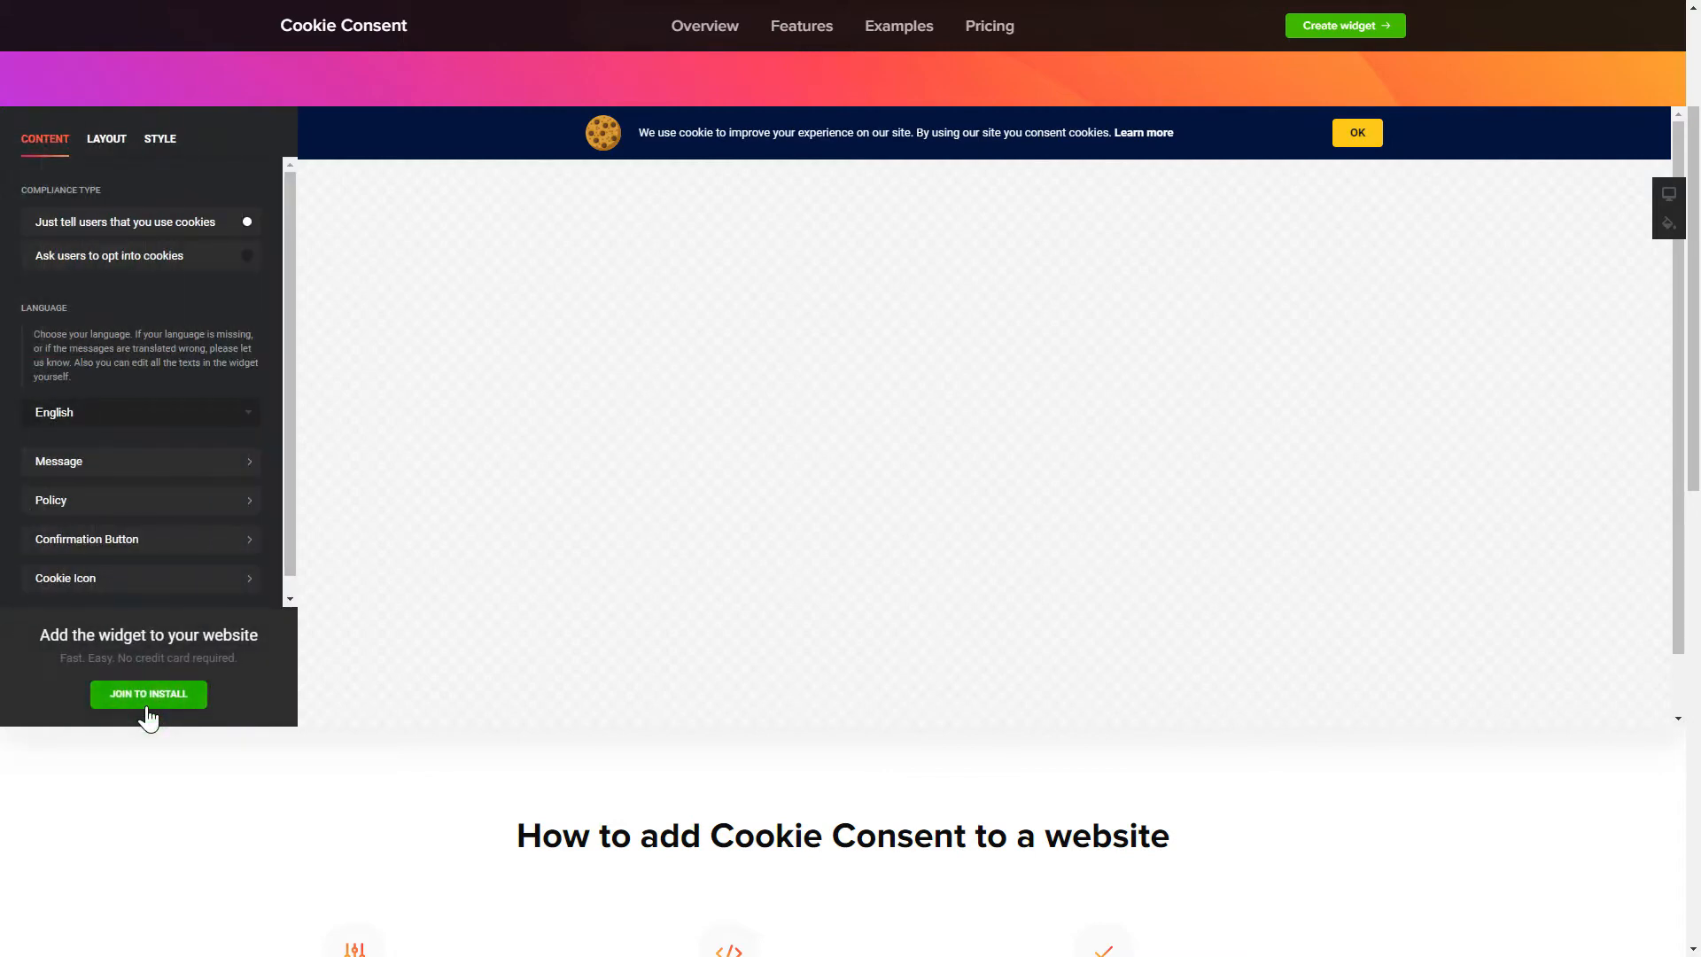
Browse the opt-in and policy link settings plus the Layout and Style options, returning to Content
{"action": "left_click", "coordinate": [248, 263]}
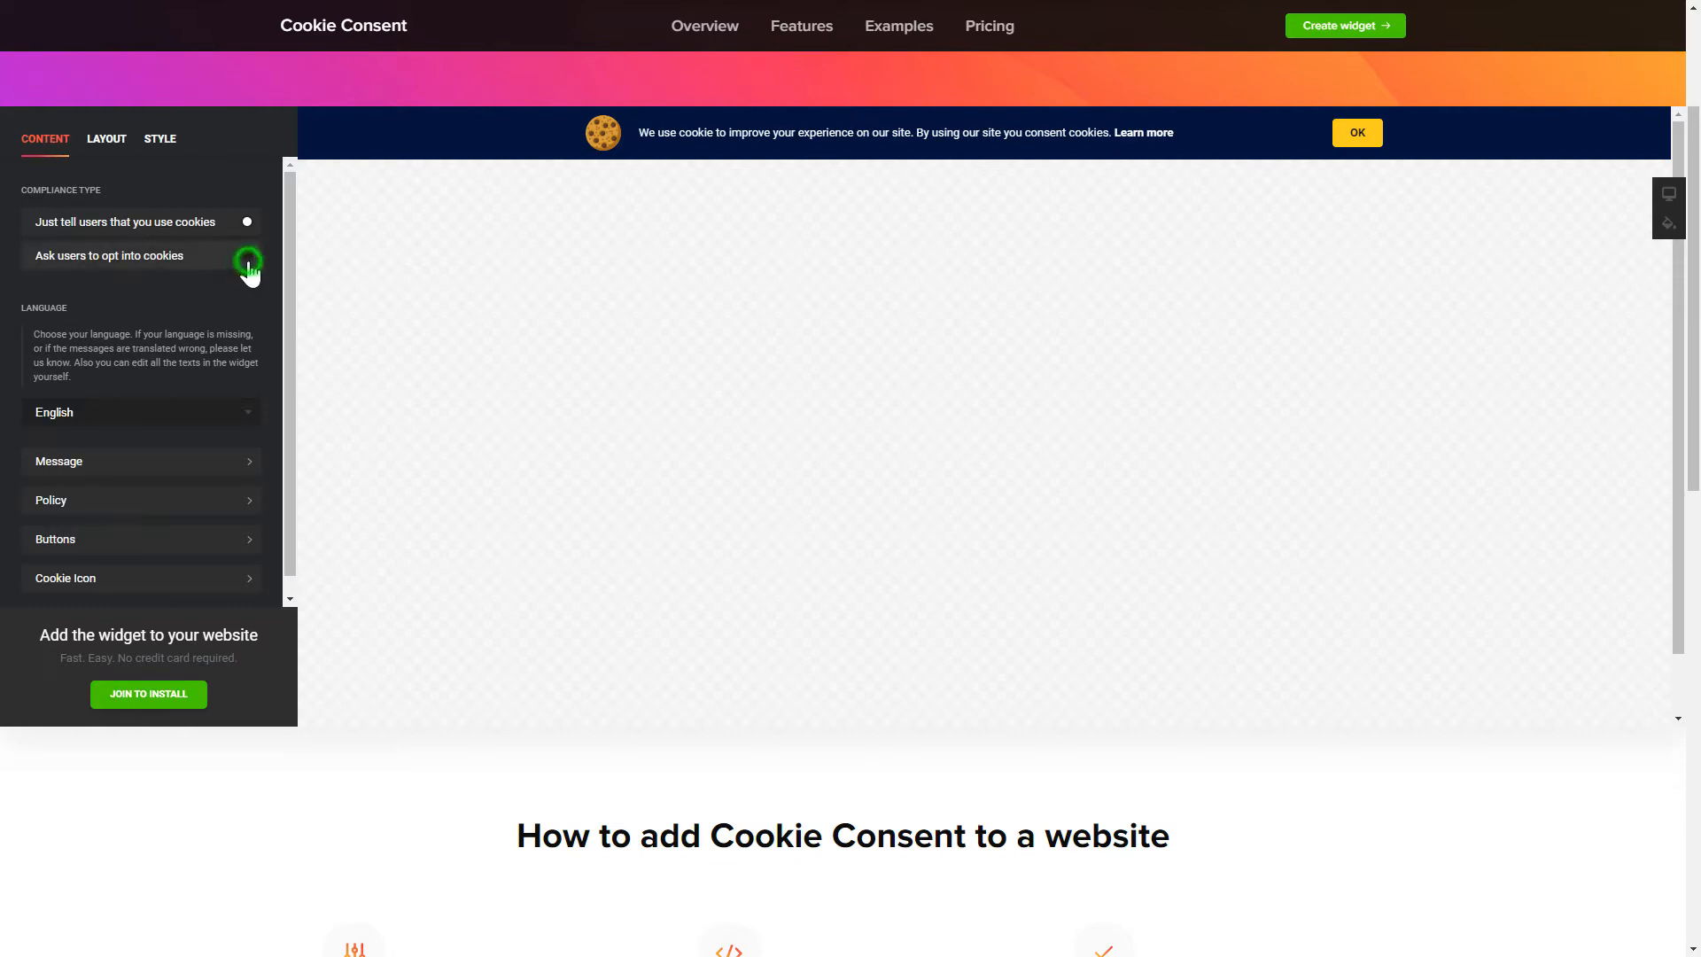
{"action": "left_click", "coordinate": [247, 221]}
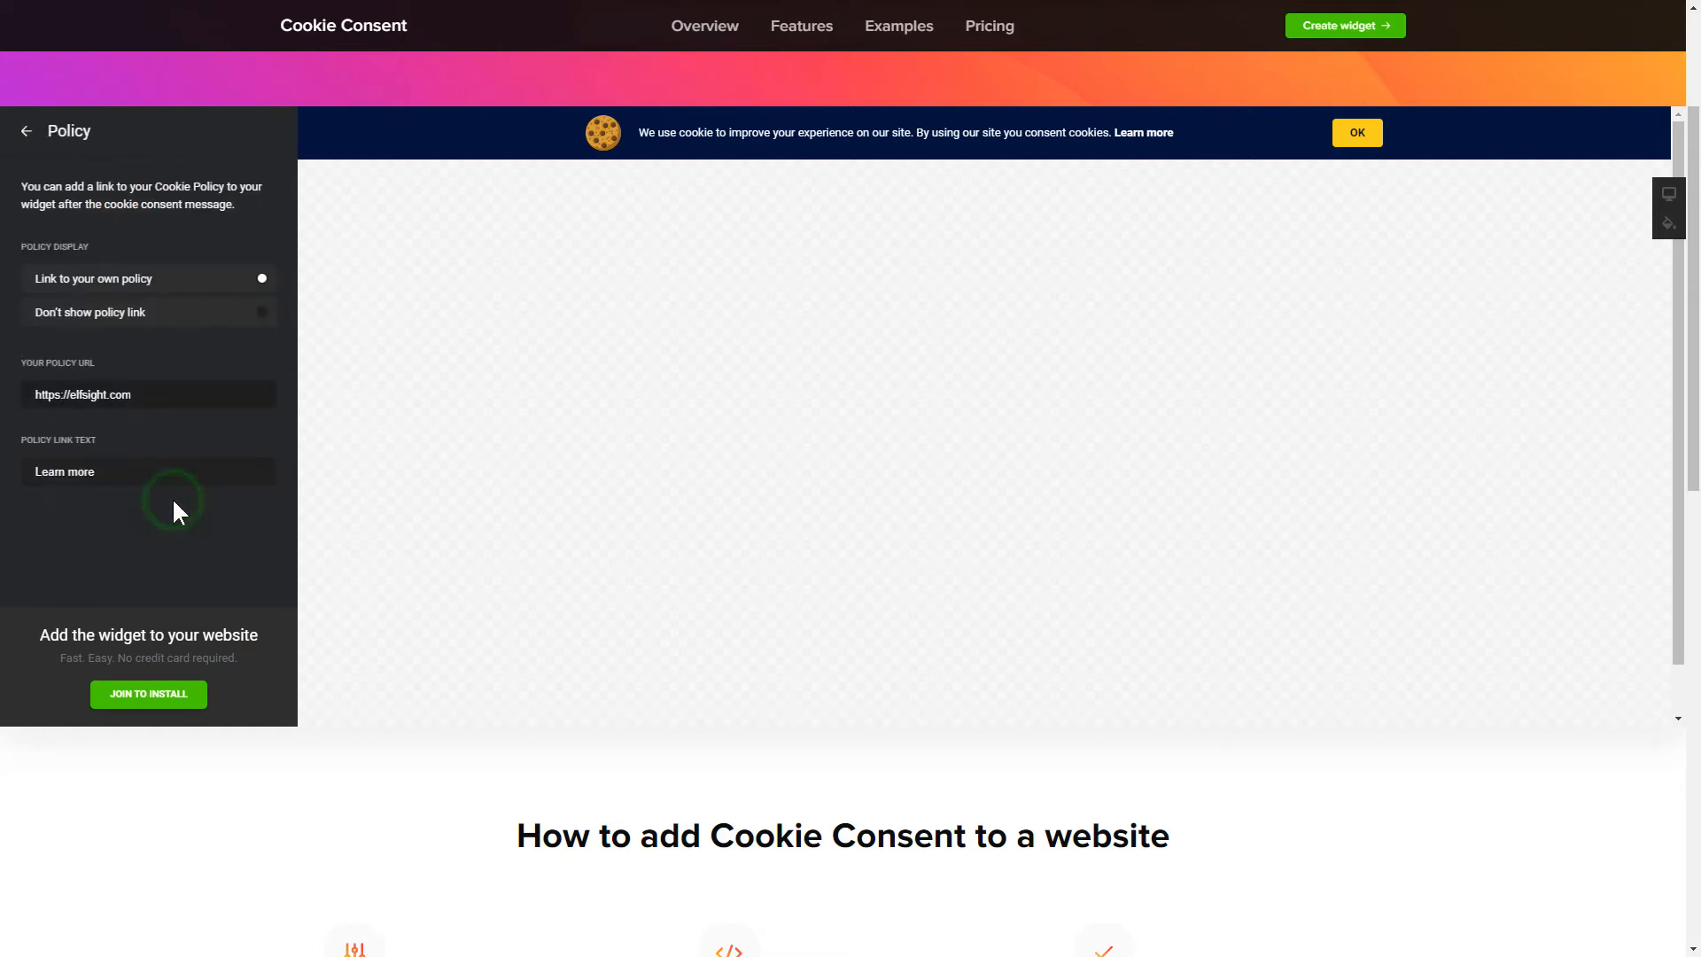
{"action": "left_click", "coordinate": [25, 130]}
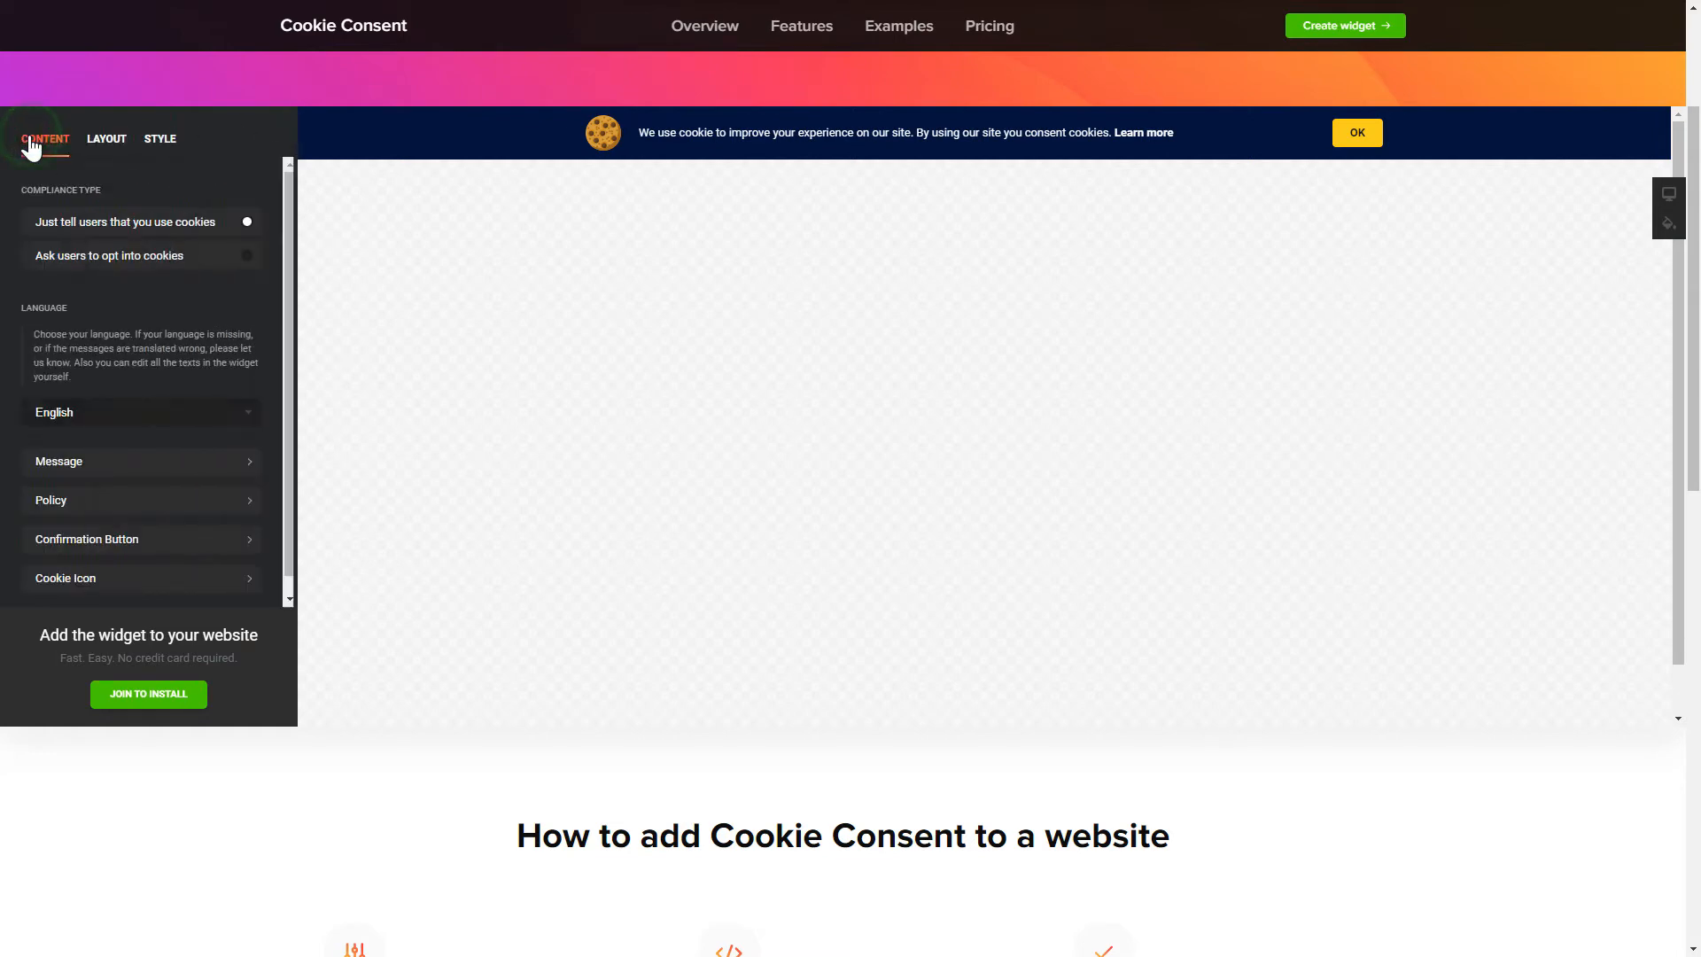
{"action": "left_click", "coordinate": [106, 138]}
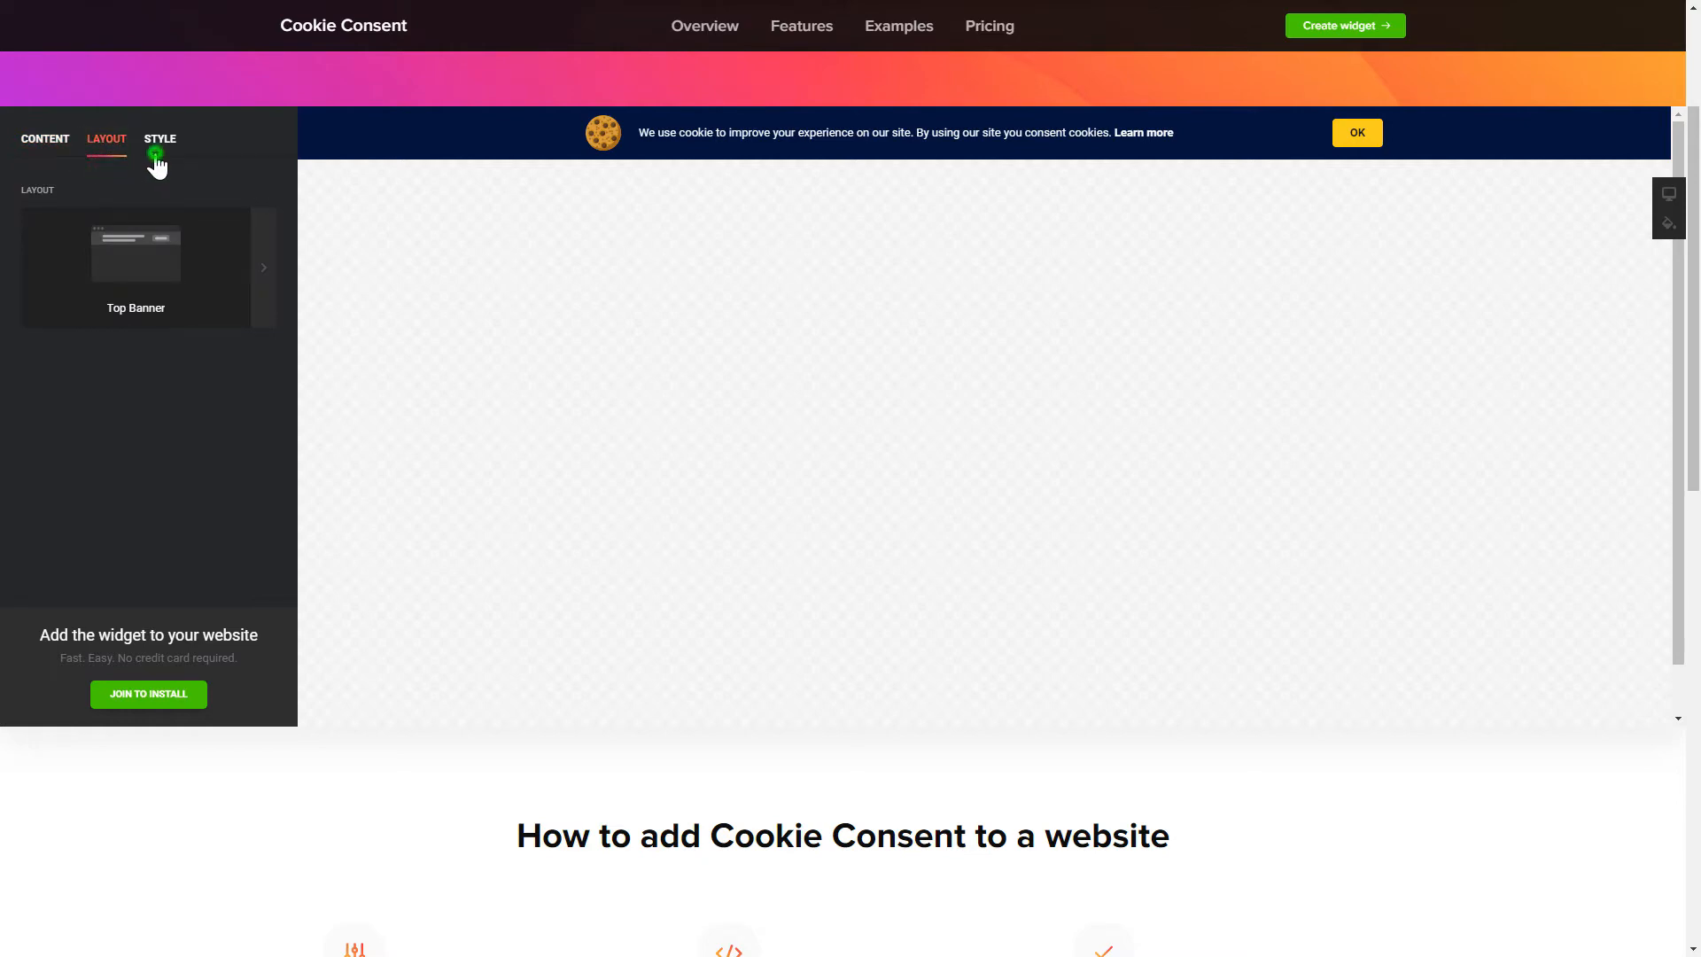
{"action": "left_click", "coordinate": [159, 138]}
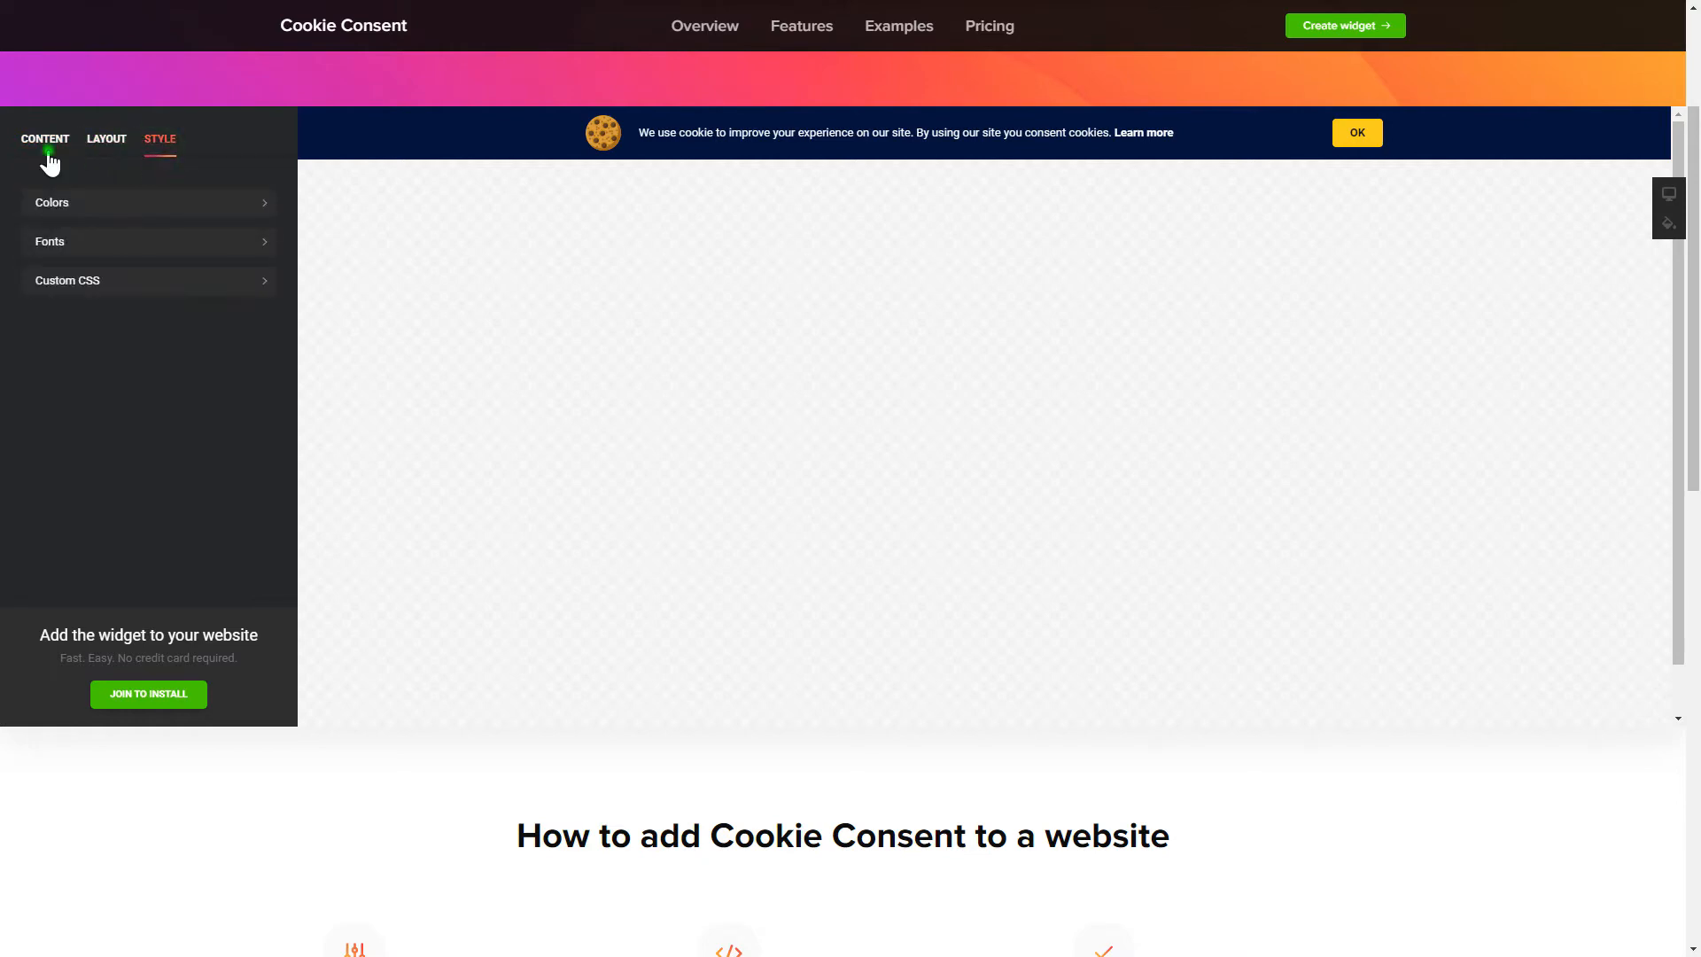
{"action": "left_click", "coordinate": [44, 138]}
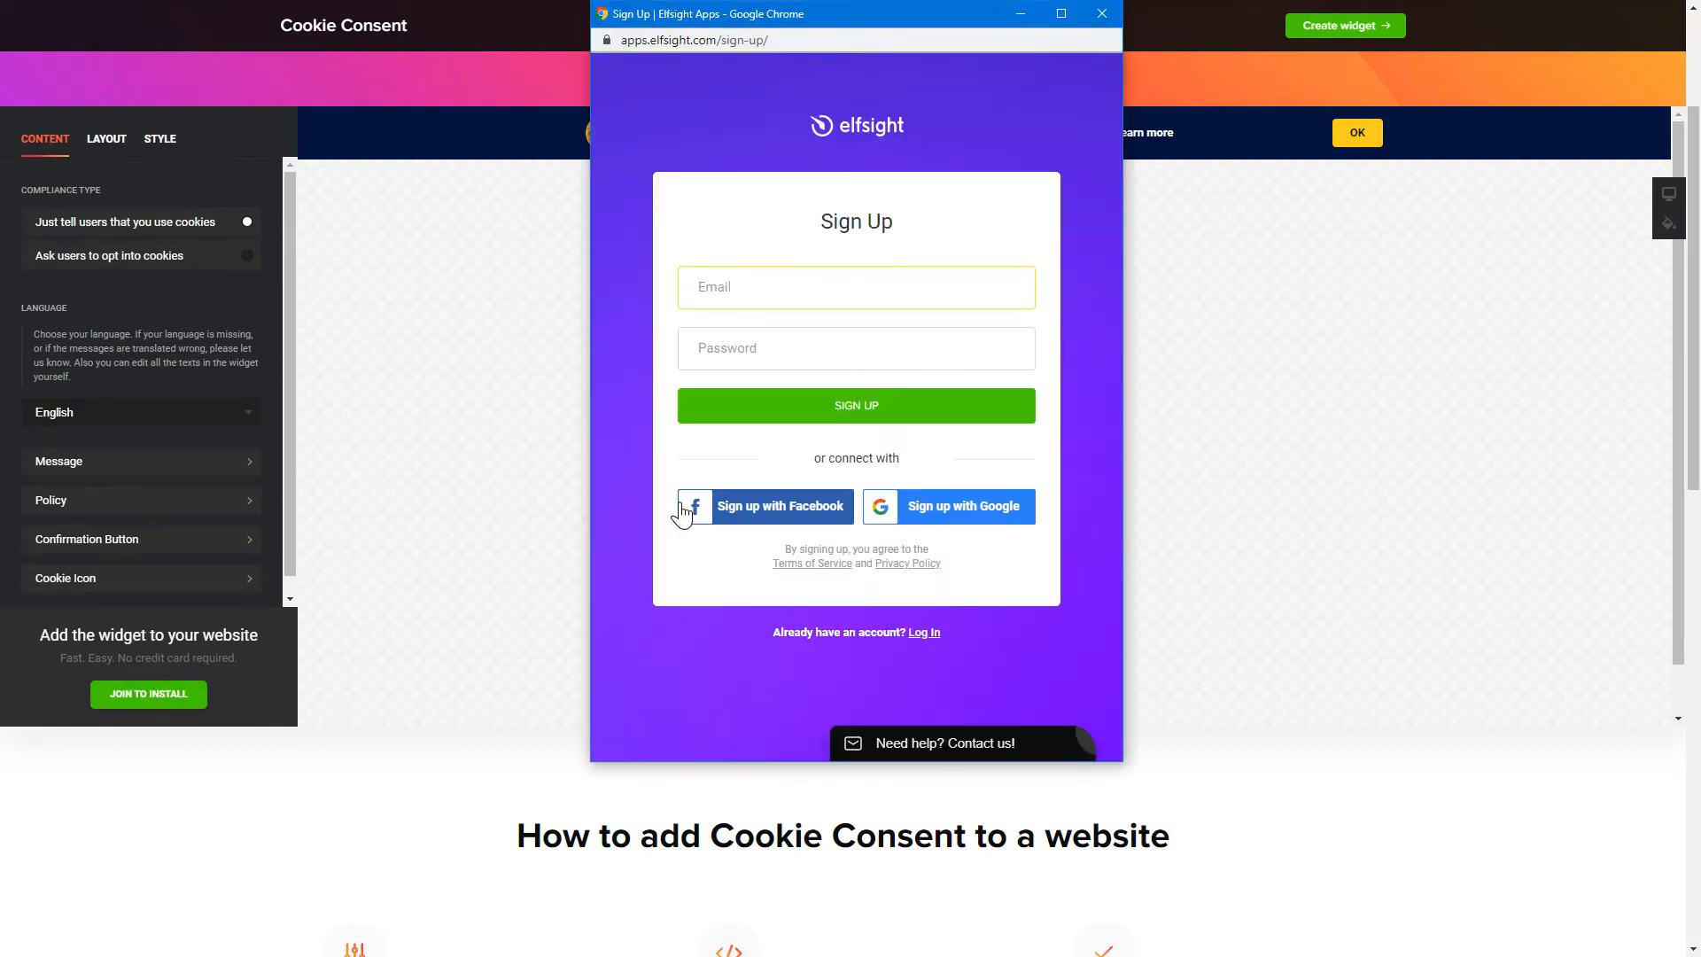
{"action": "type", "text": "example@elfsight"}
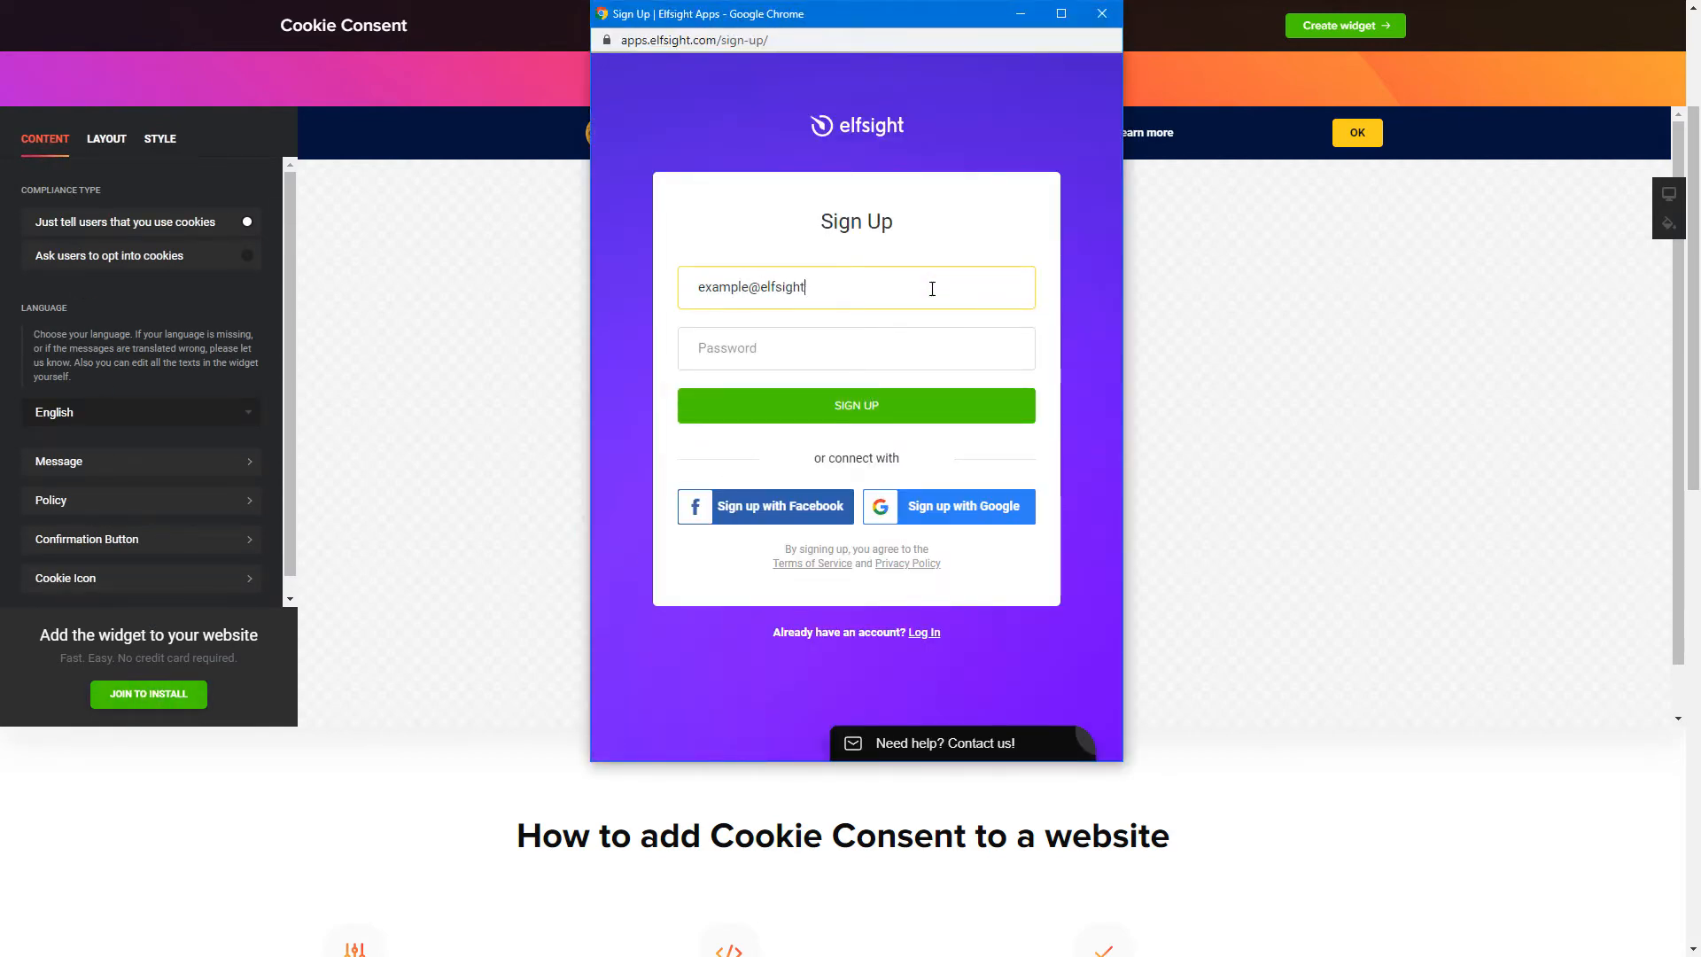
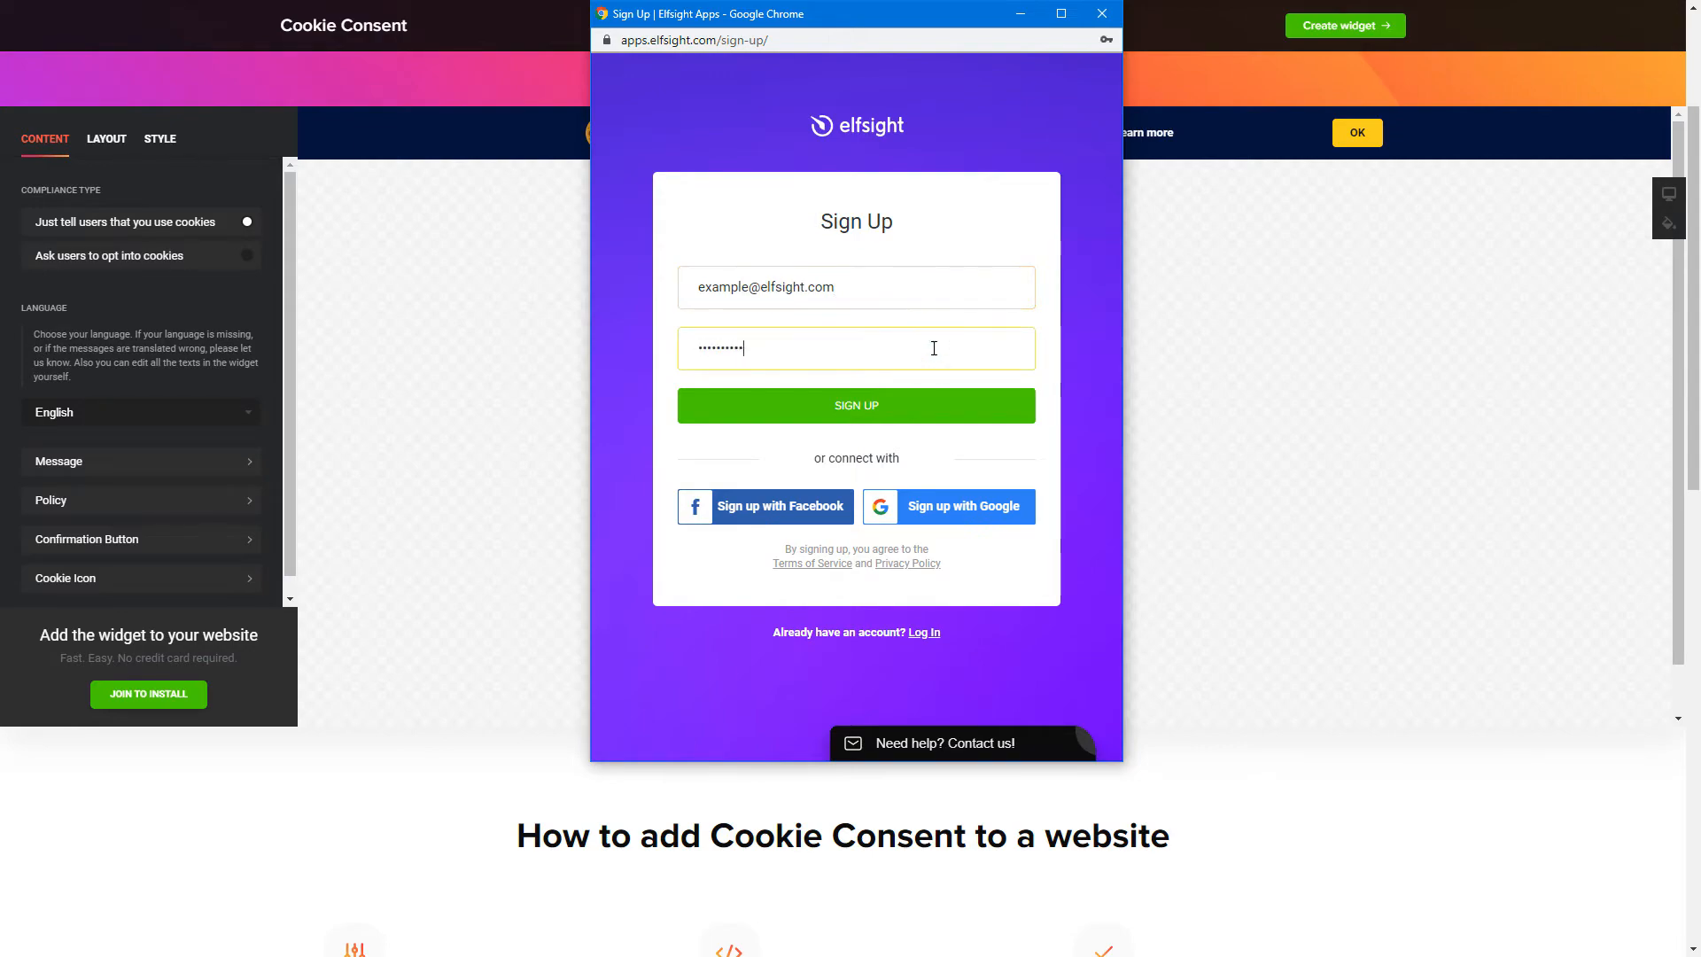
{"action": "left_click", "coordinate": [855, 404]}
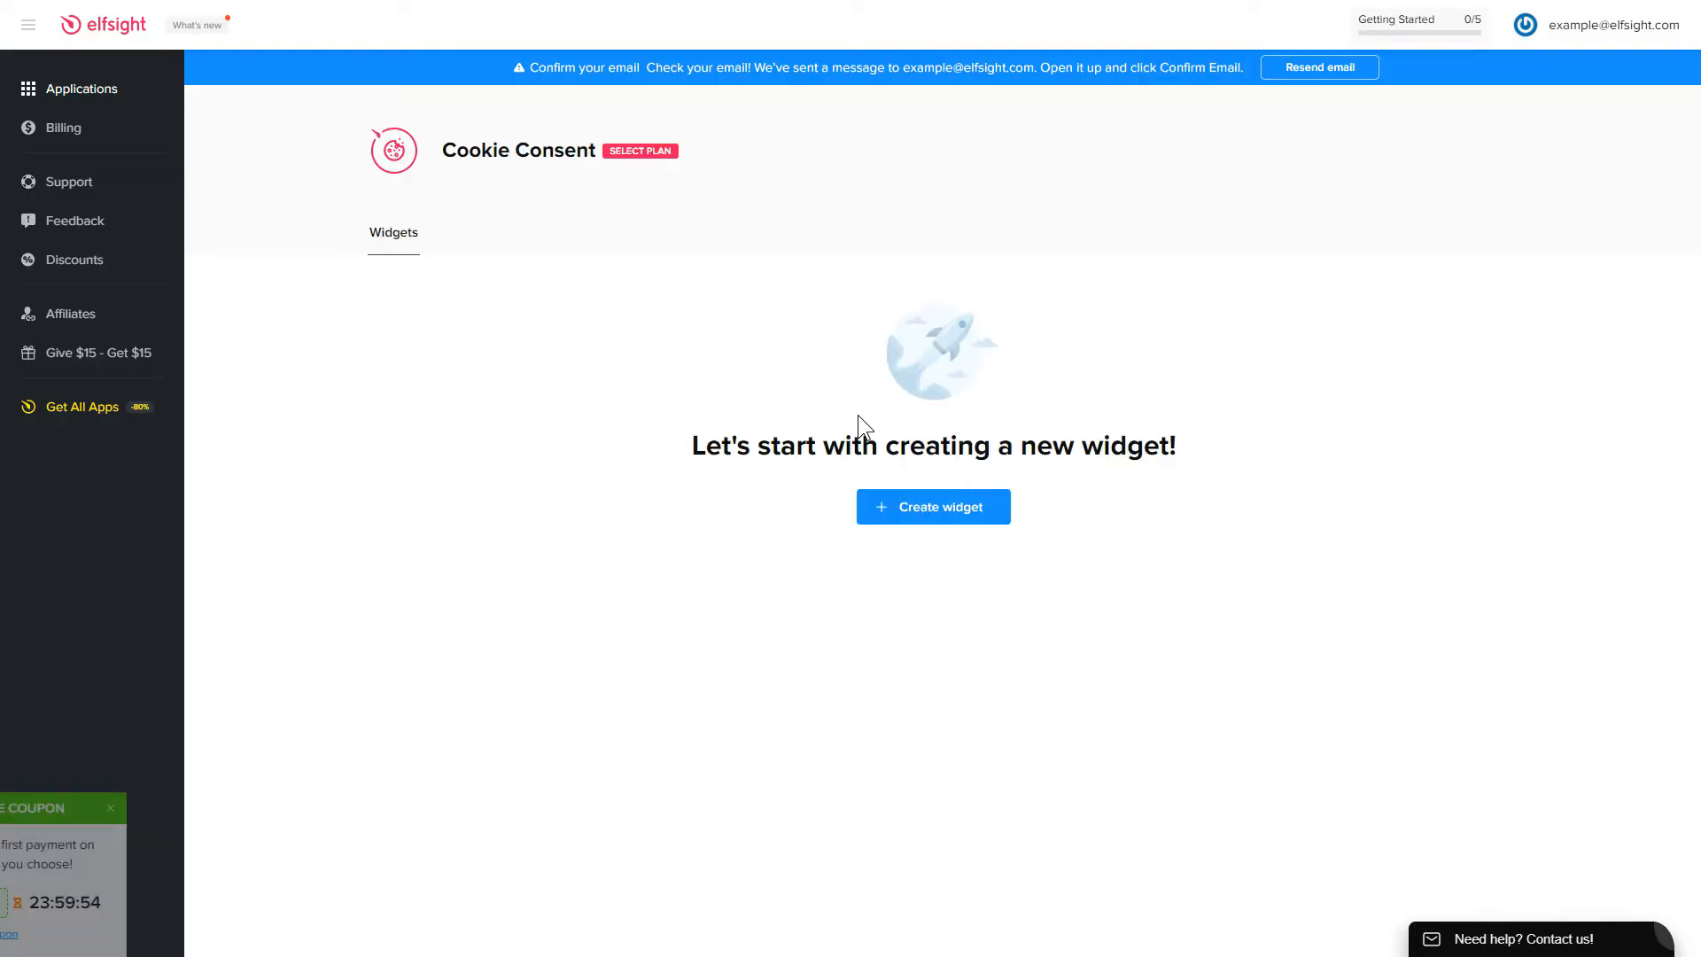
Create a new Untitled Cookie Consent widget and save it
{"action": "left_click", "coordinate": [932, 507]}
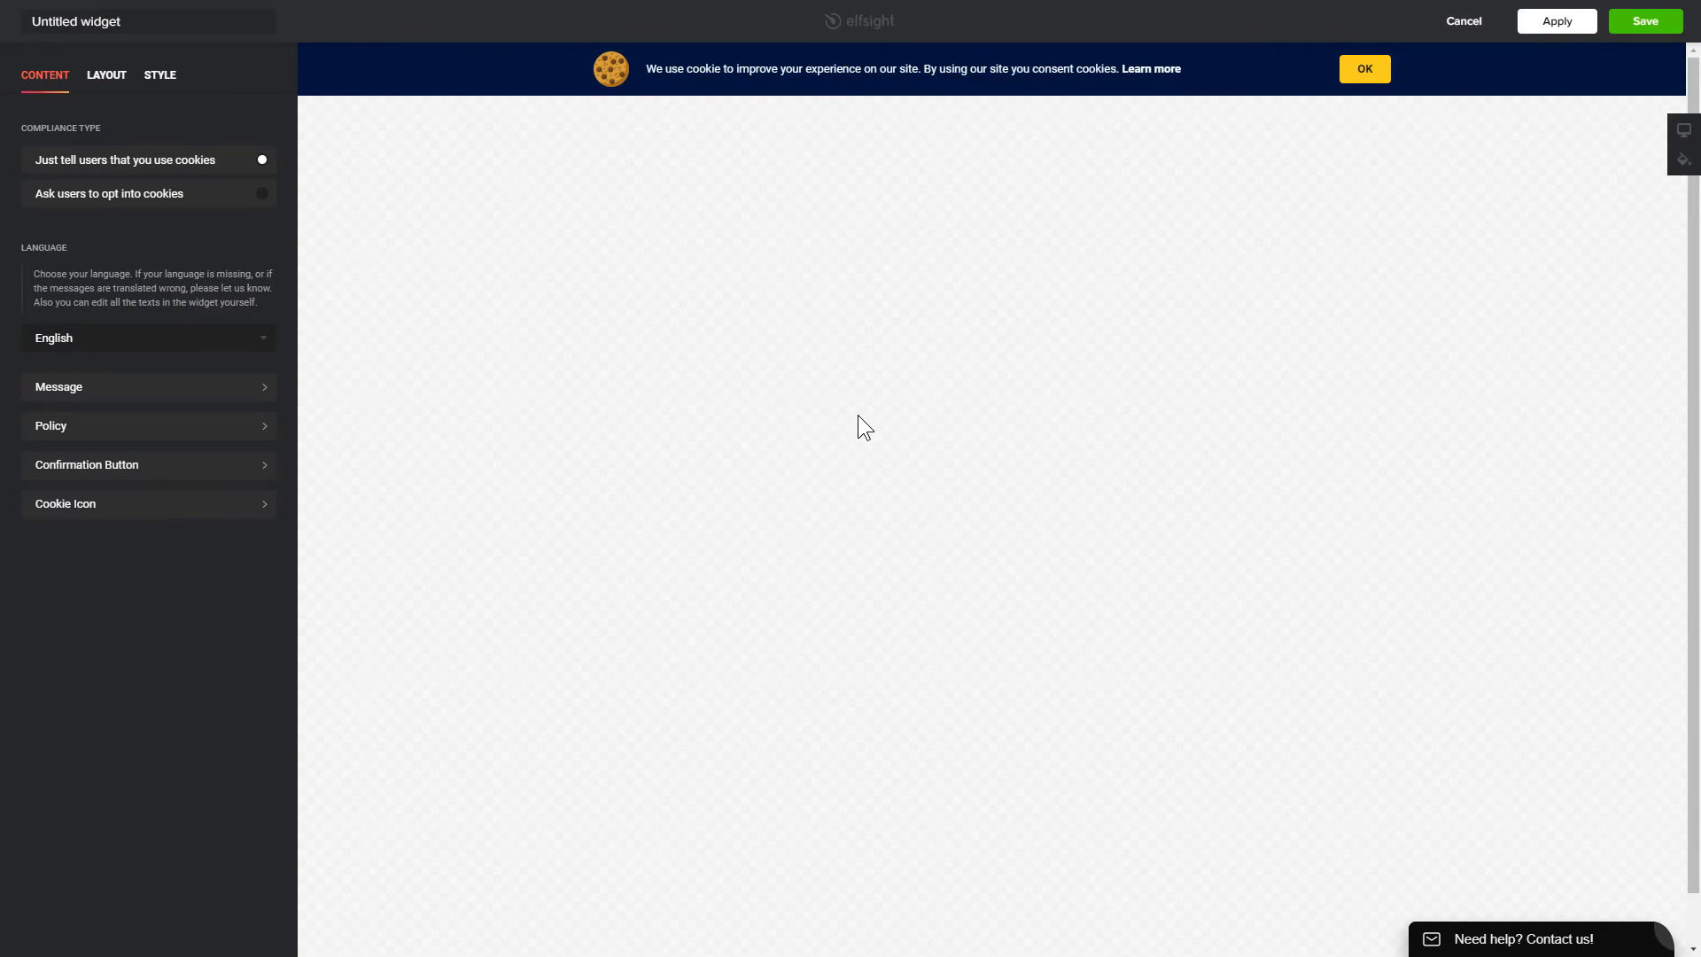
{"action": "left_click", "coordinate": [1644, 21]}
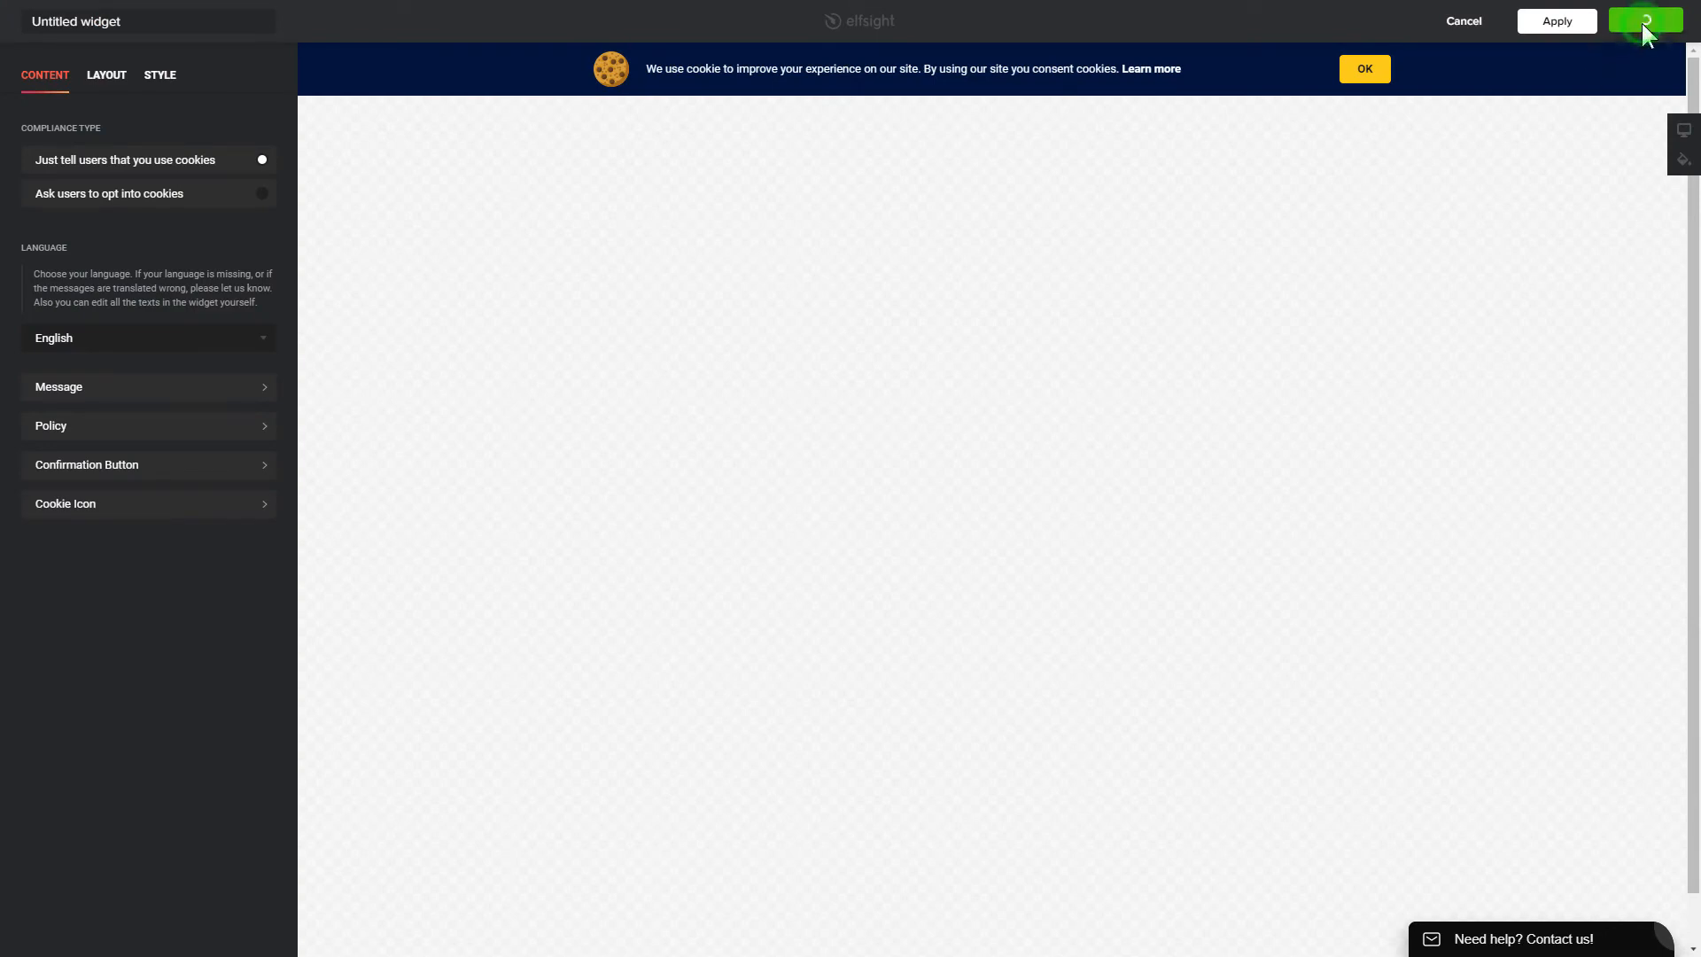
{"action": "left_click", "coordinate": [1645, 21]}
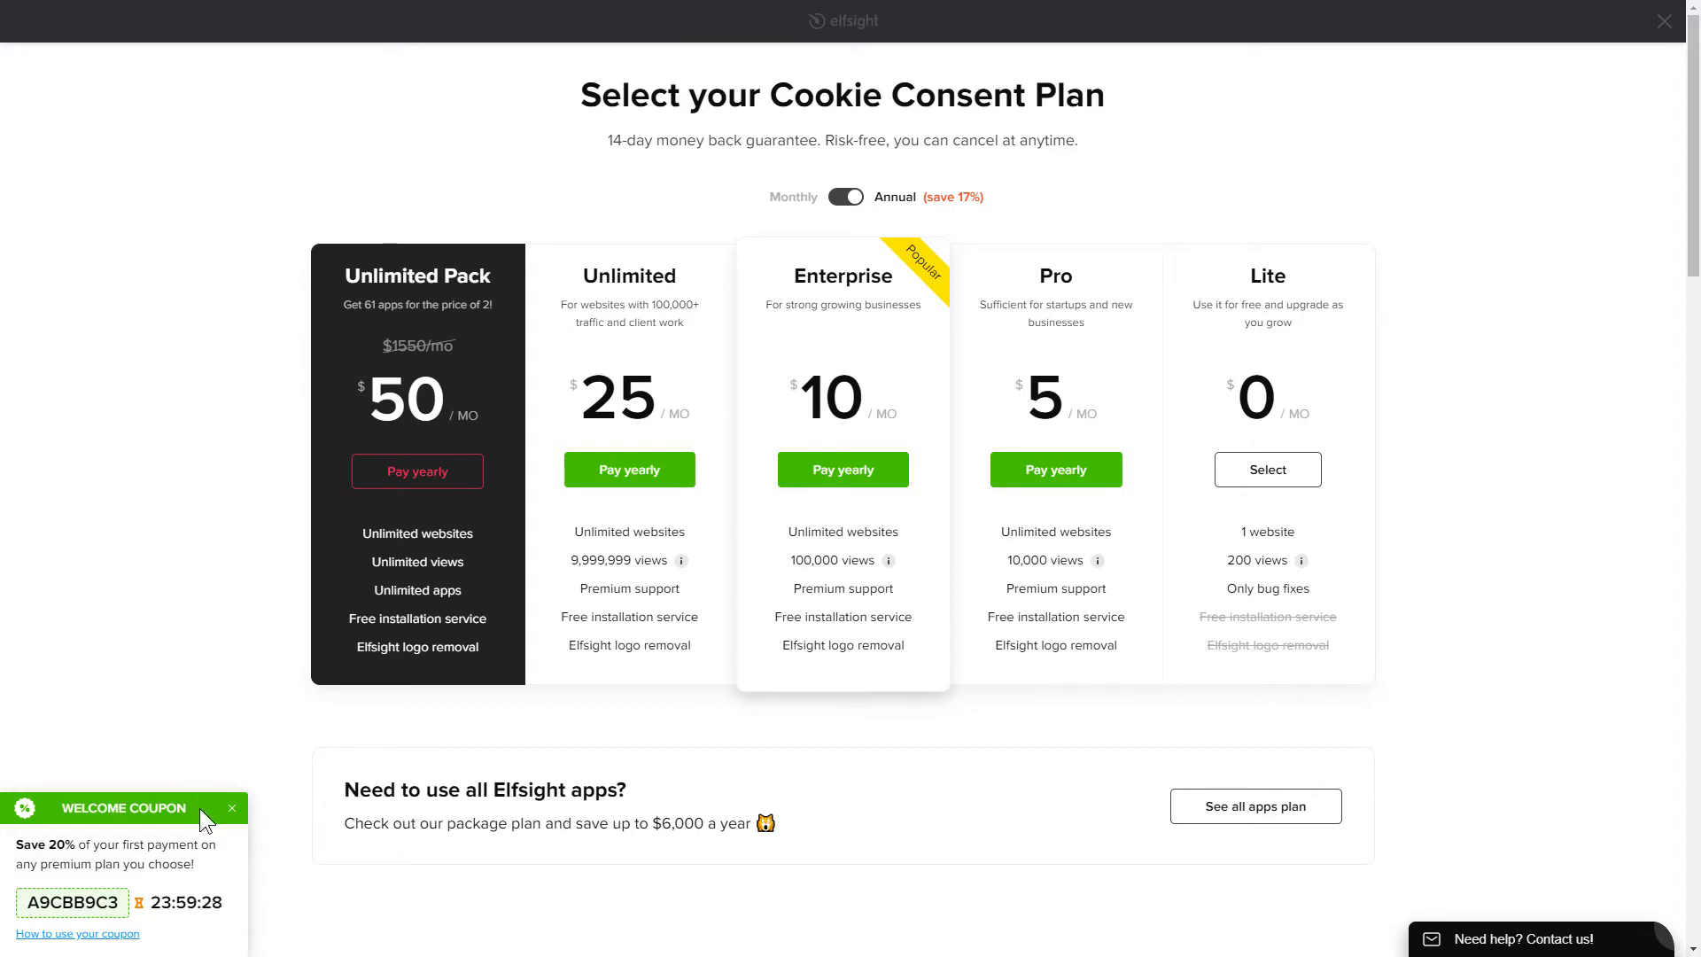
{"action": "mouse_move", "coordinate": [1255, 530]}
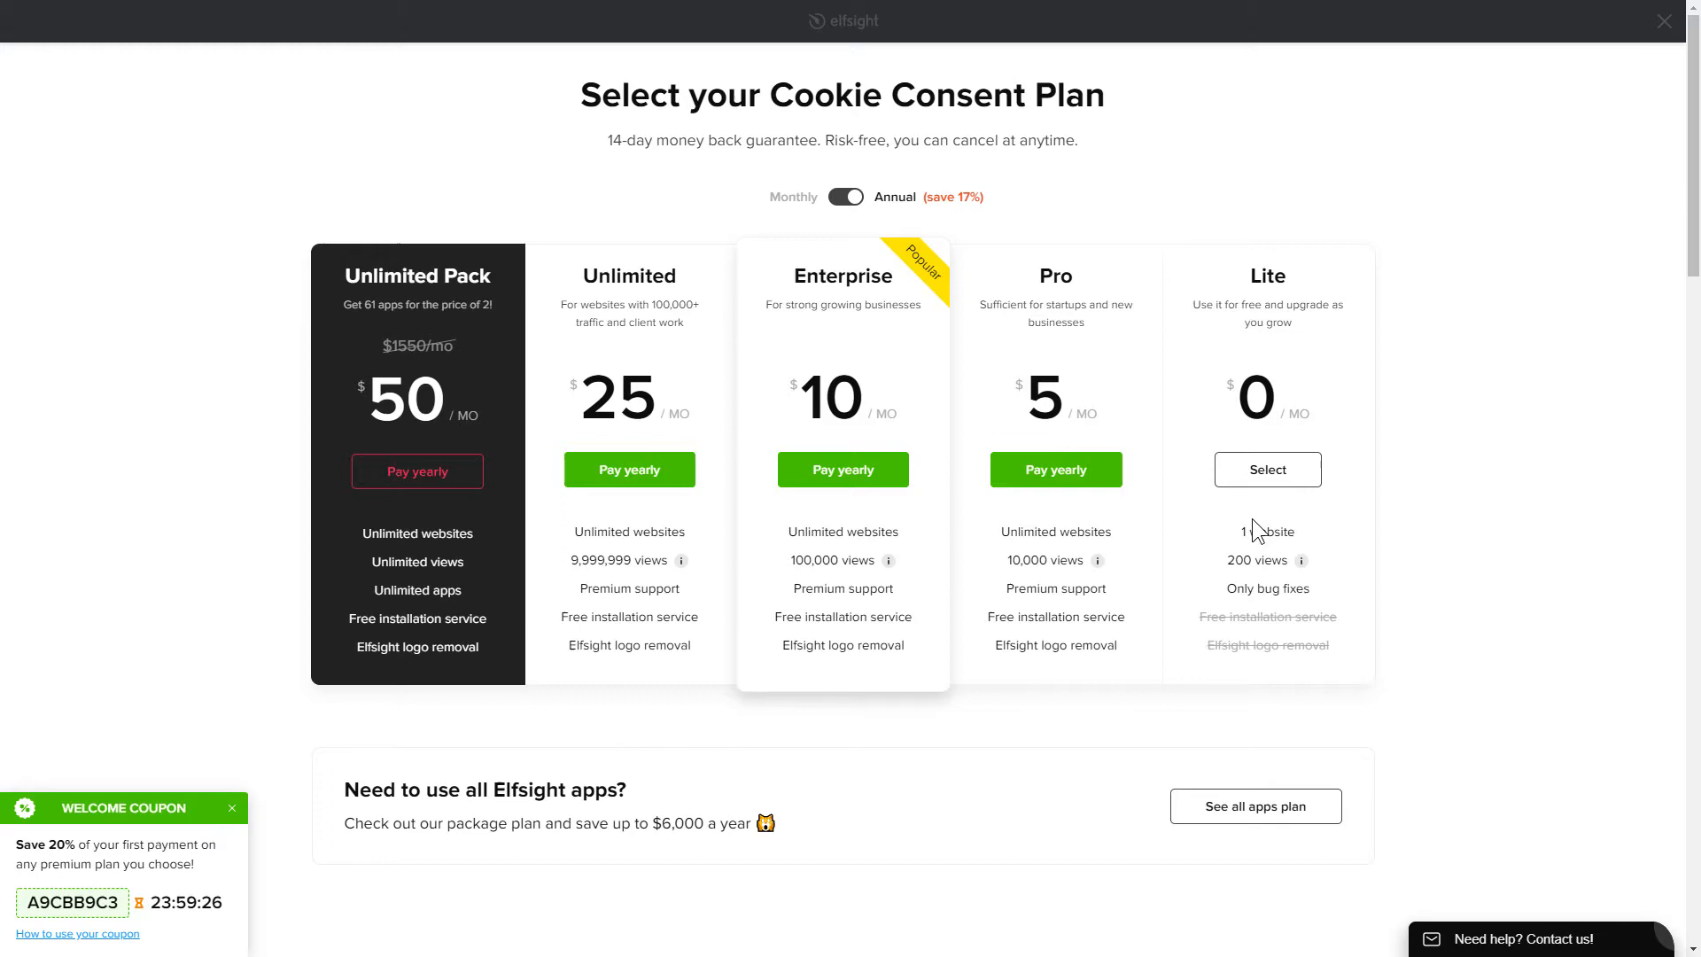
Choose the free Lite plan and copy the widget's embed code
{"action": "left_click", "coordinate": [1265, 468]}
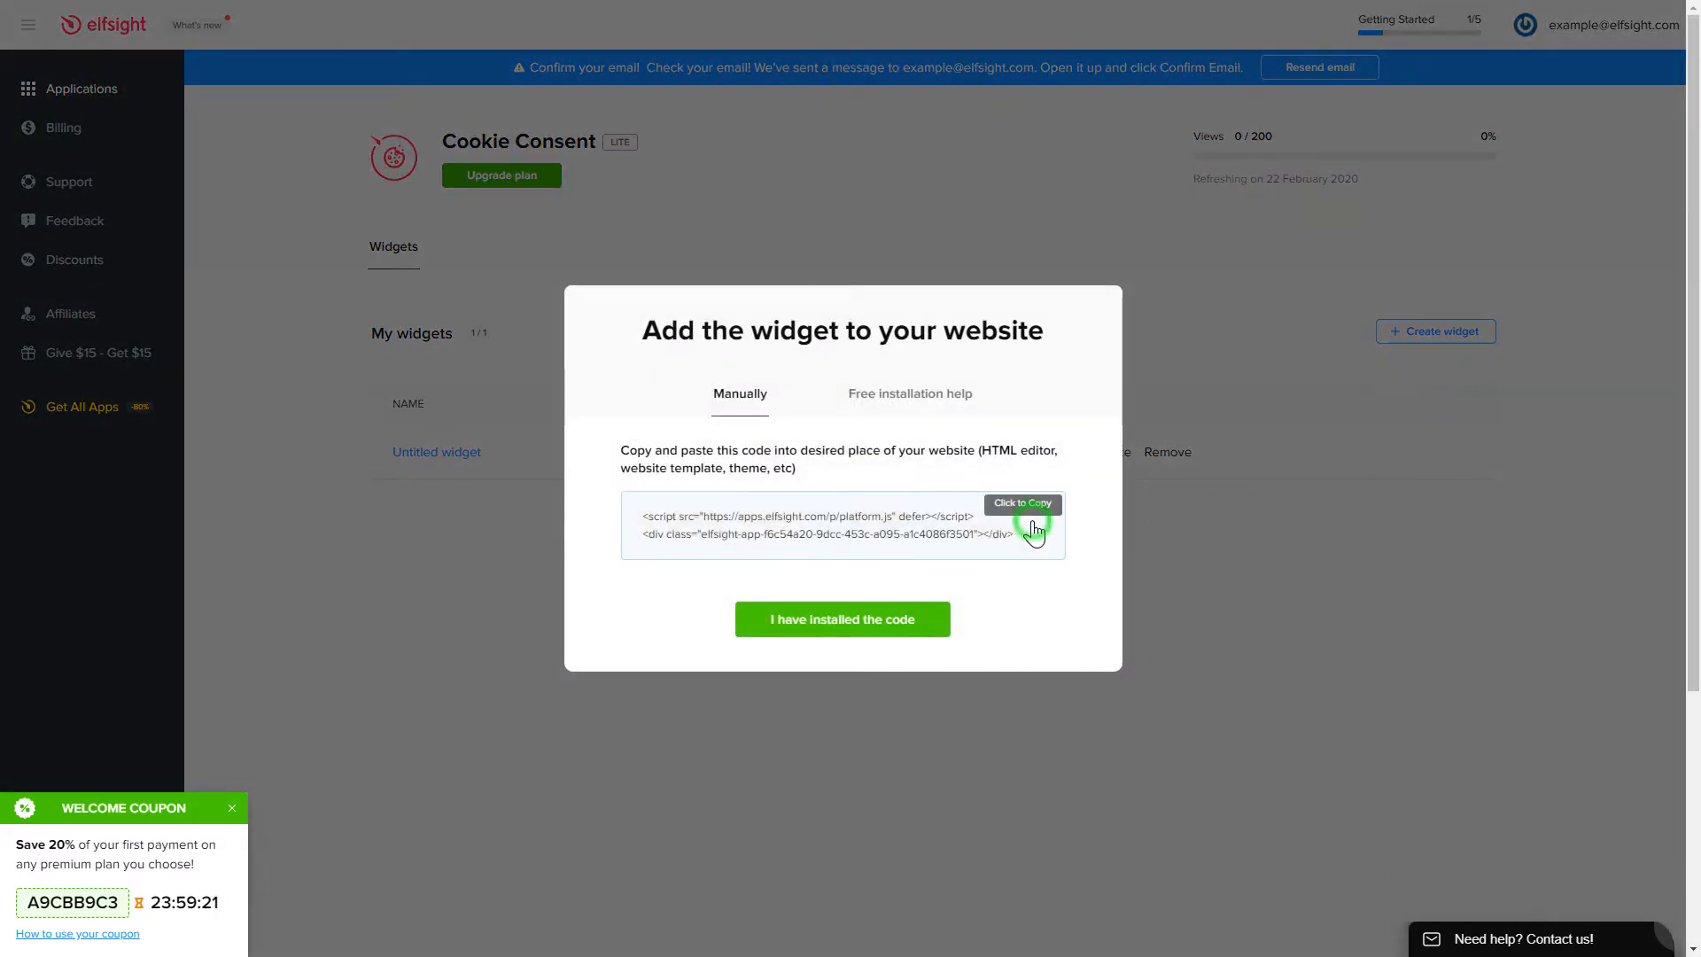
{"action": "left_click", "coordinate": [1021, 504]}
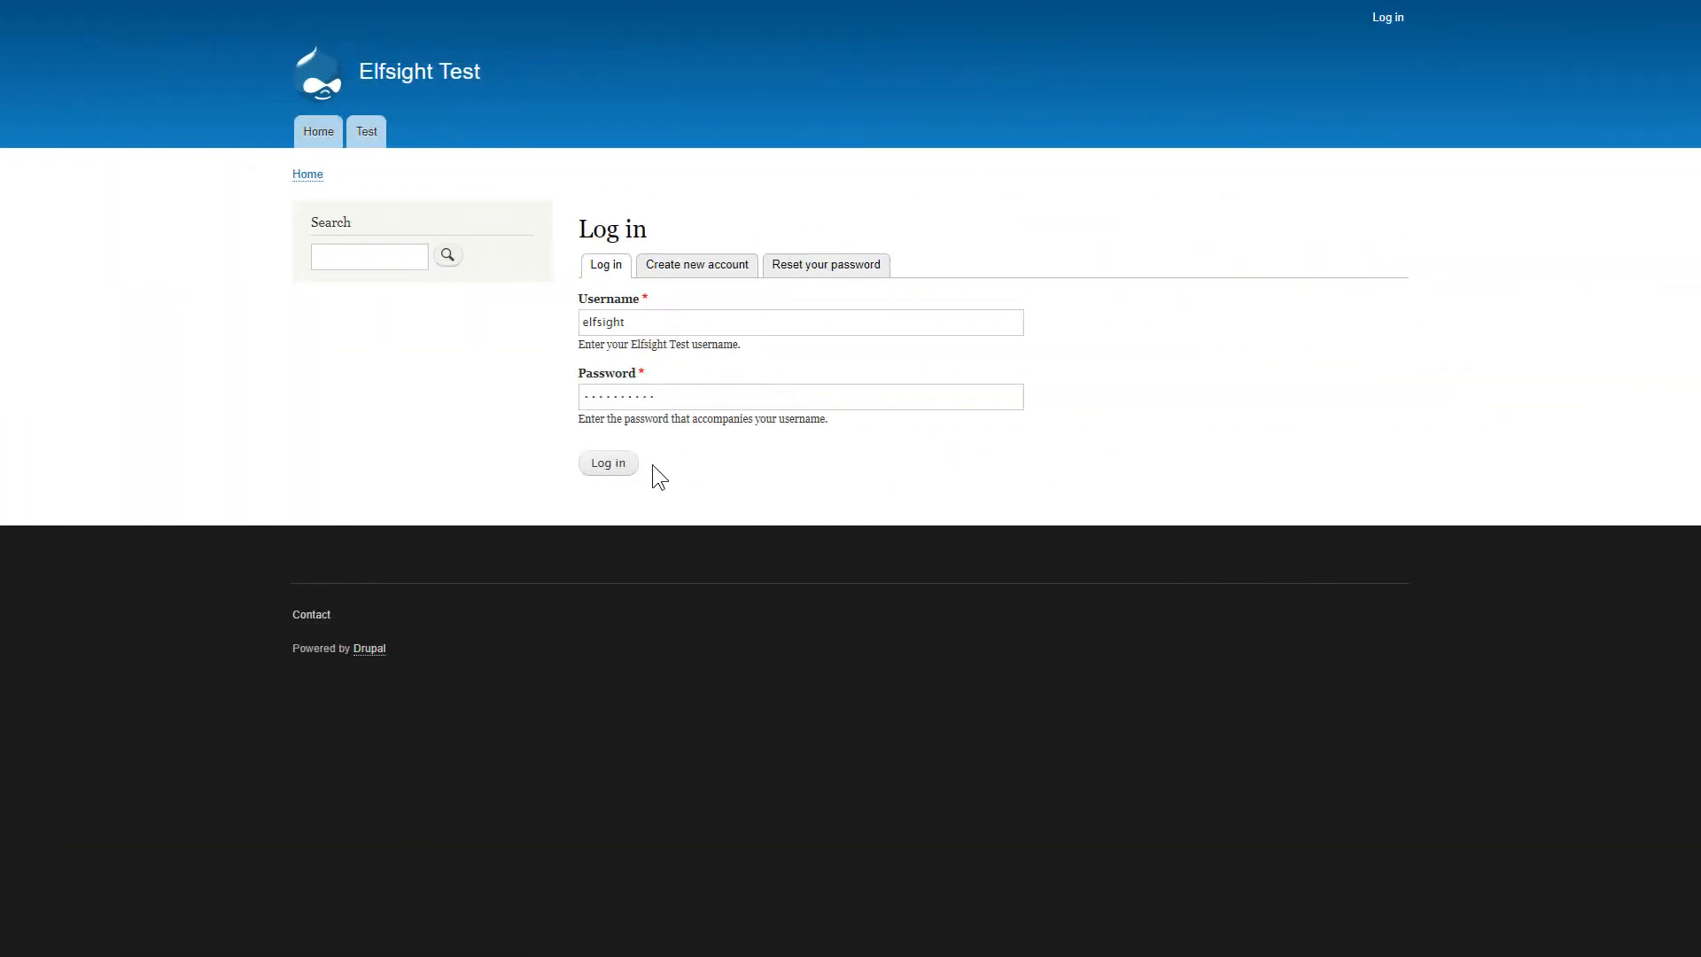
Log into Drupal and reach Block layout via Manage > Structure
{"action": "left_click", "coordinate": [607, 462]}
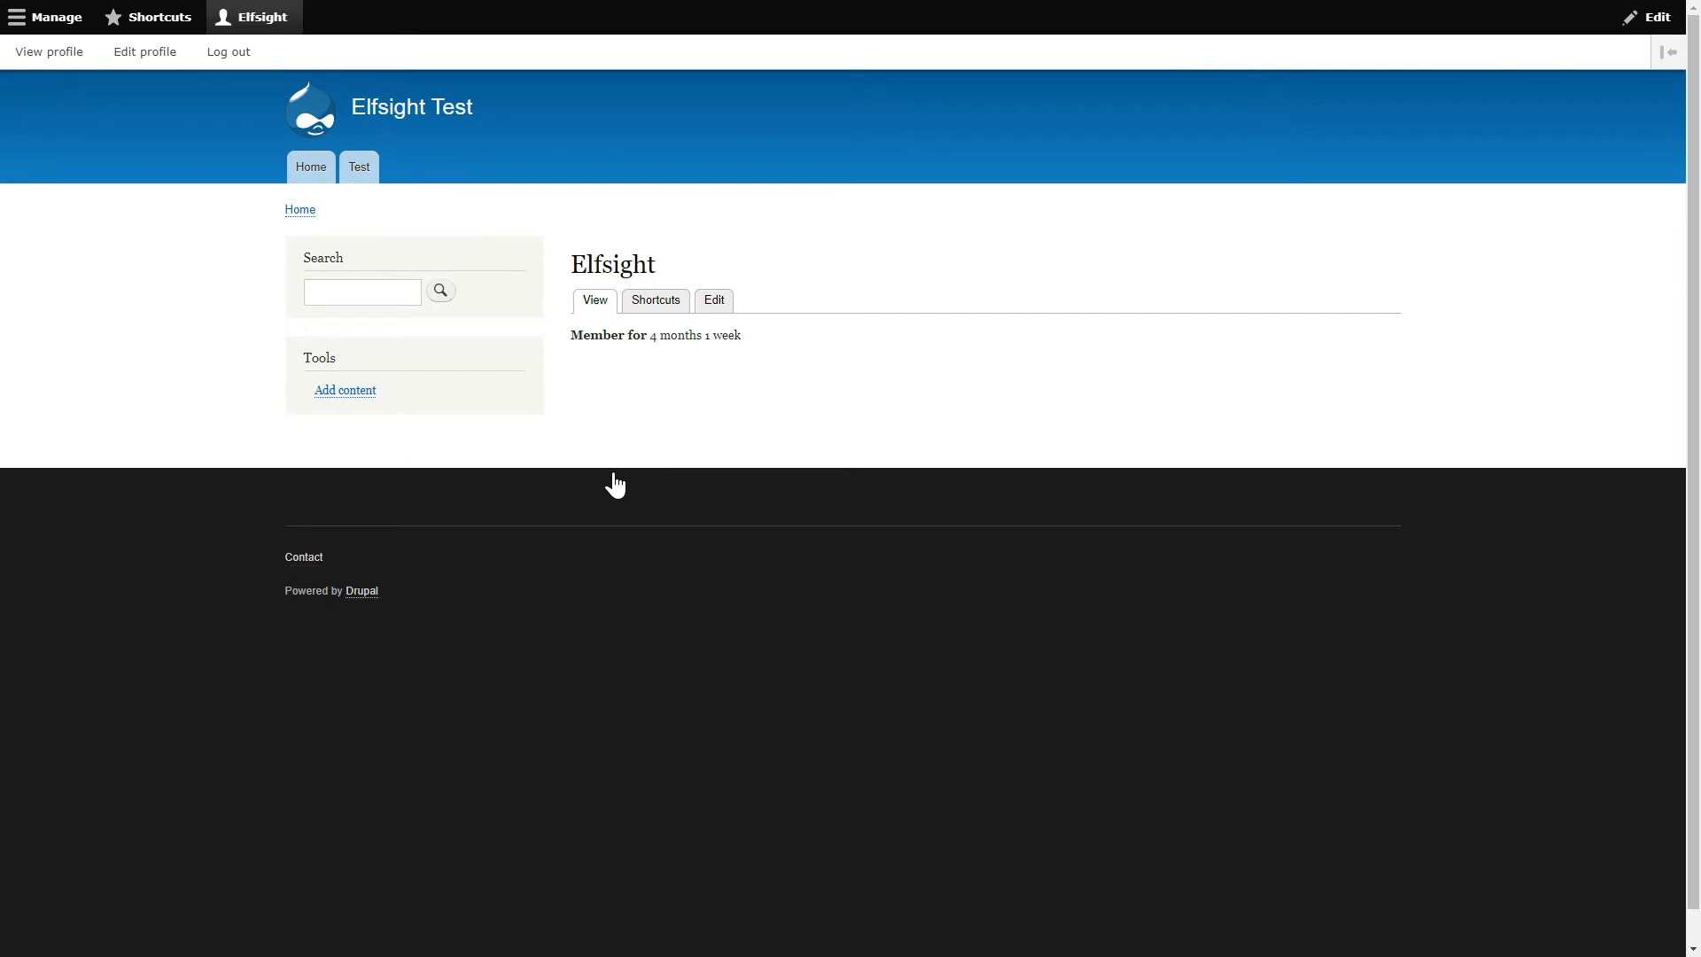
{"action": "left_click", "coordinate": [54, 18]}
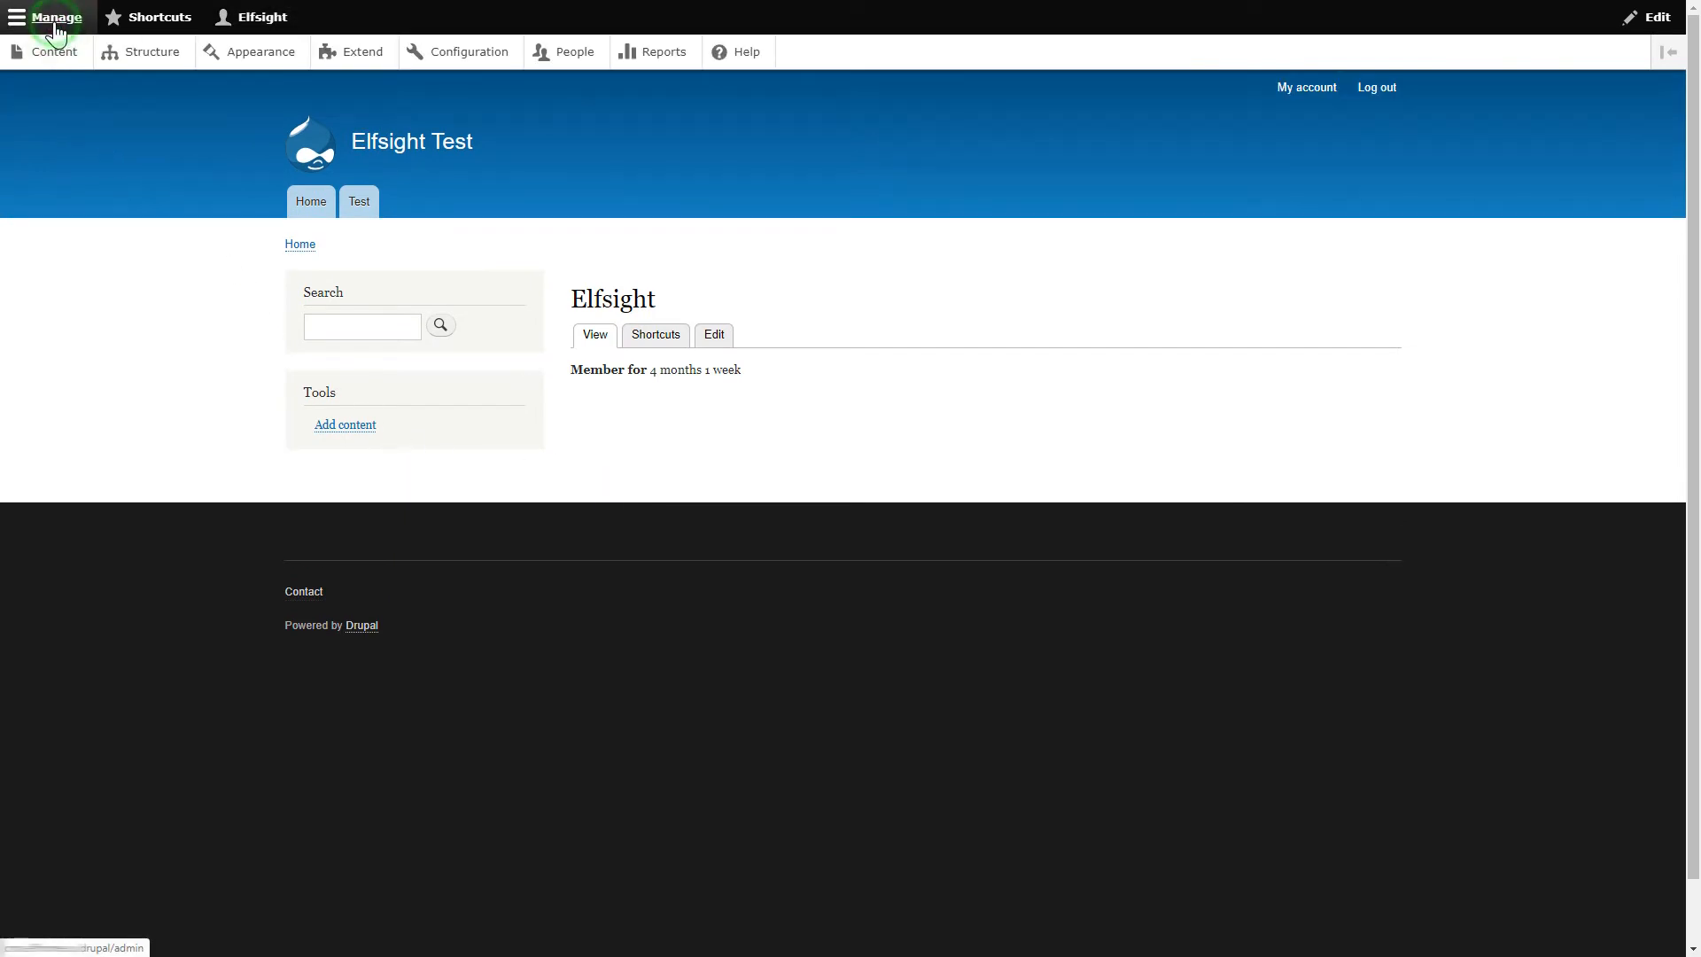
{"action": "left_click", "coordinate": [153, 52]}
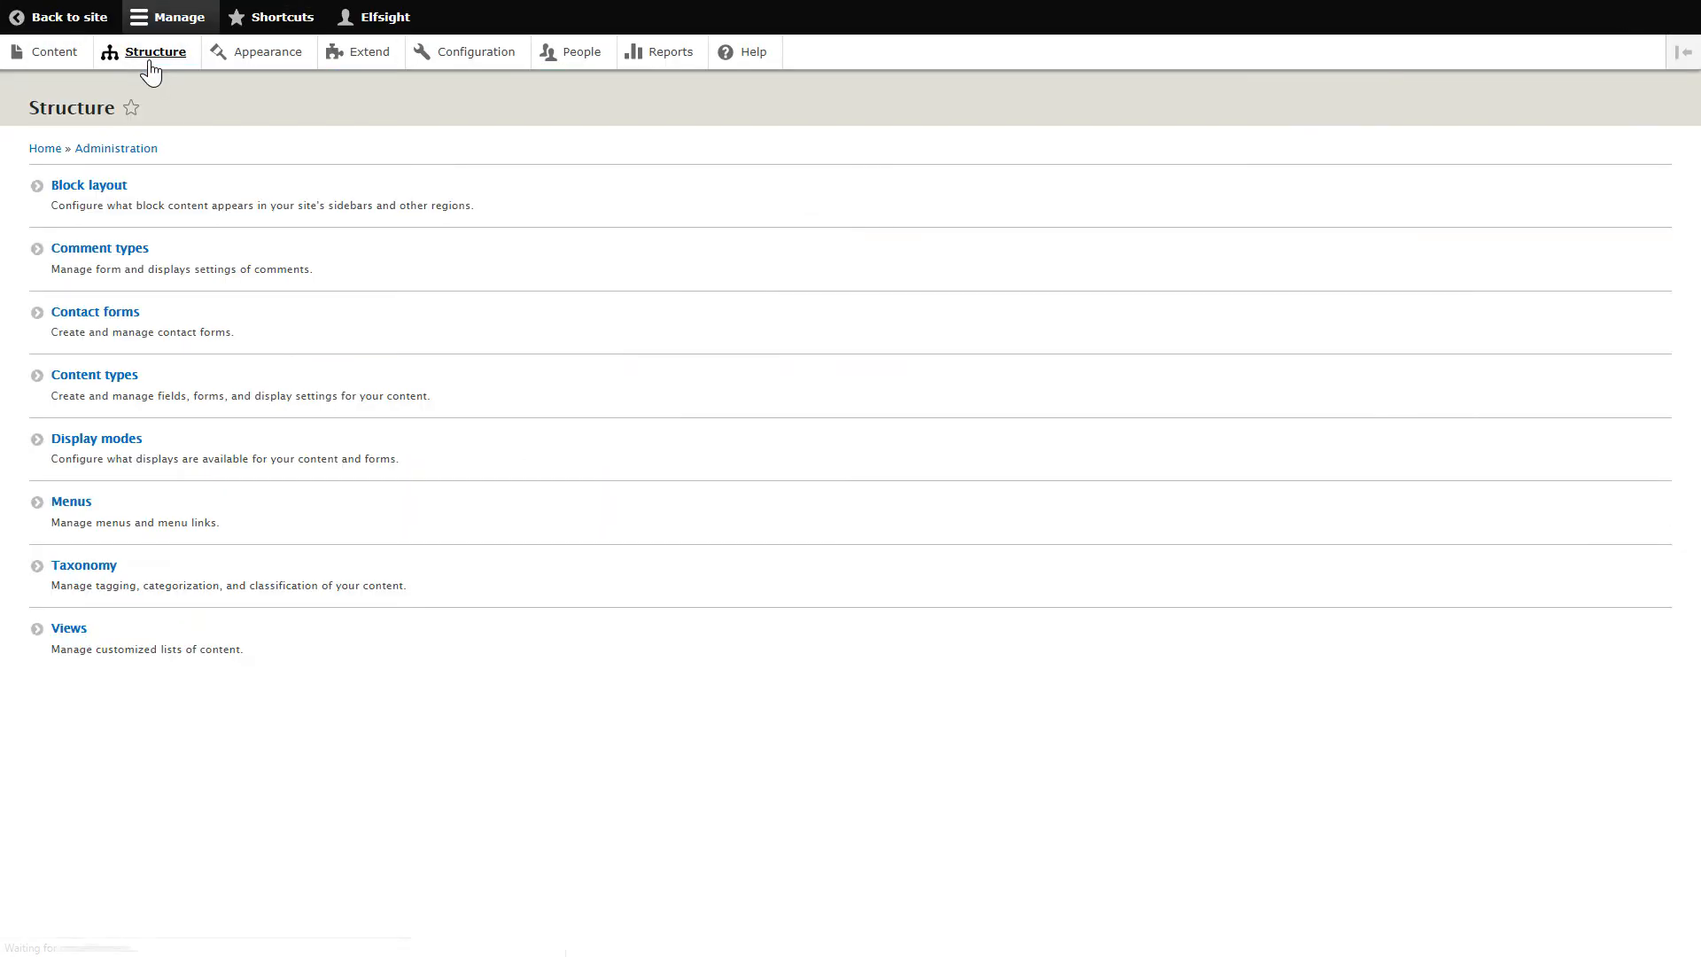
{"action": "left_click", "coordinate": [88, 184]}
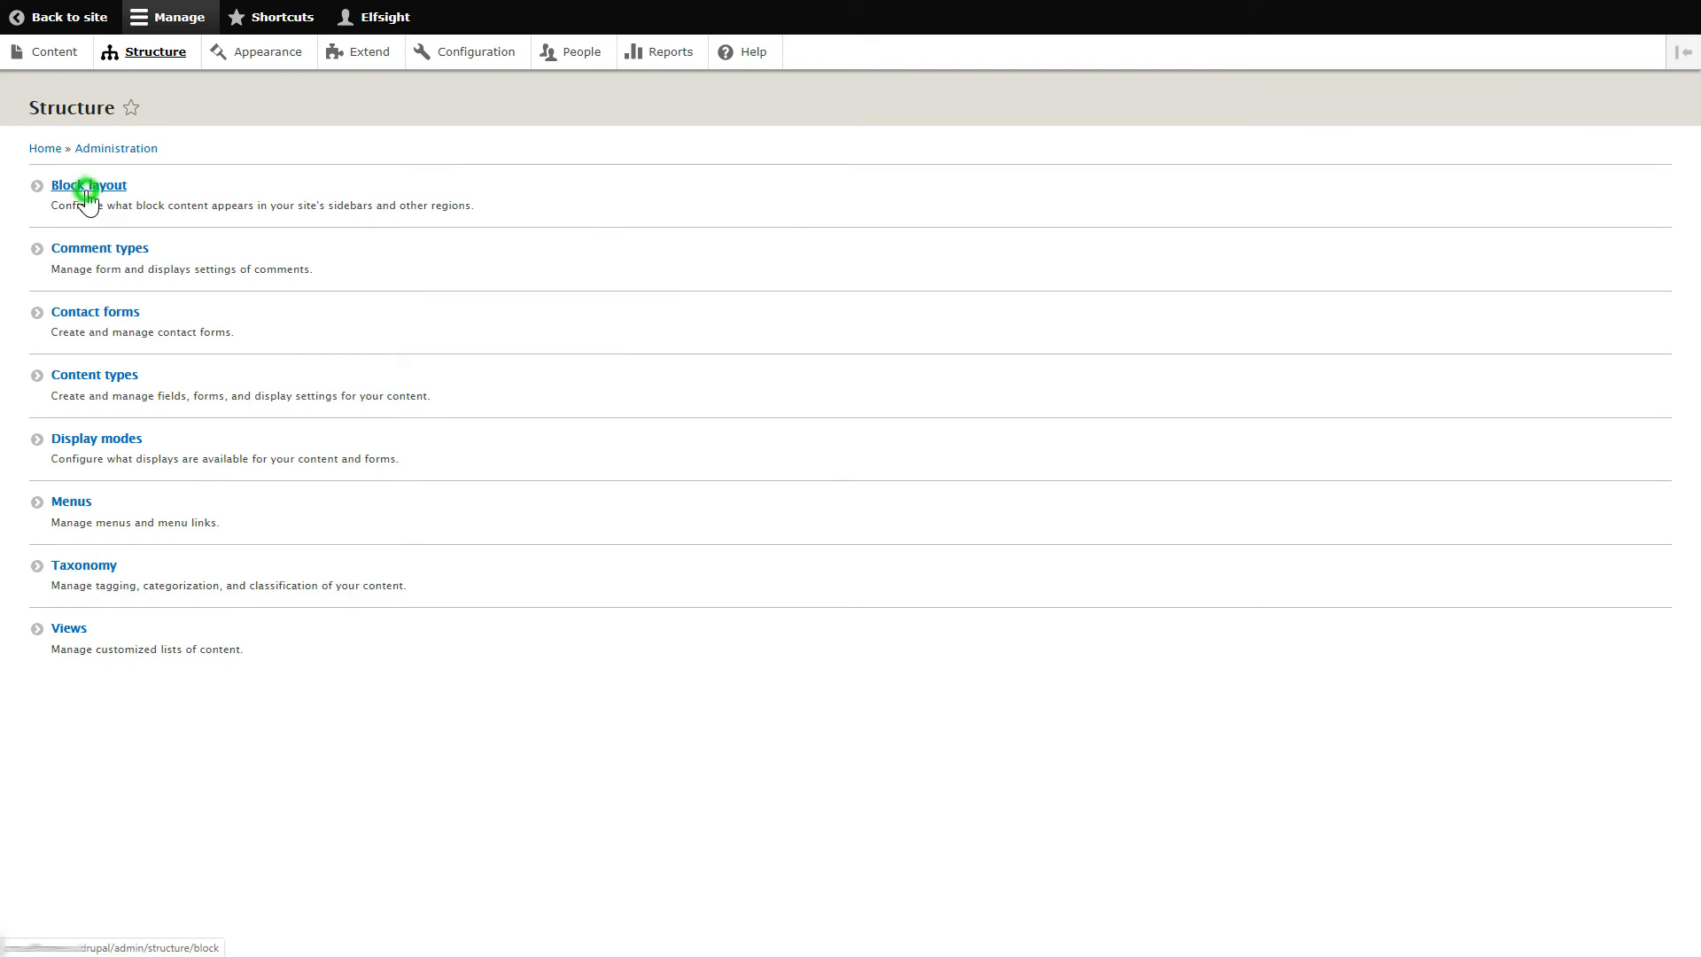
{"action": "left_click", "coordinate": [89, 186]}
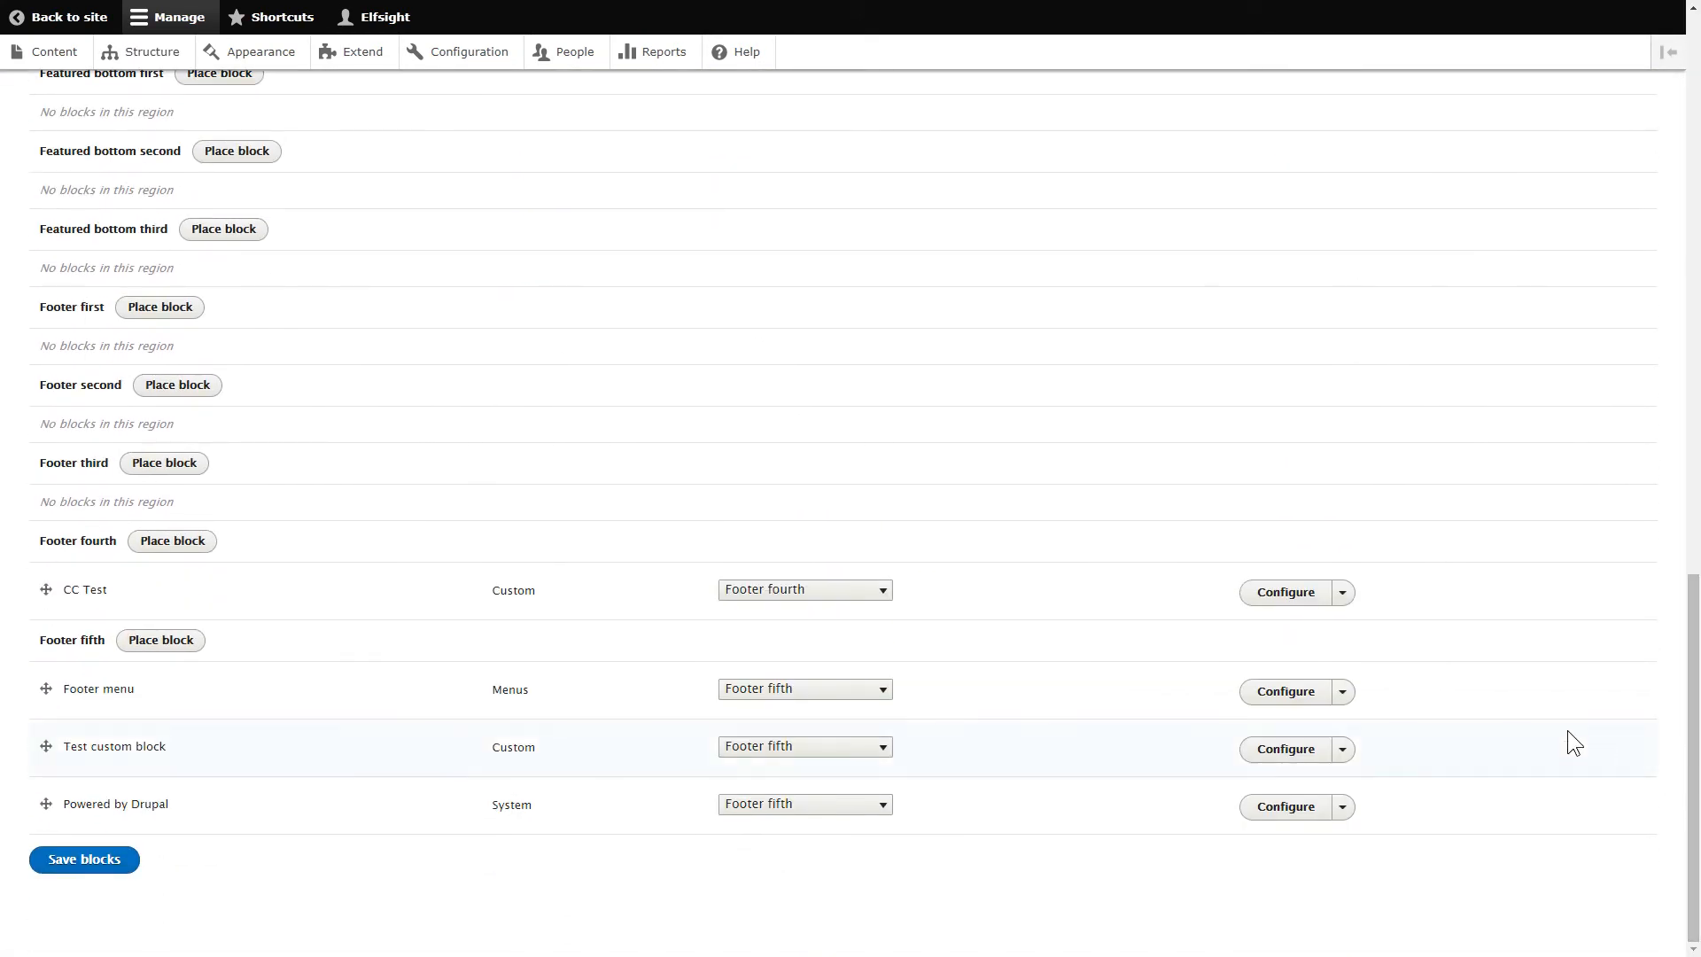
{"action": "mouse_move", "coordinate": [160, 306]}
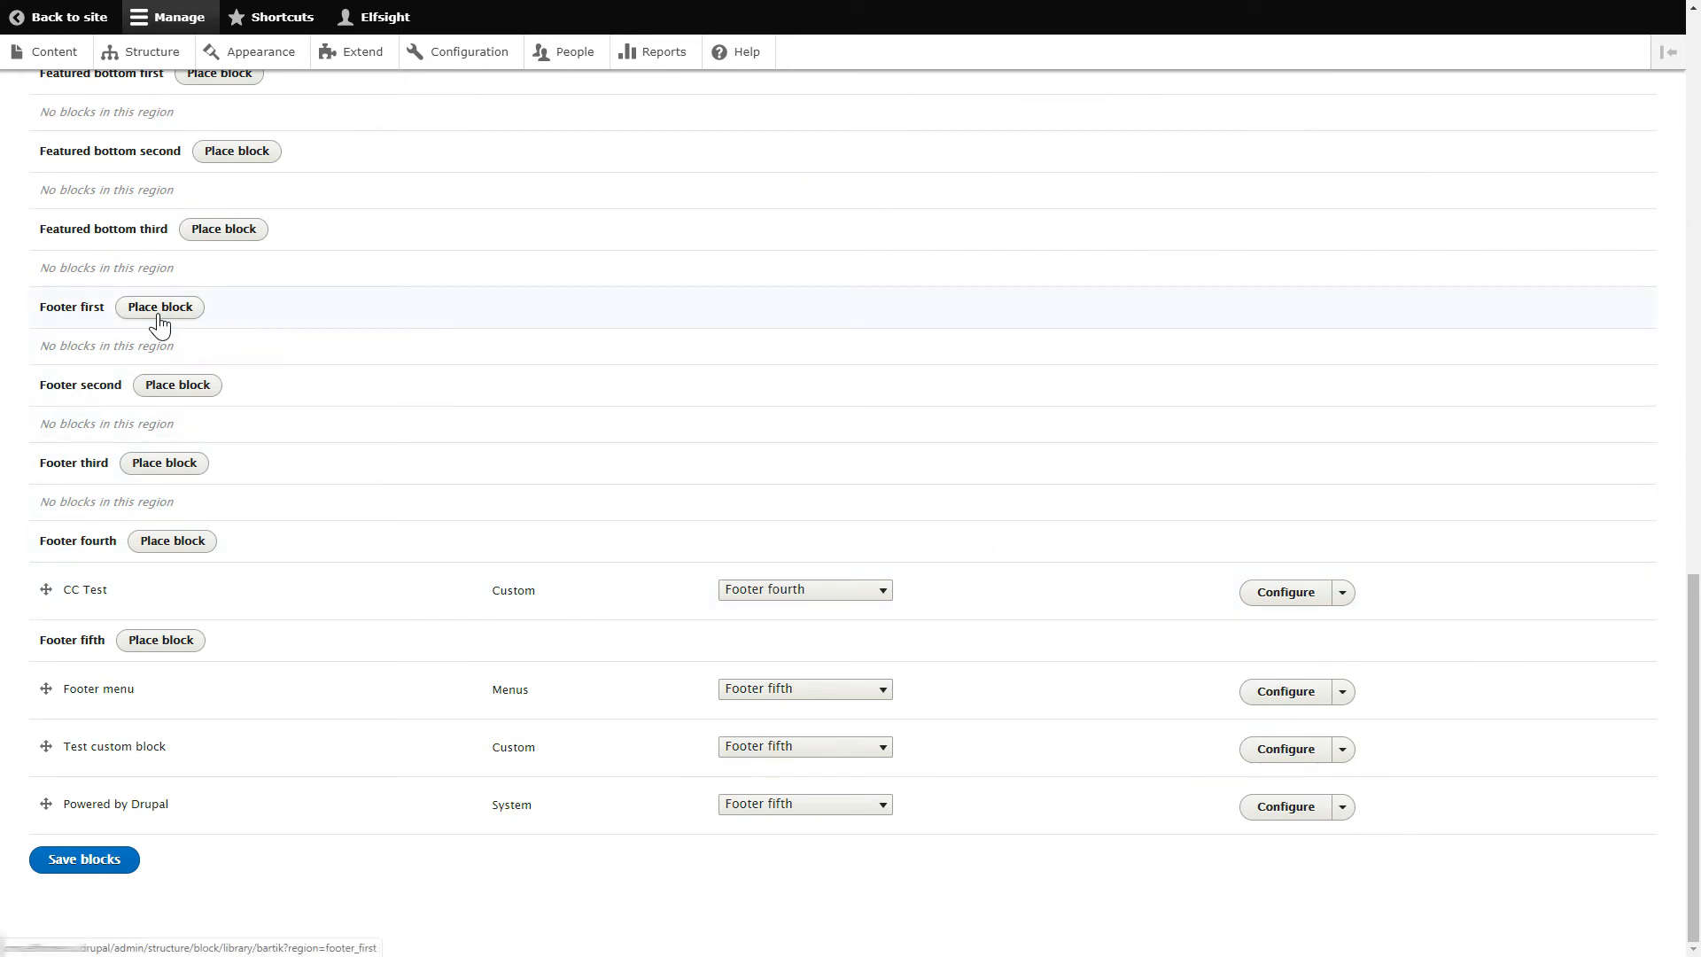
Add a custom block 'Widget' in Footer first with Full HTML body holding the embed code, and save
{"action": "left_click", "coordinate": [159, 307]}
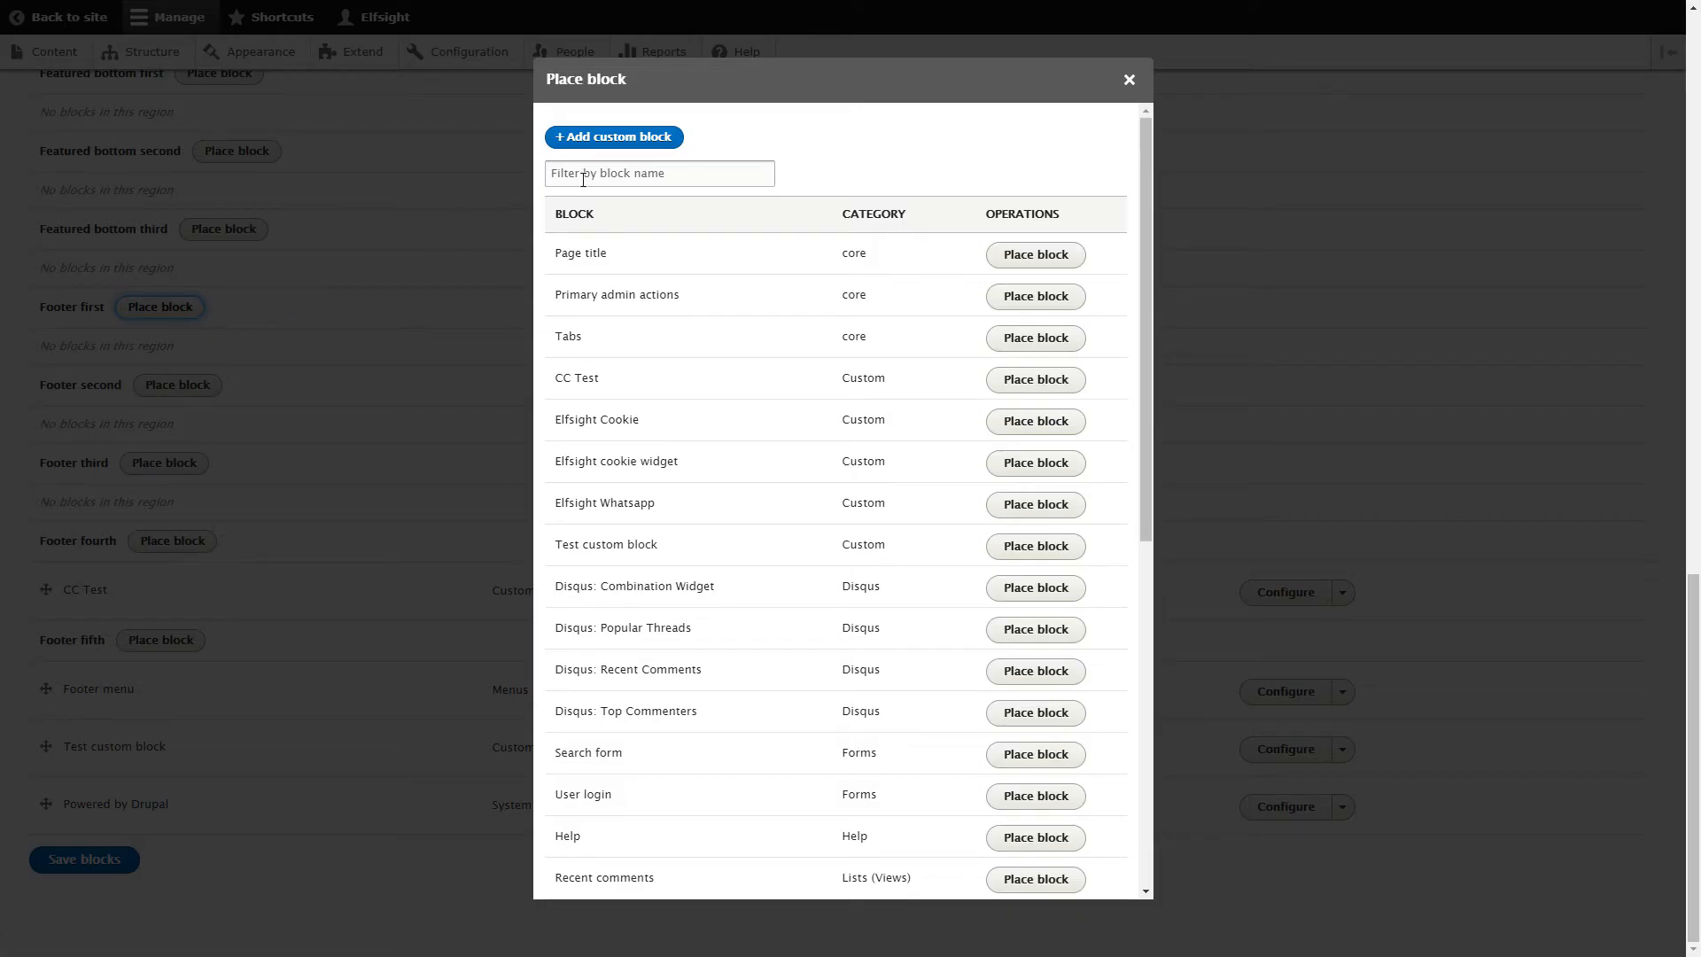
{"action": "left_click", "coordinate": [613, 136]}
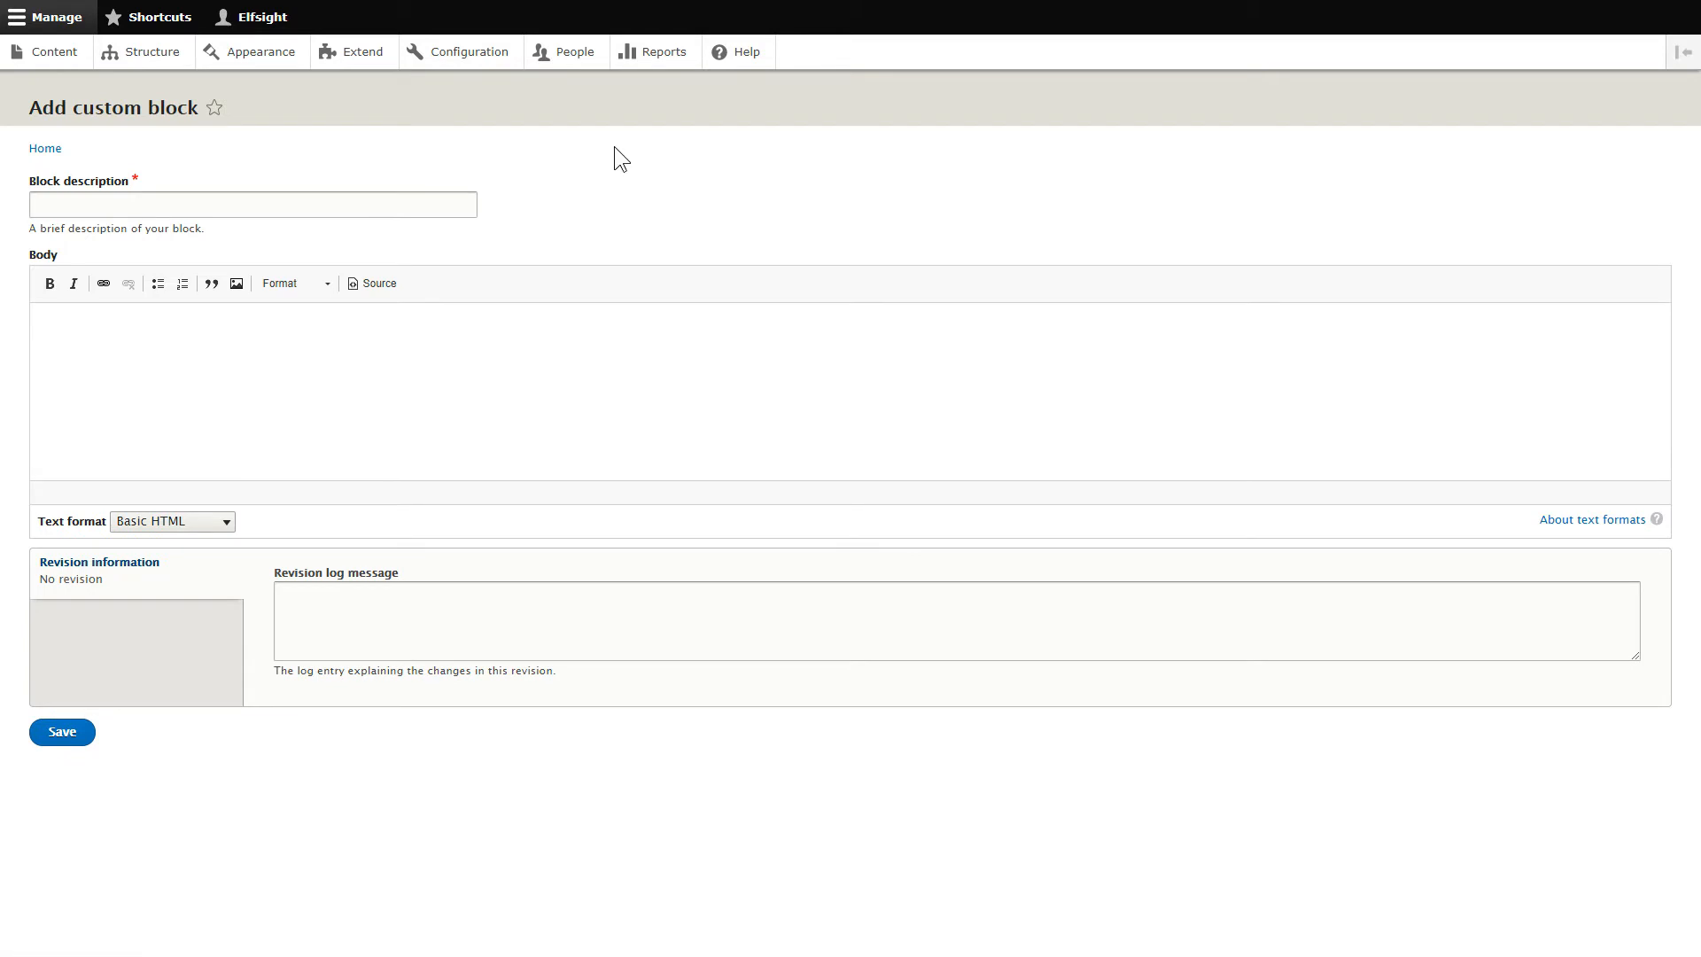
{"action": "type", "text": "Widg"}
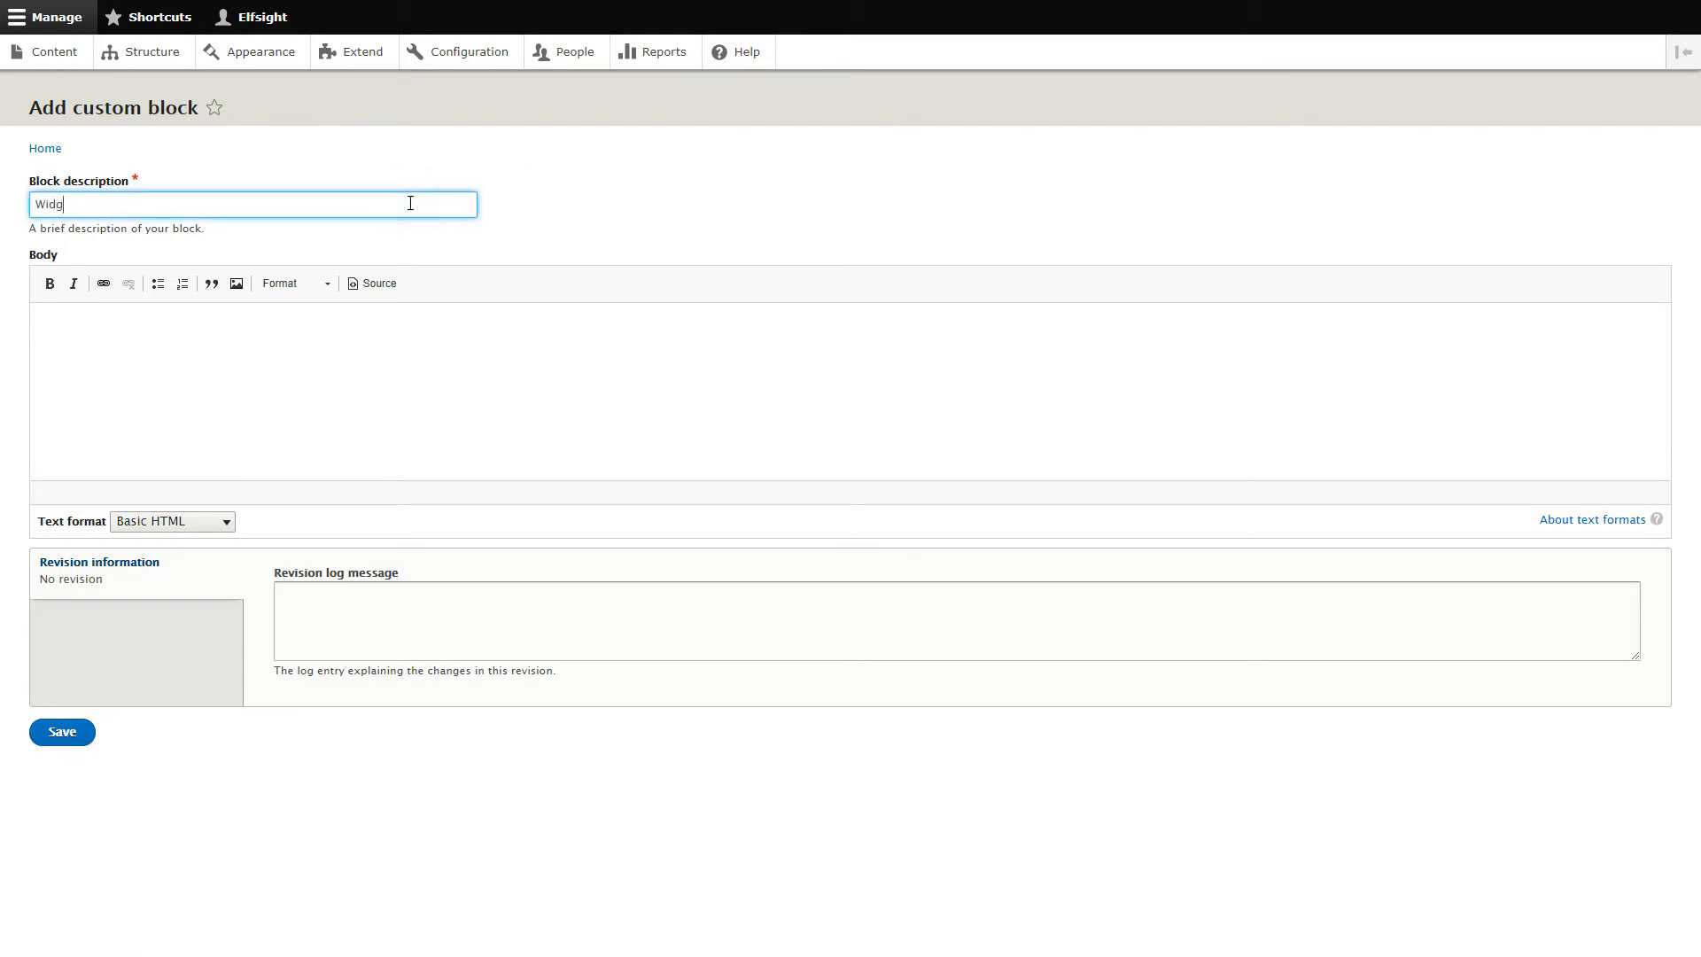
{"action": "left_click", "coordinate": [171, 521]}
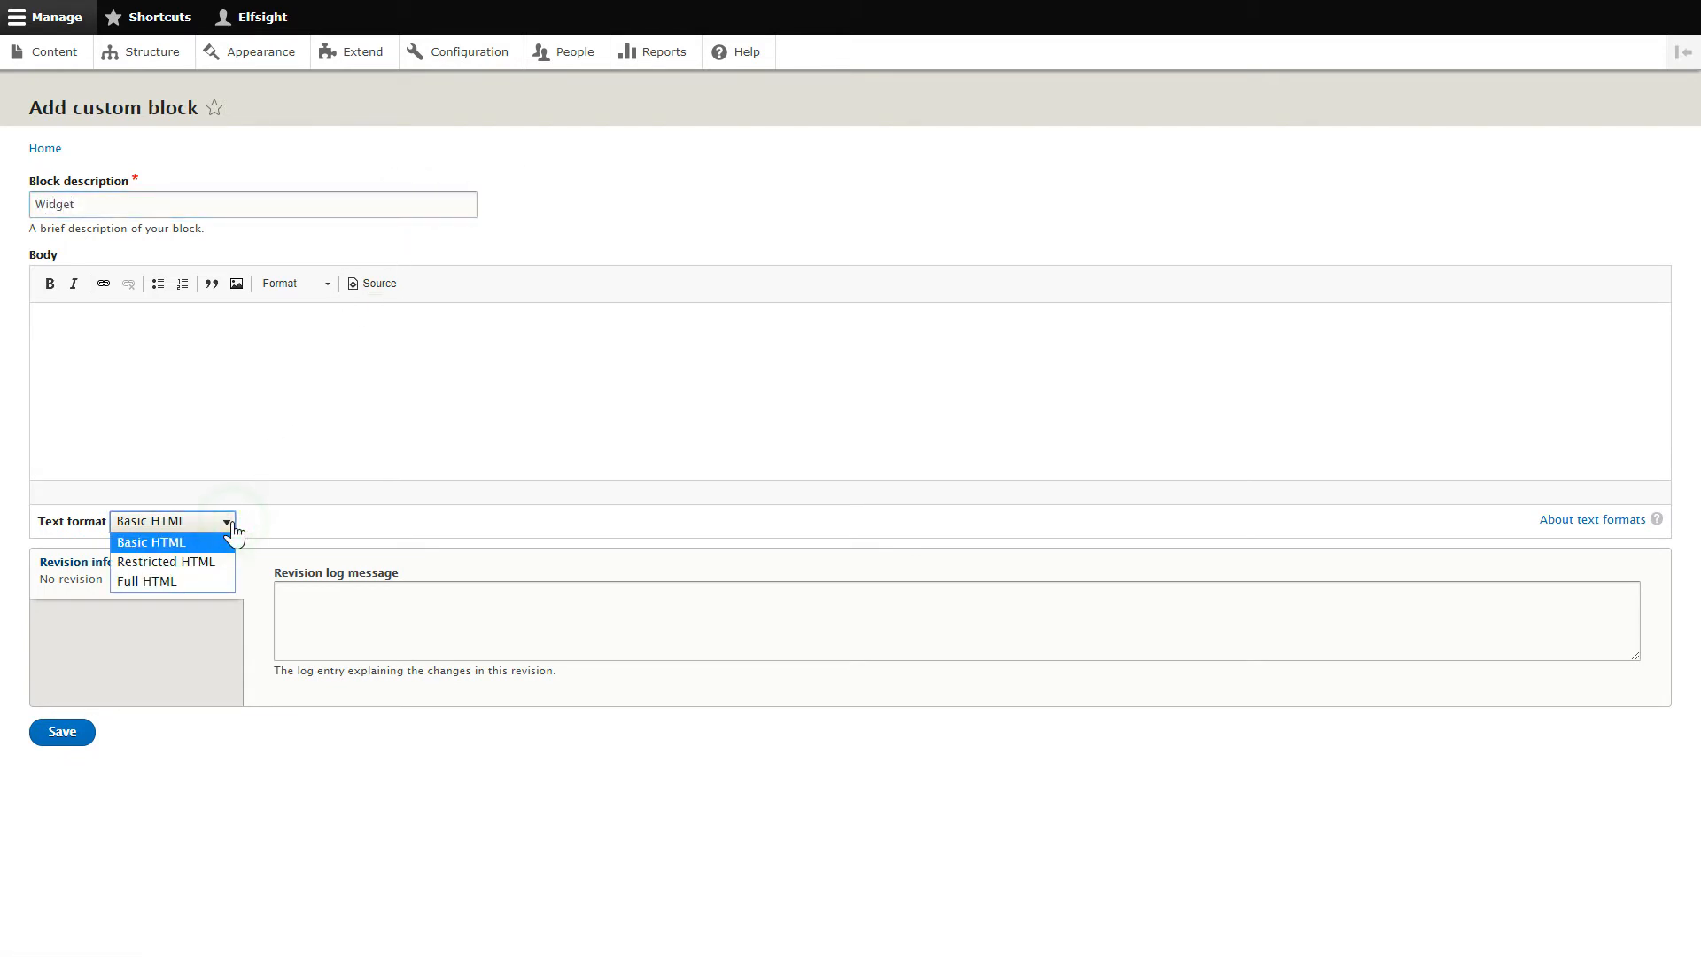
{"action": "left_click", "coordinate": [145, 581]}
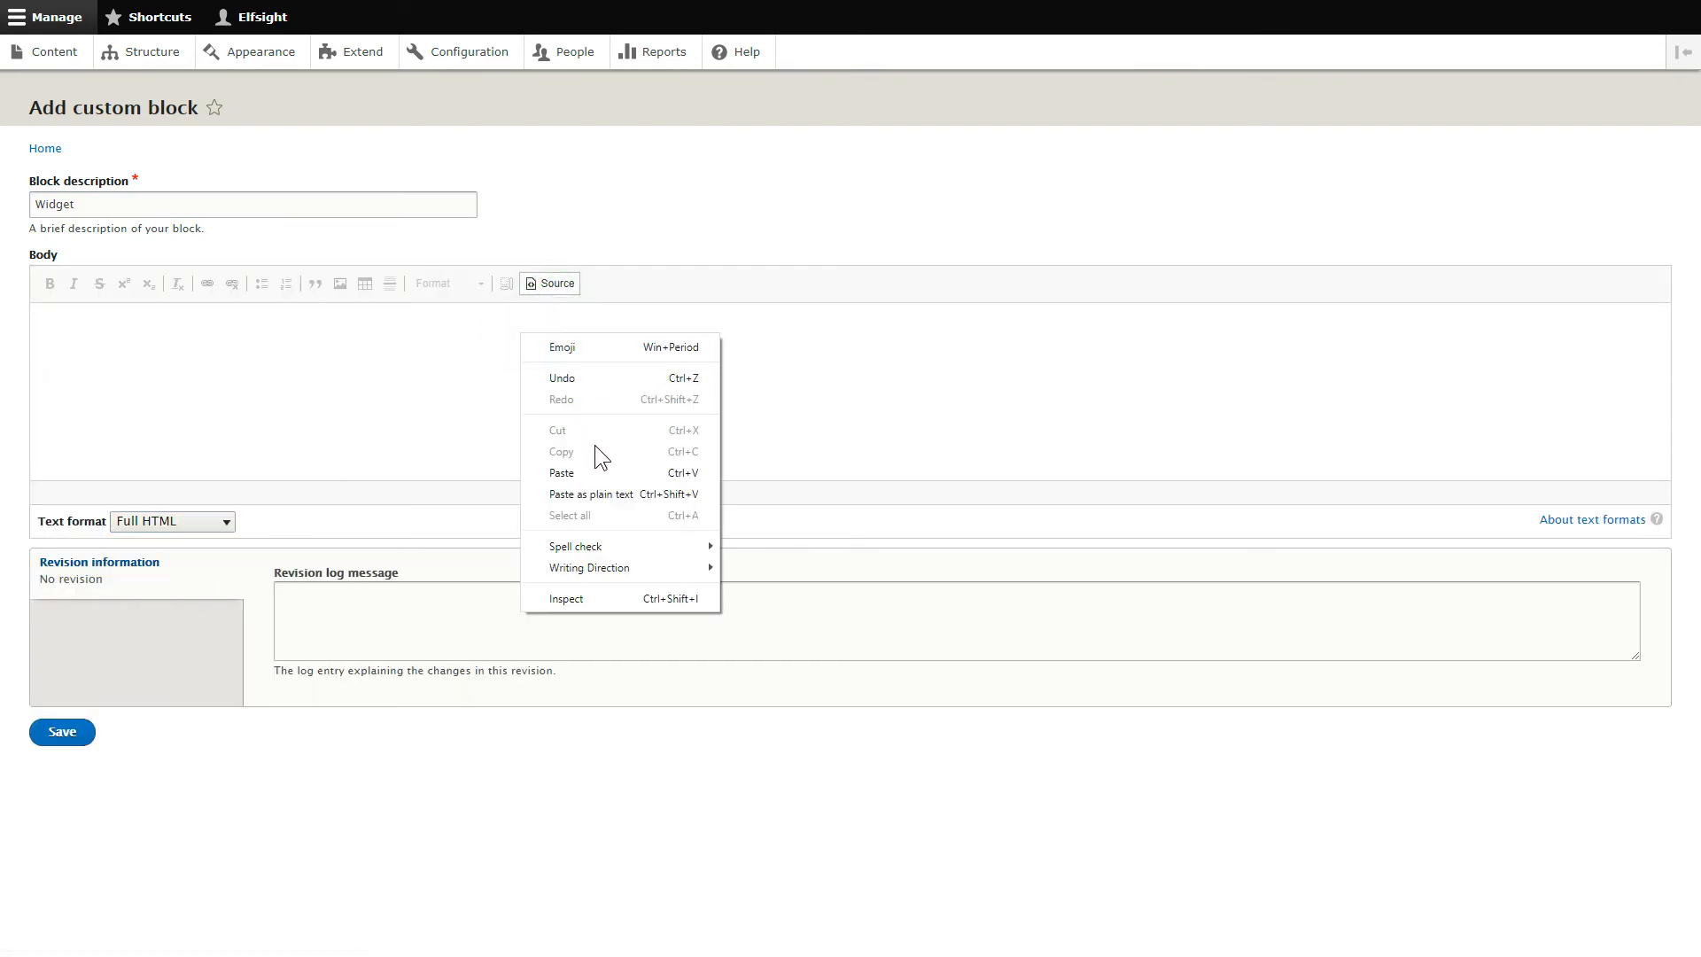
{"action": "left_click", "coordinate": [562, 471]}
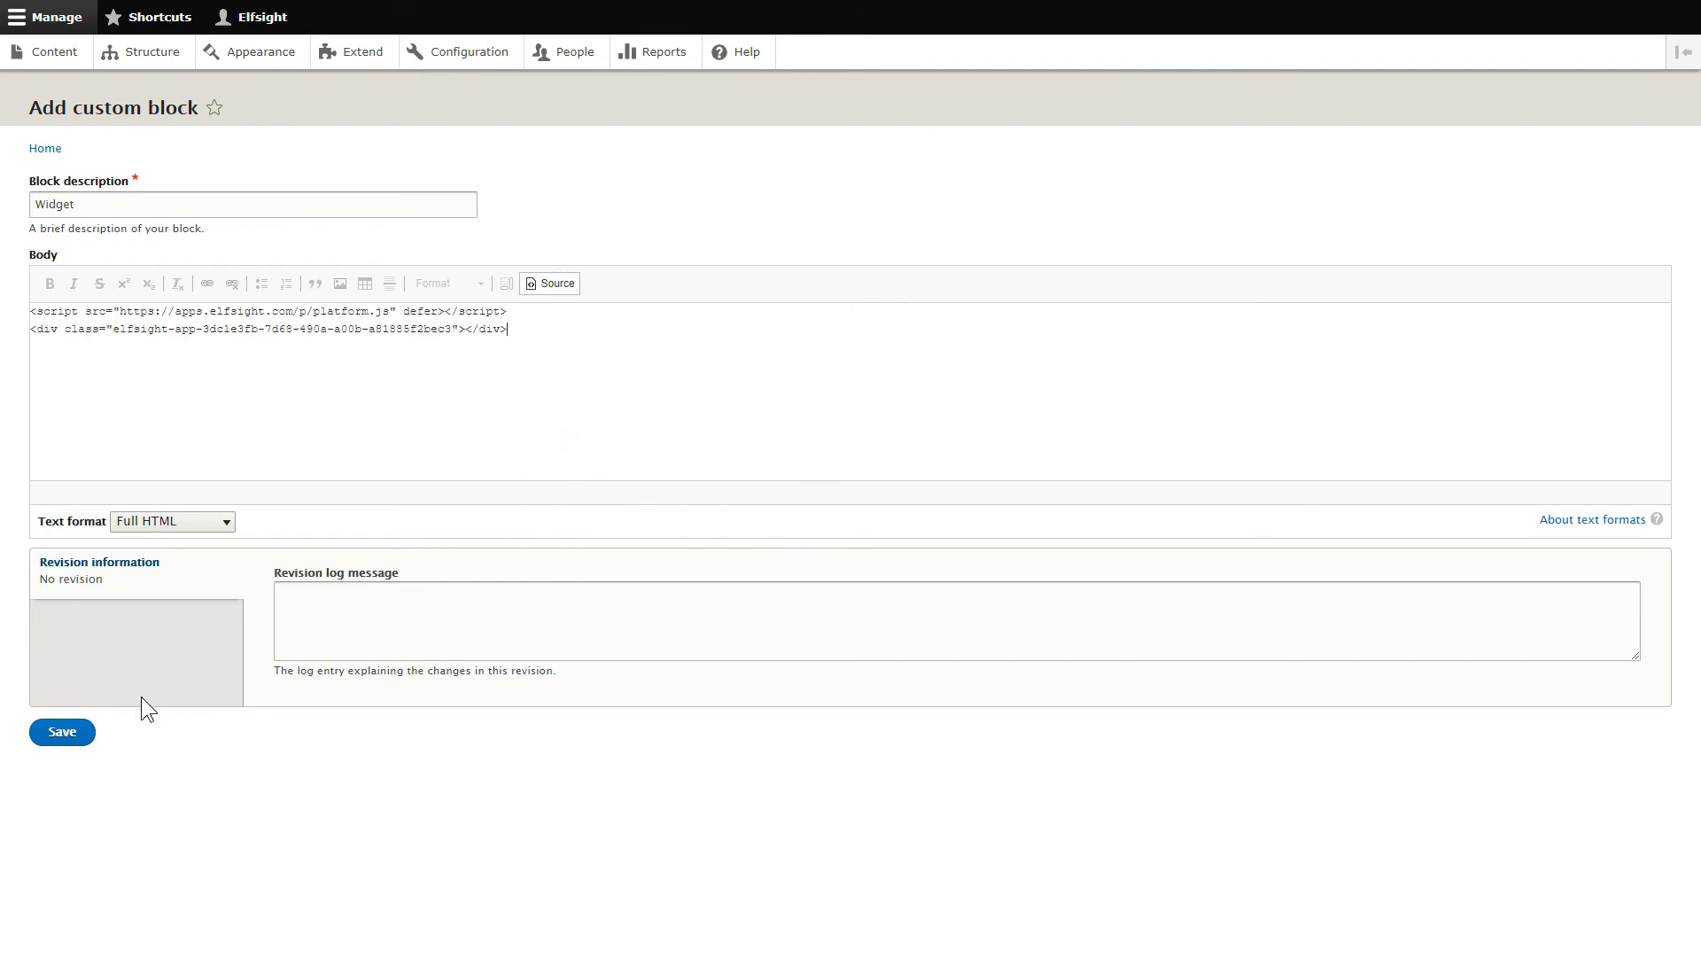
{"action": "left_click", "coordinate": [61, 732]}
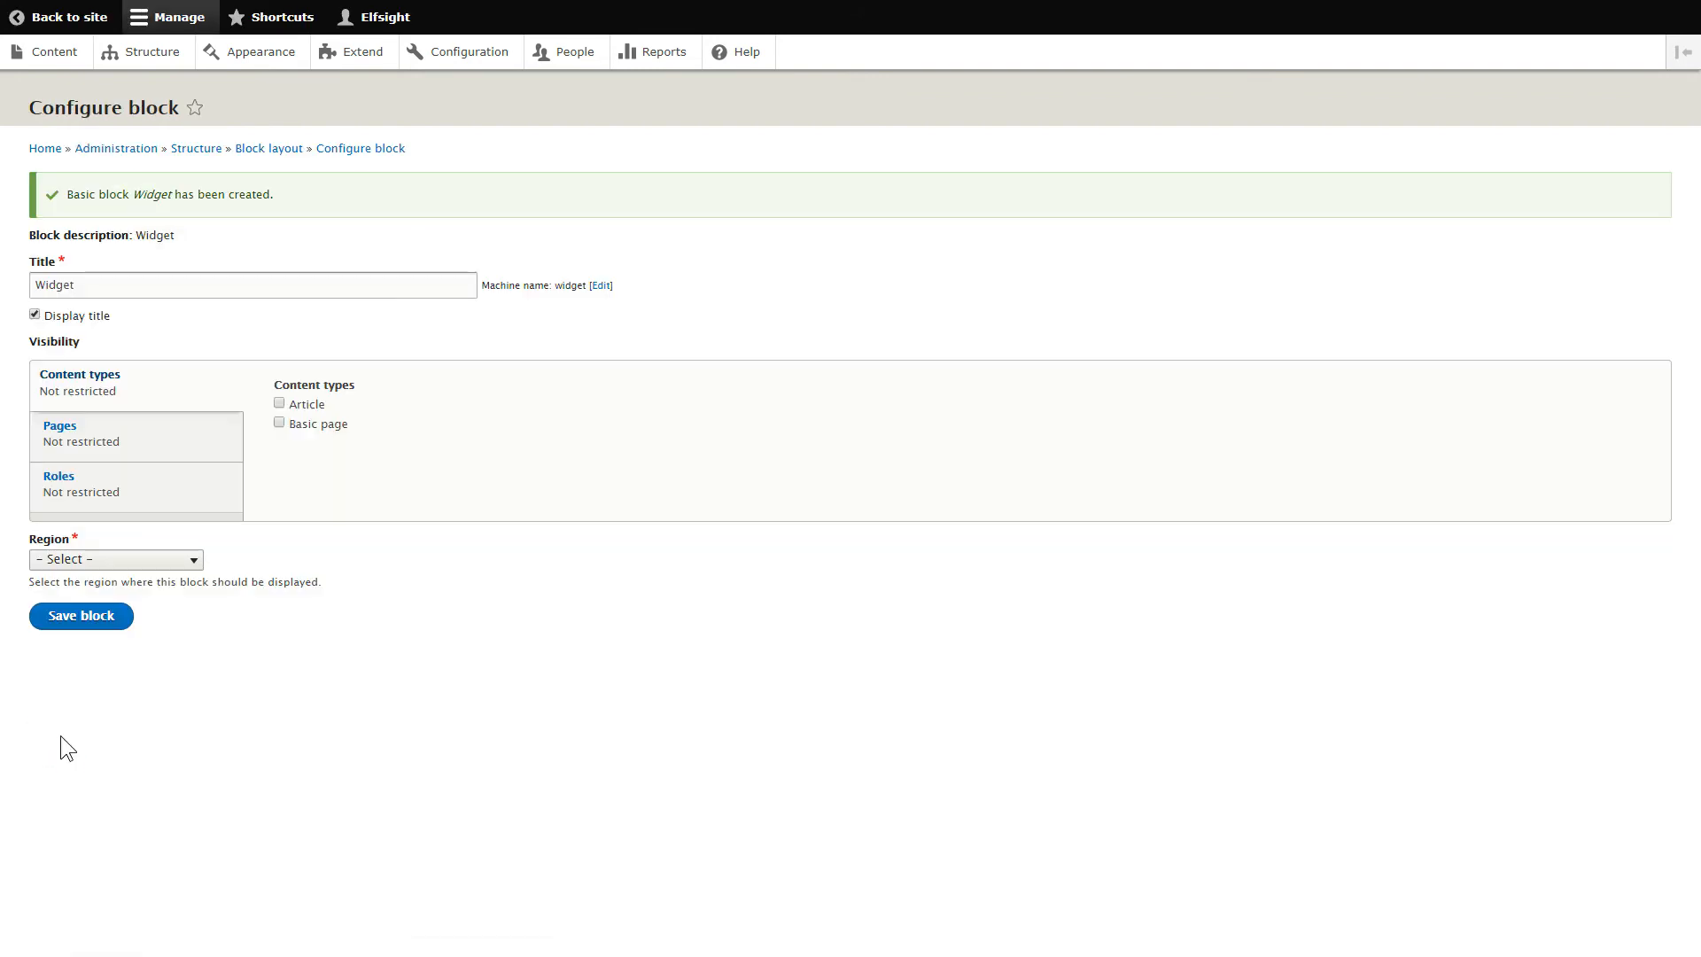
Hide the block title, limit it to Article and Basic page, place it in Footer first, save block
{"action": "left_click", "coordinate": [36, 315]}
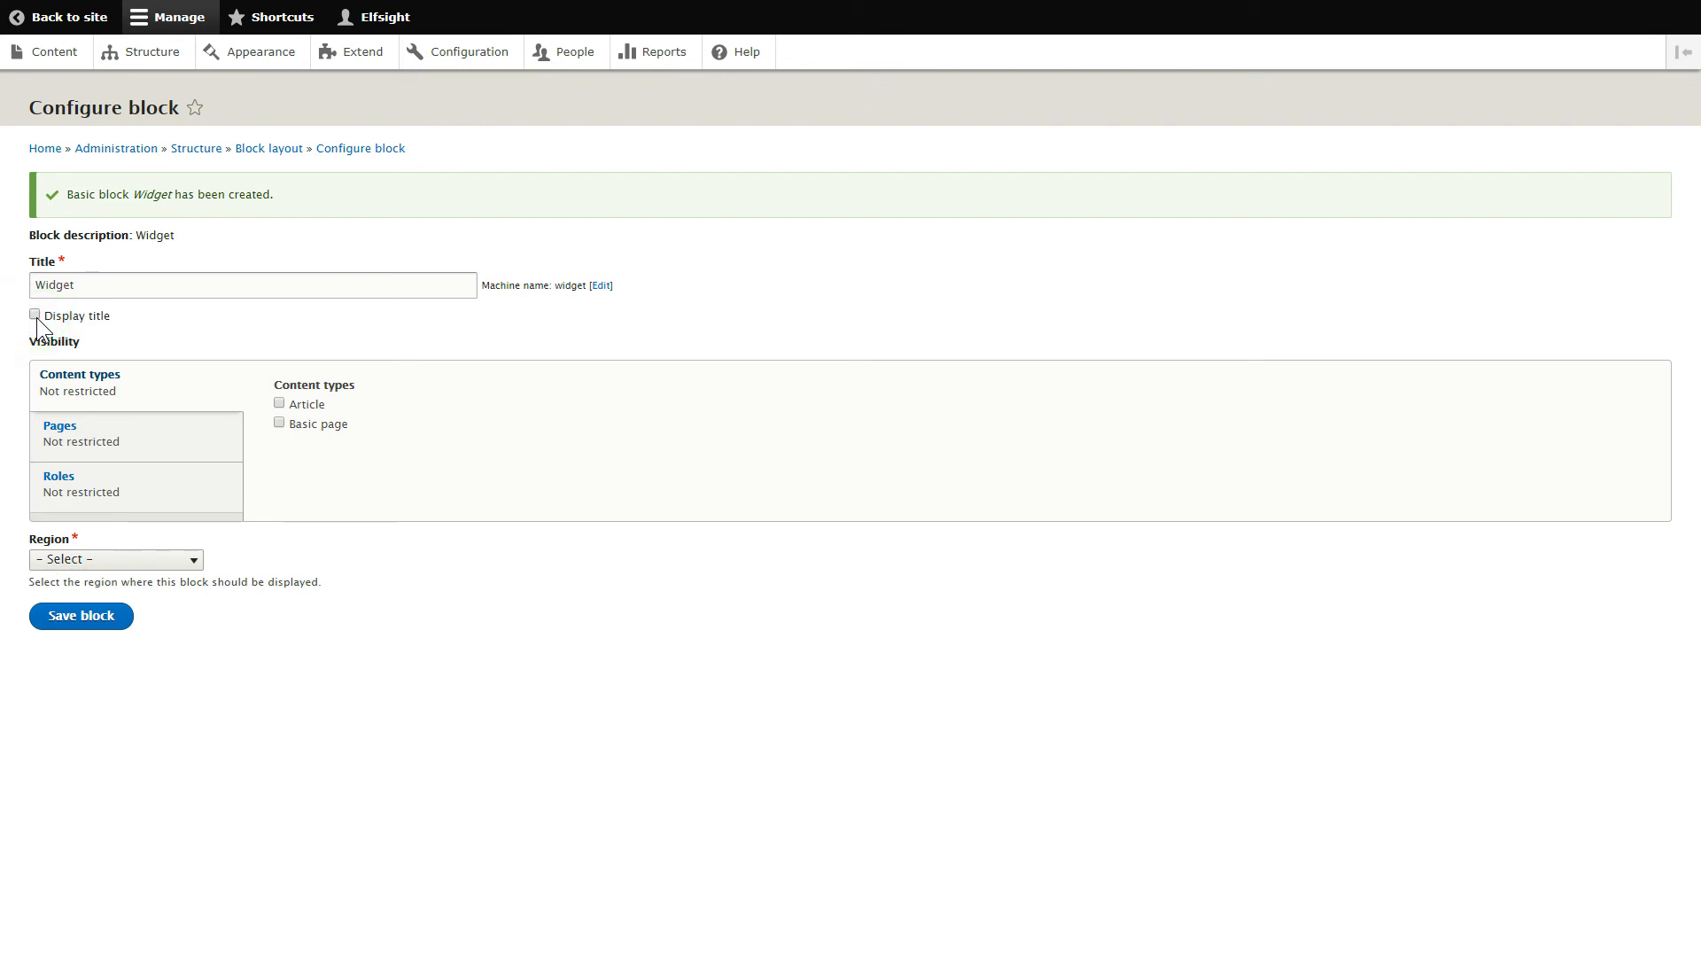
{"action": "left_click", "coordinate": [280, 402]}
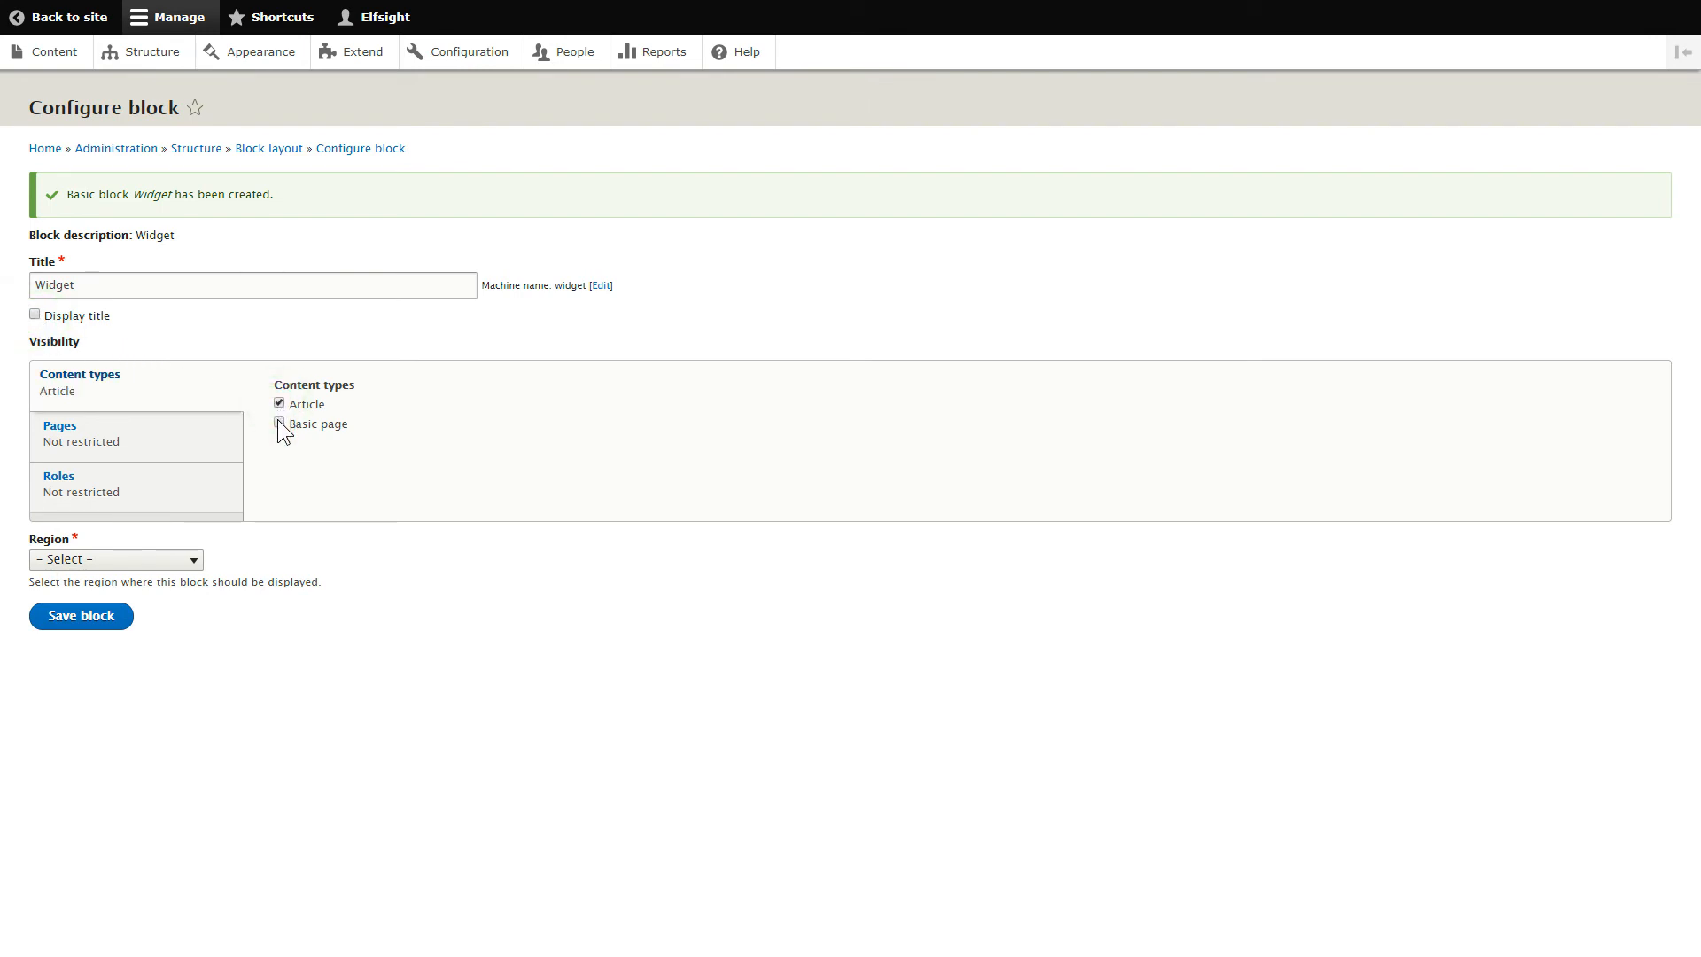
{"action": "left_click", "coordinate": [278, 421]}
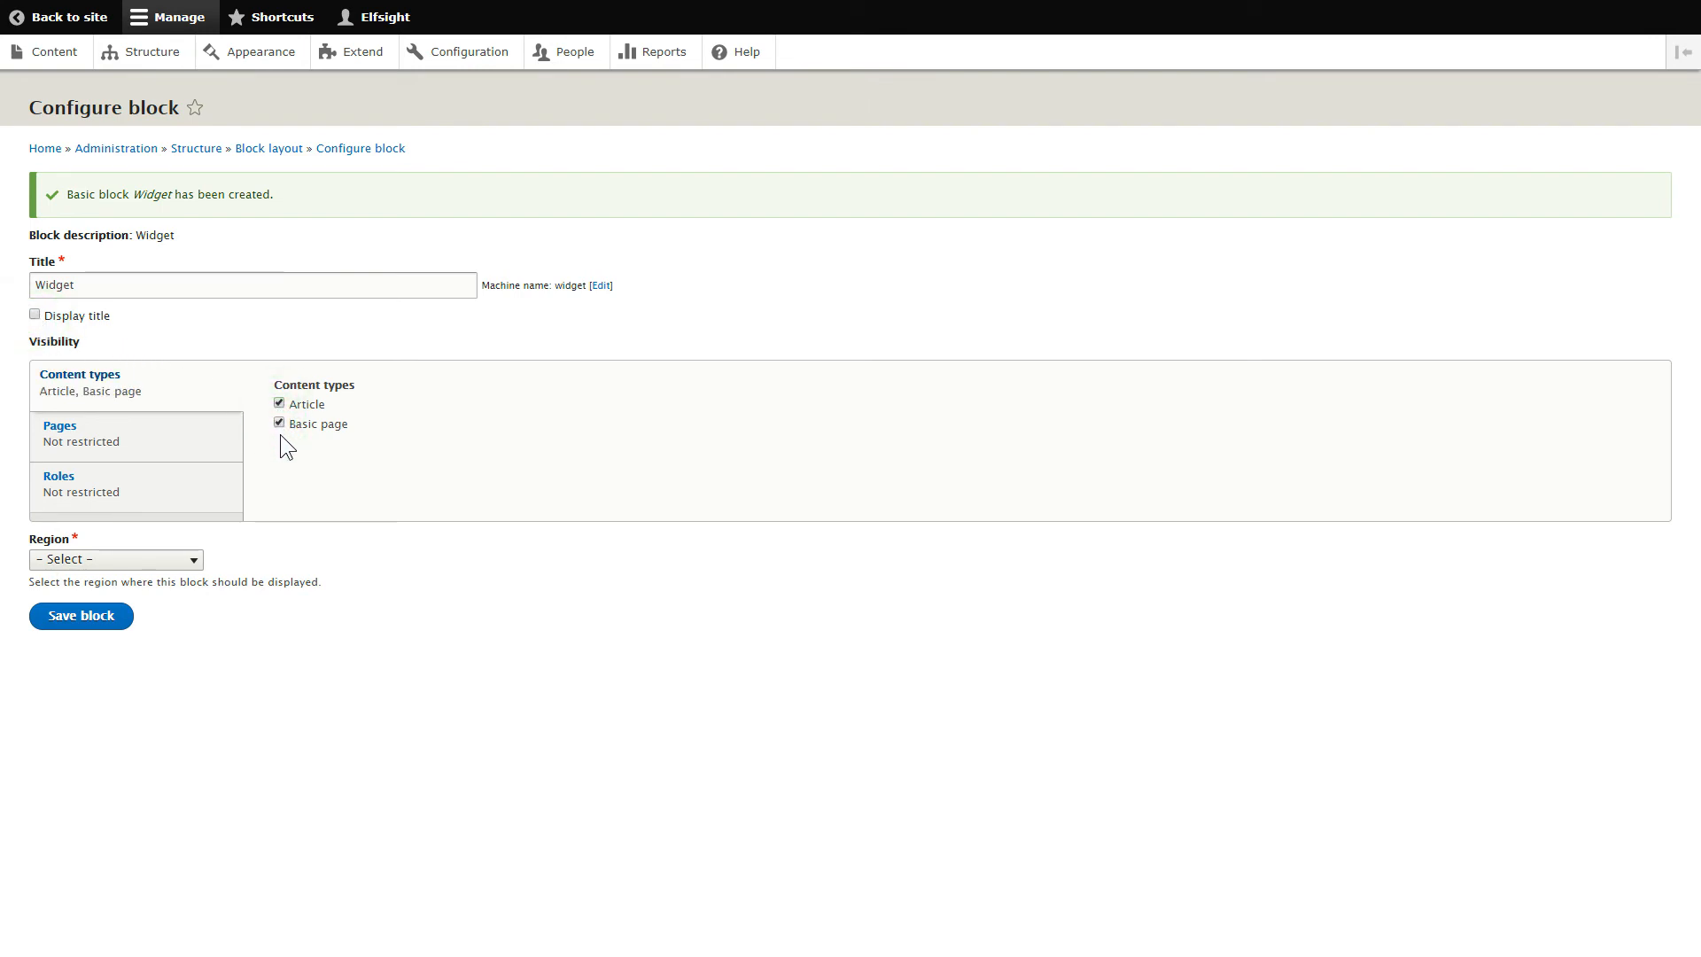
{"action": "left_click", "coordinate": [115, 558]}
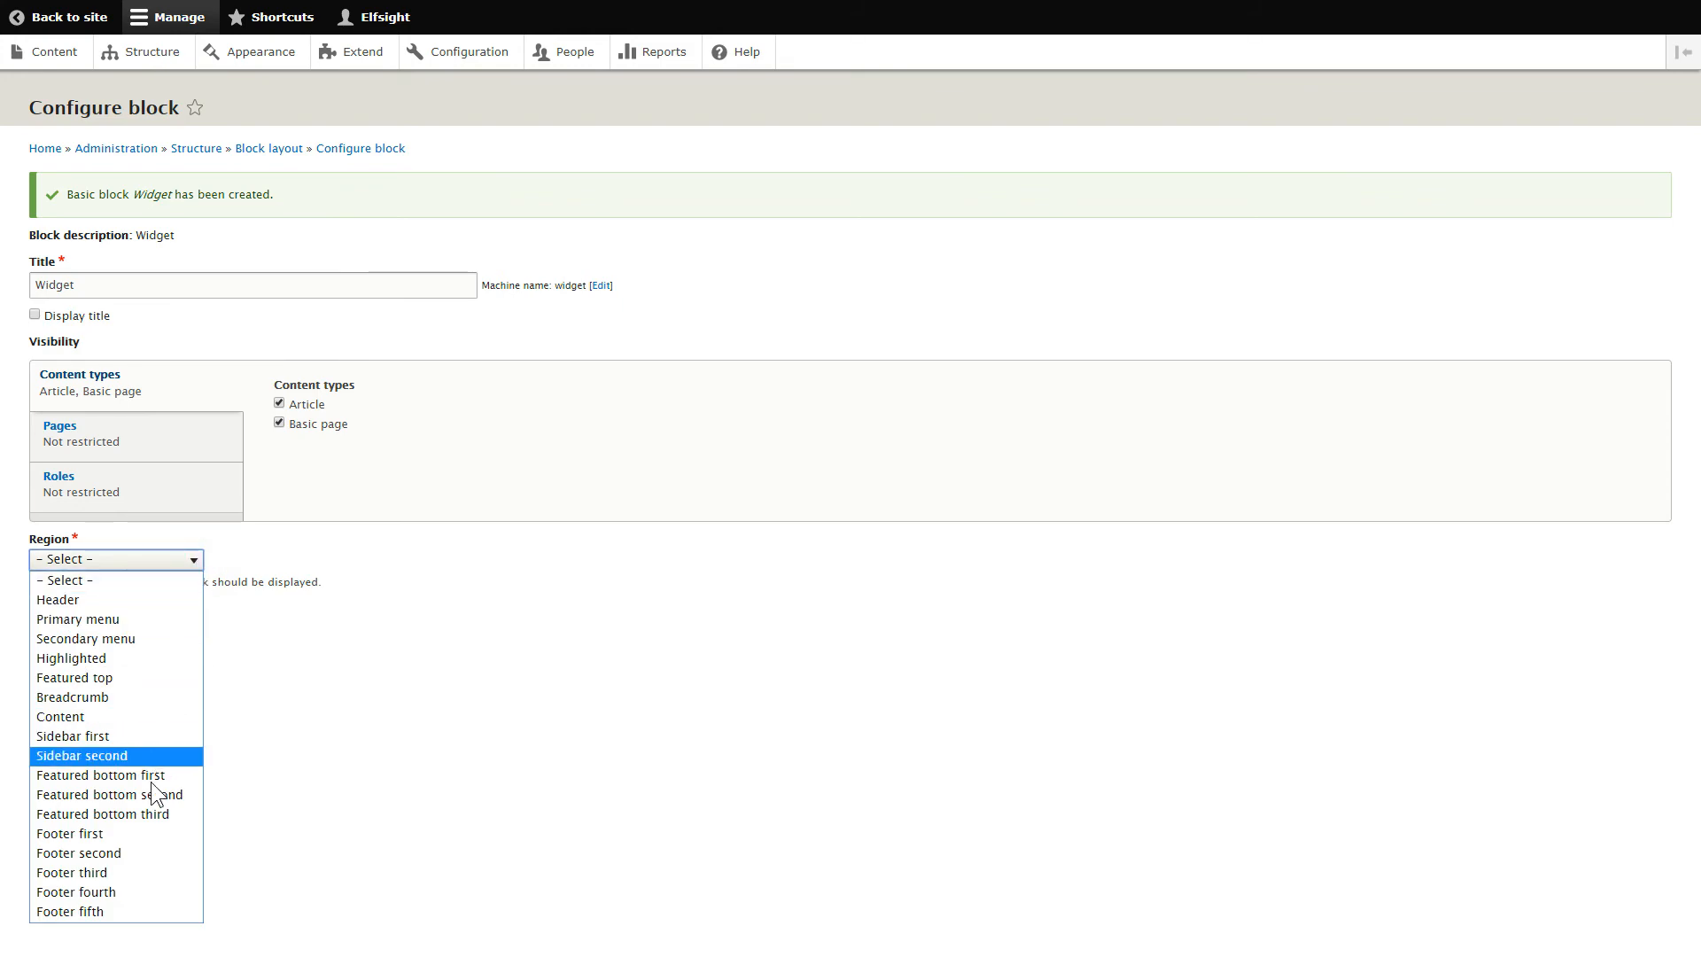
{"action": "left_click", "coordinate": [69, 833]}
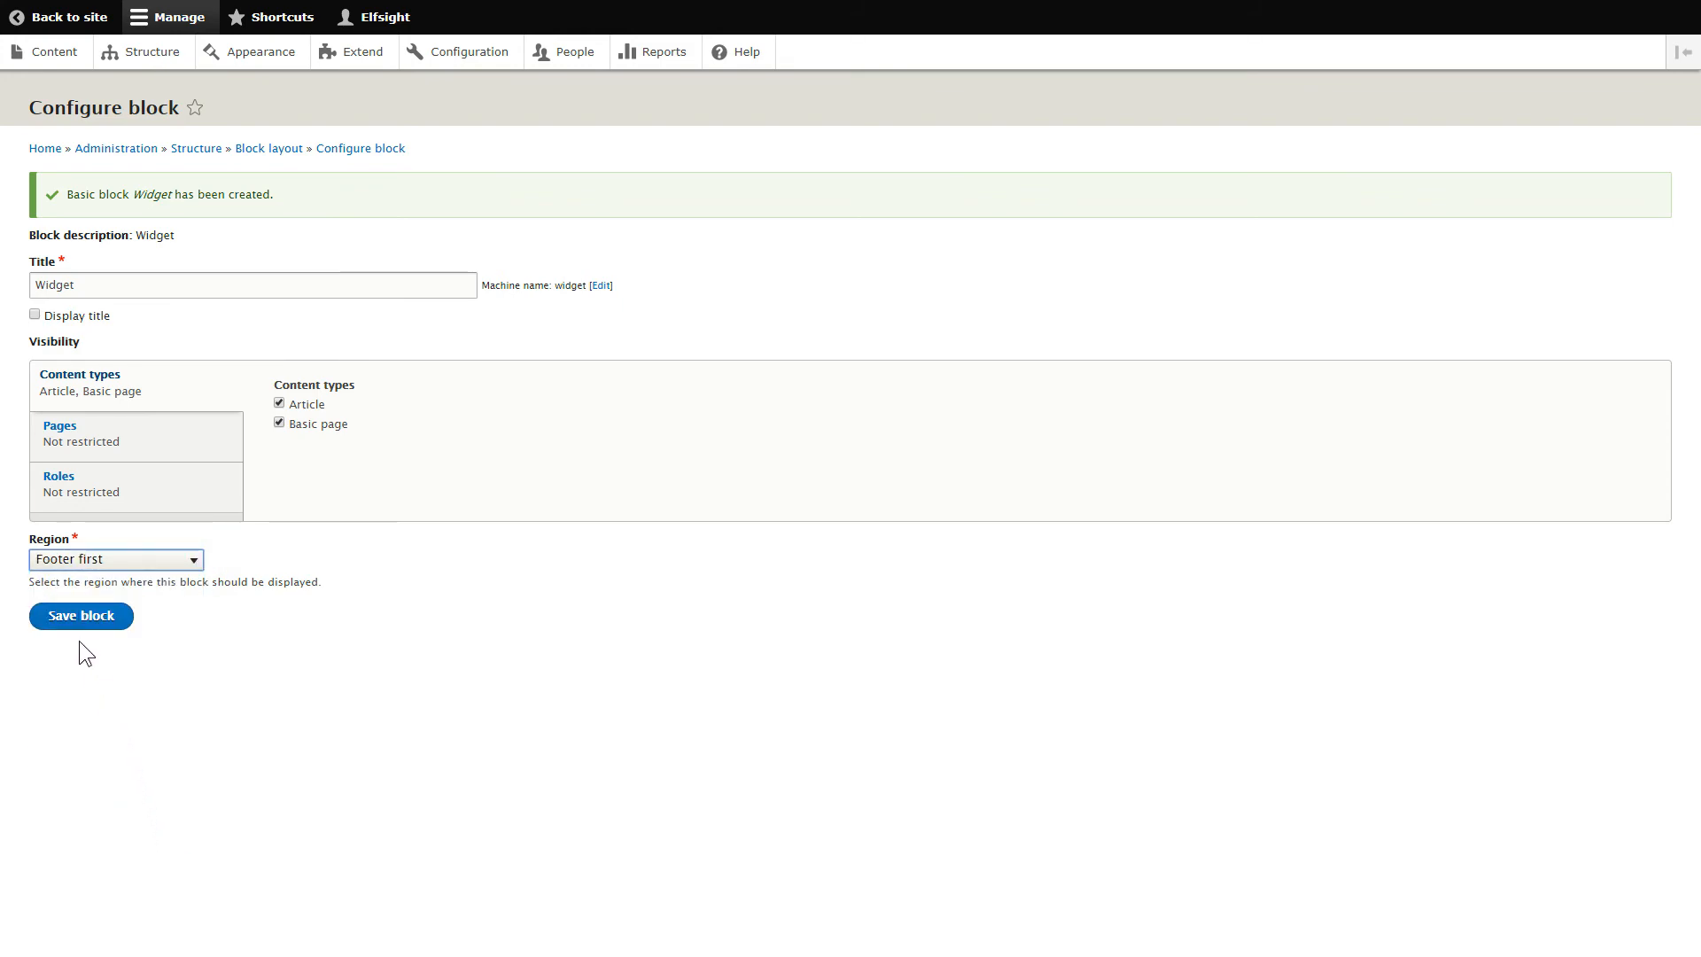
{"action": "left_click", "coordinate": [80, 615]}
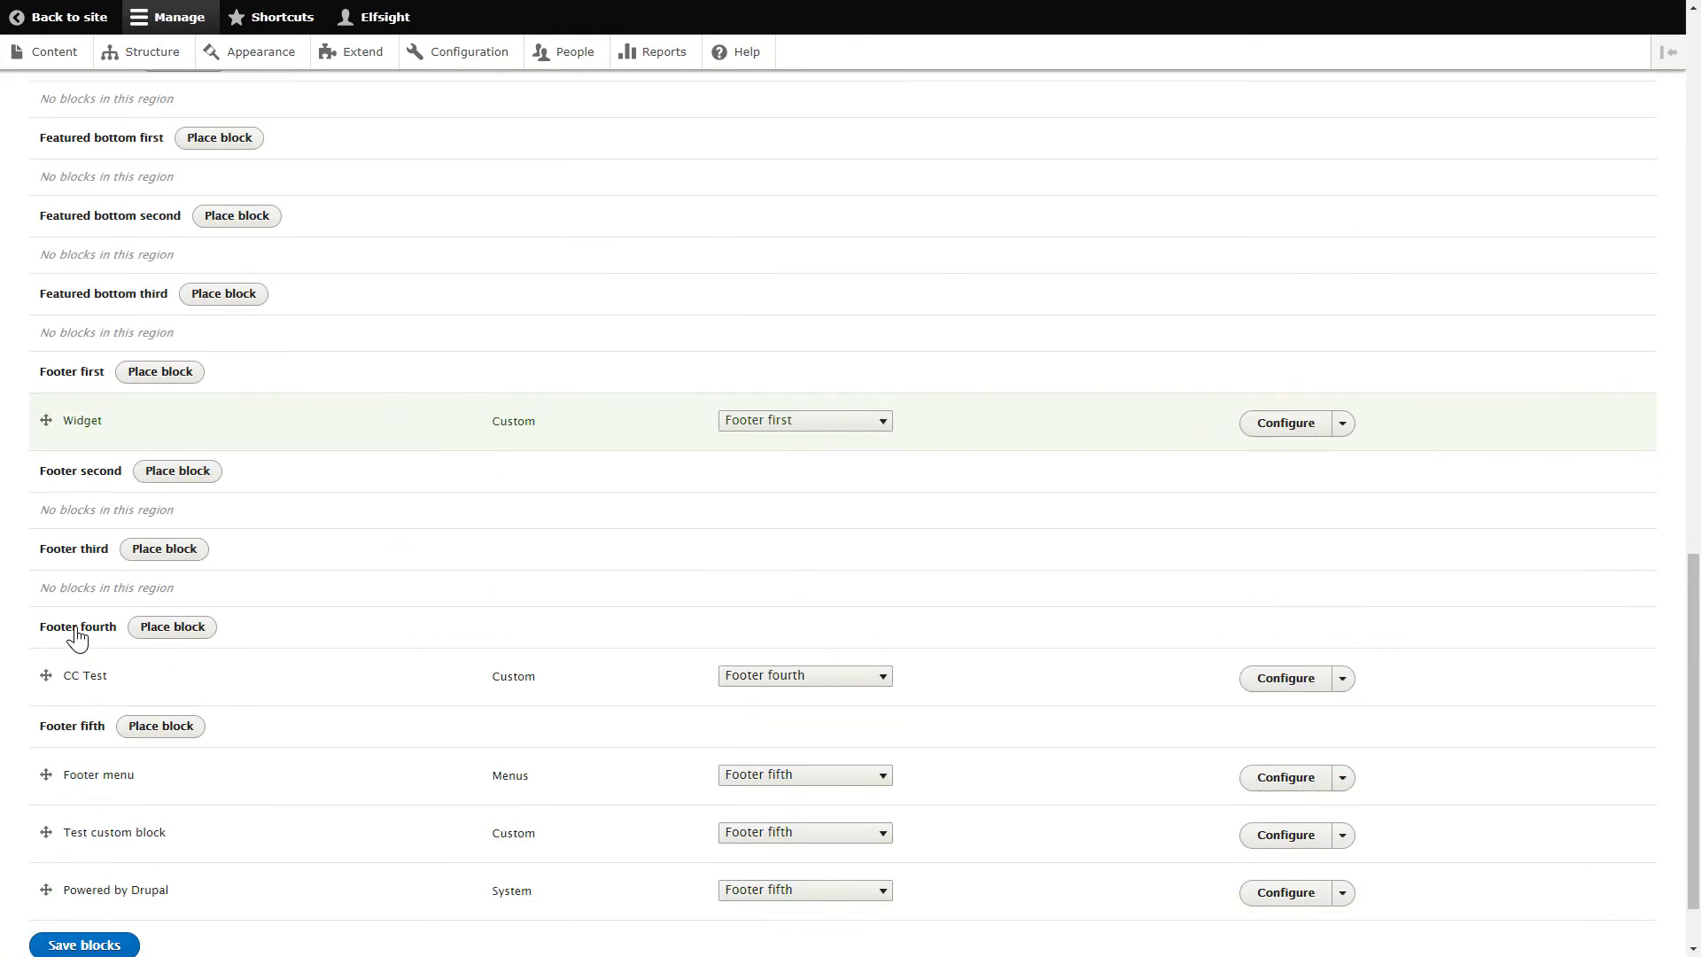
Save the updated block layout and view the live site
{"action": "scroll", "scroll_direction": "down", "scroll_amount": 3}
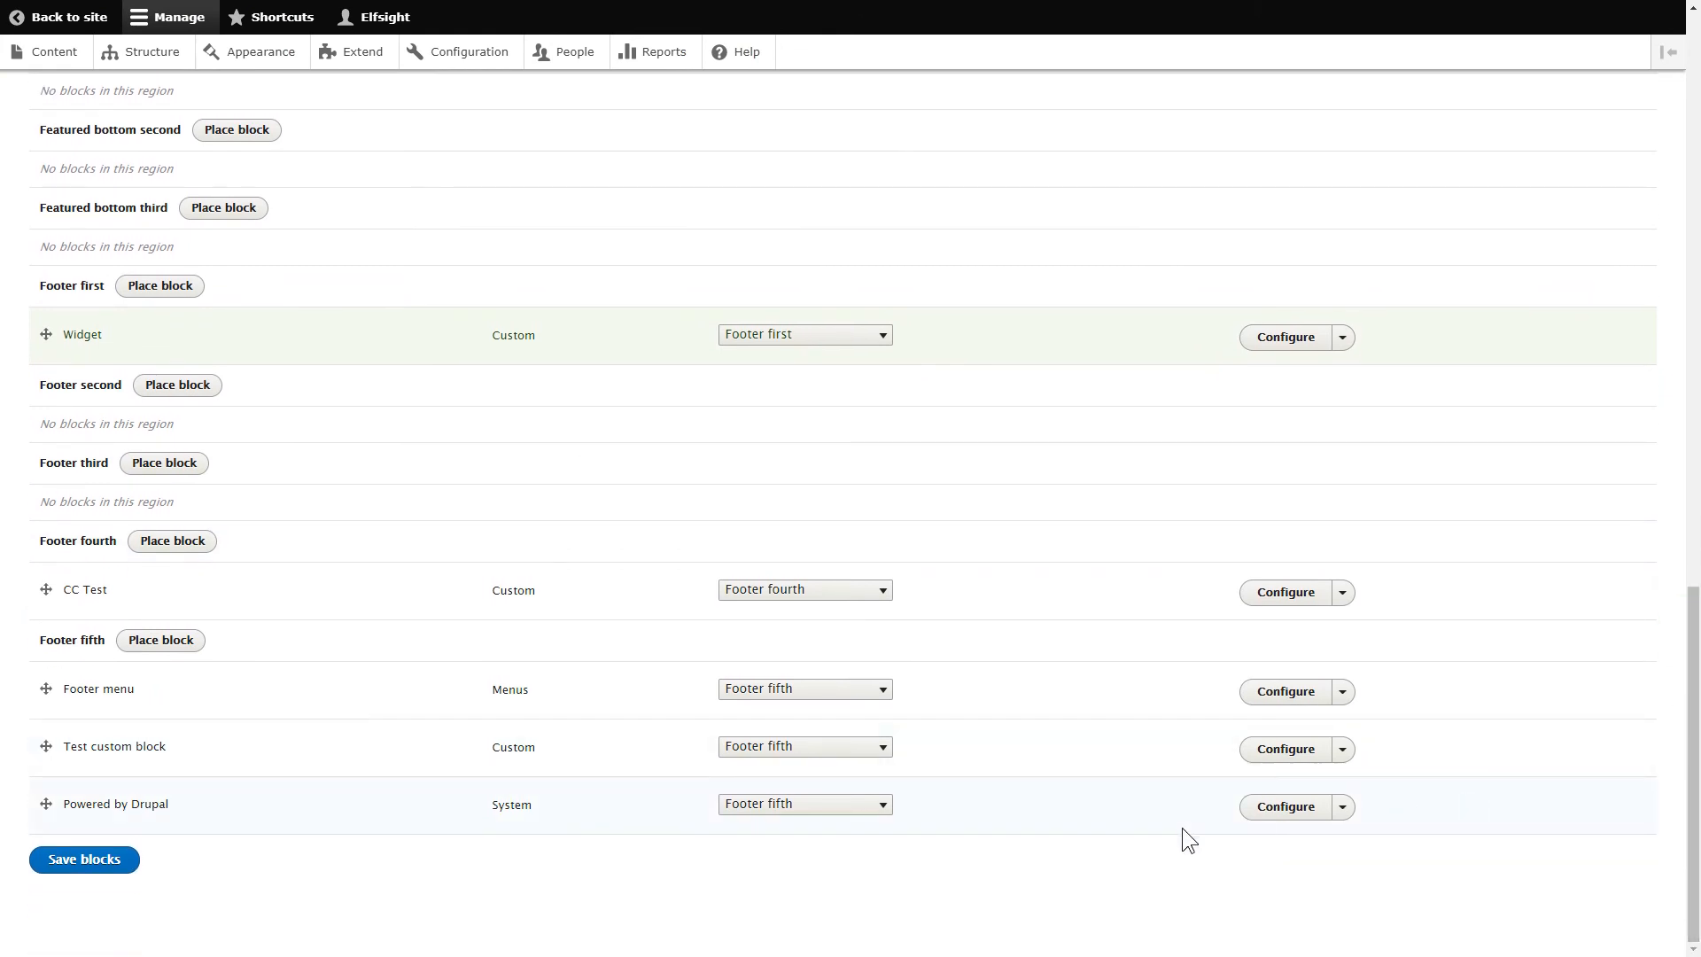
{"action": "left_click", "coordinate": [83, 860]}
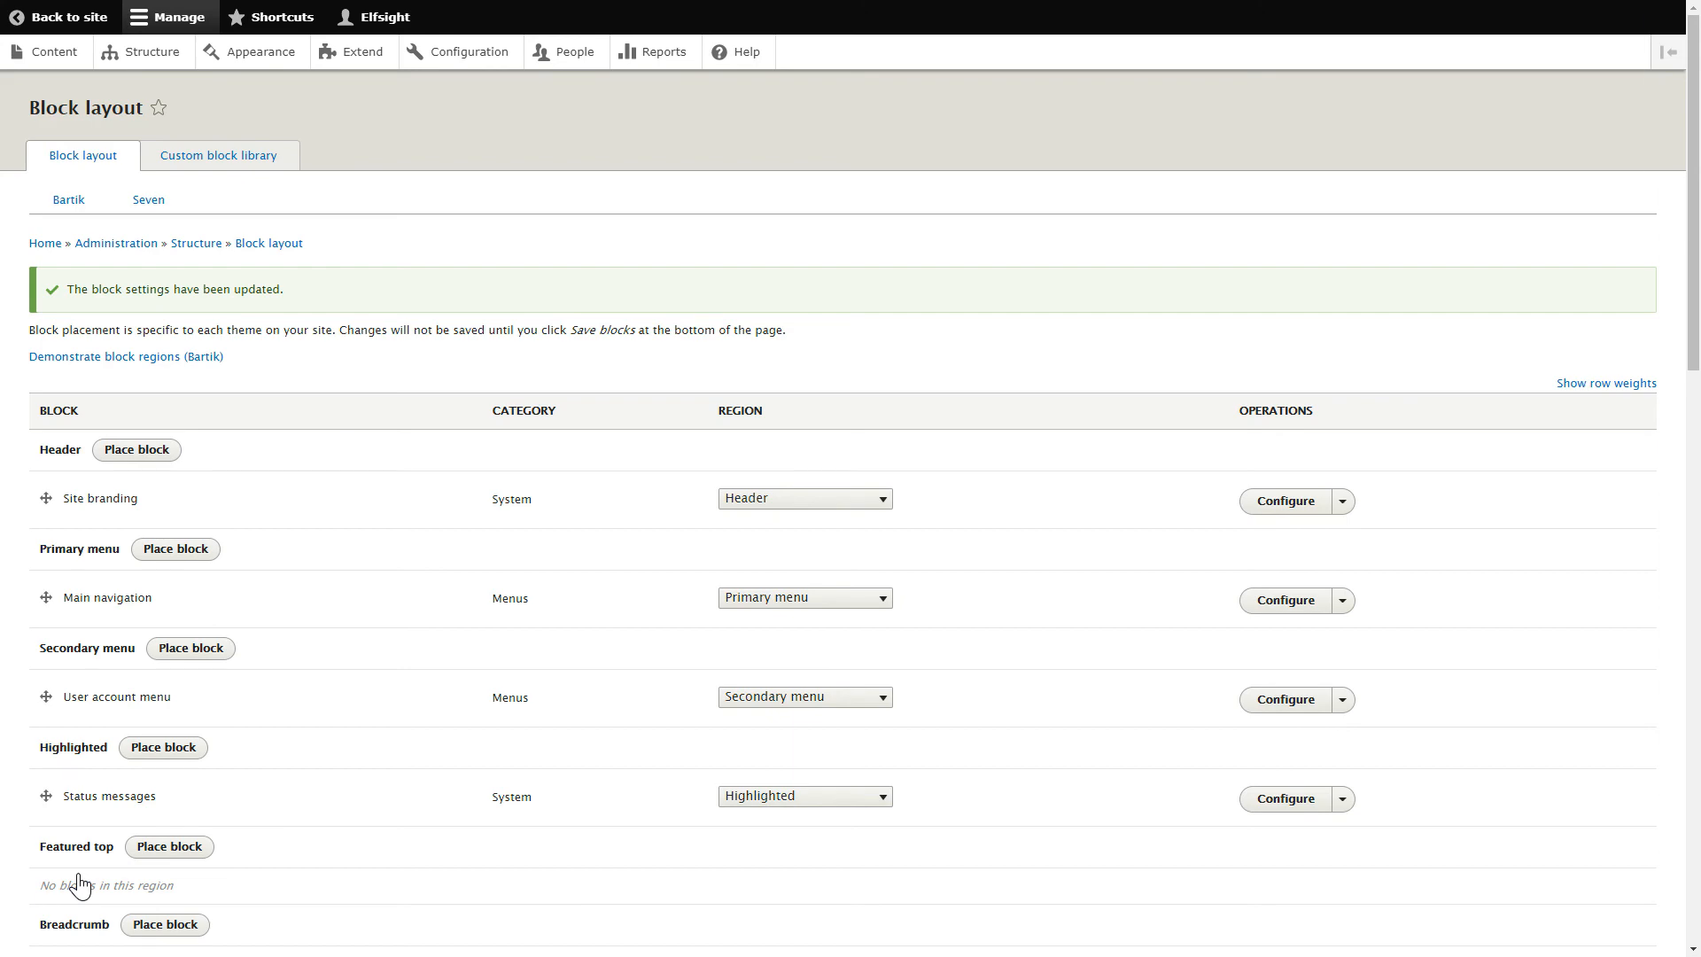
{"action": "left_click", "coordinate": [58, 16]}
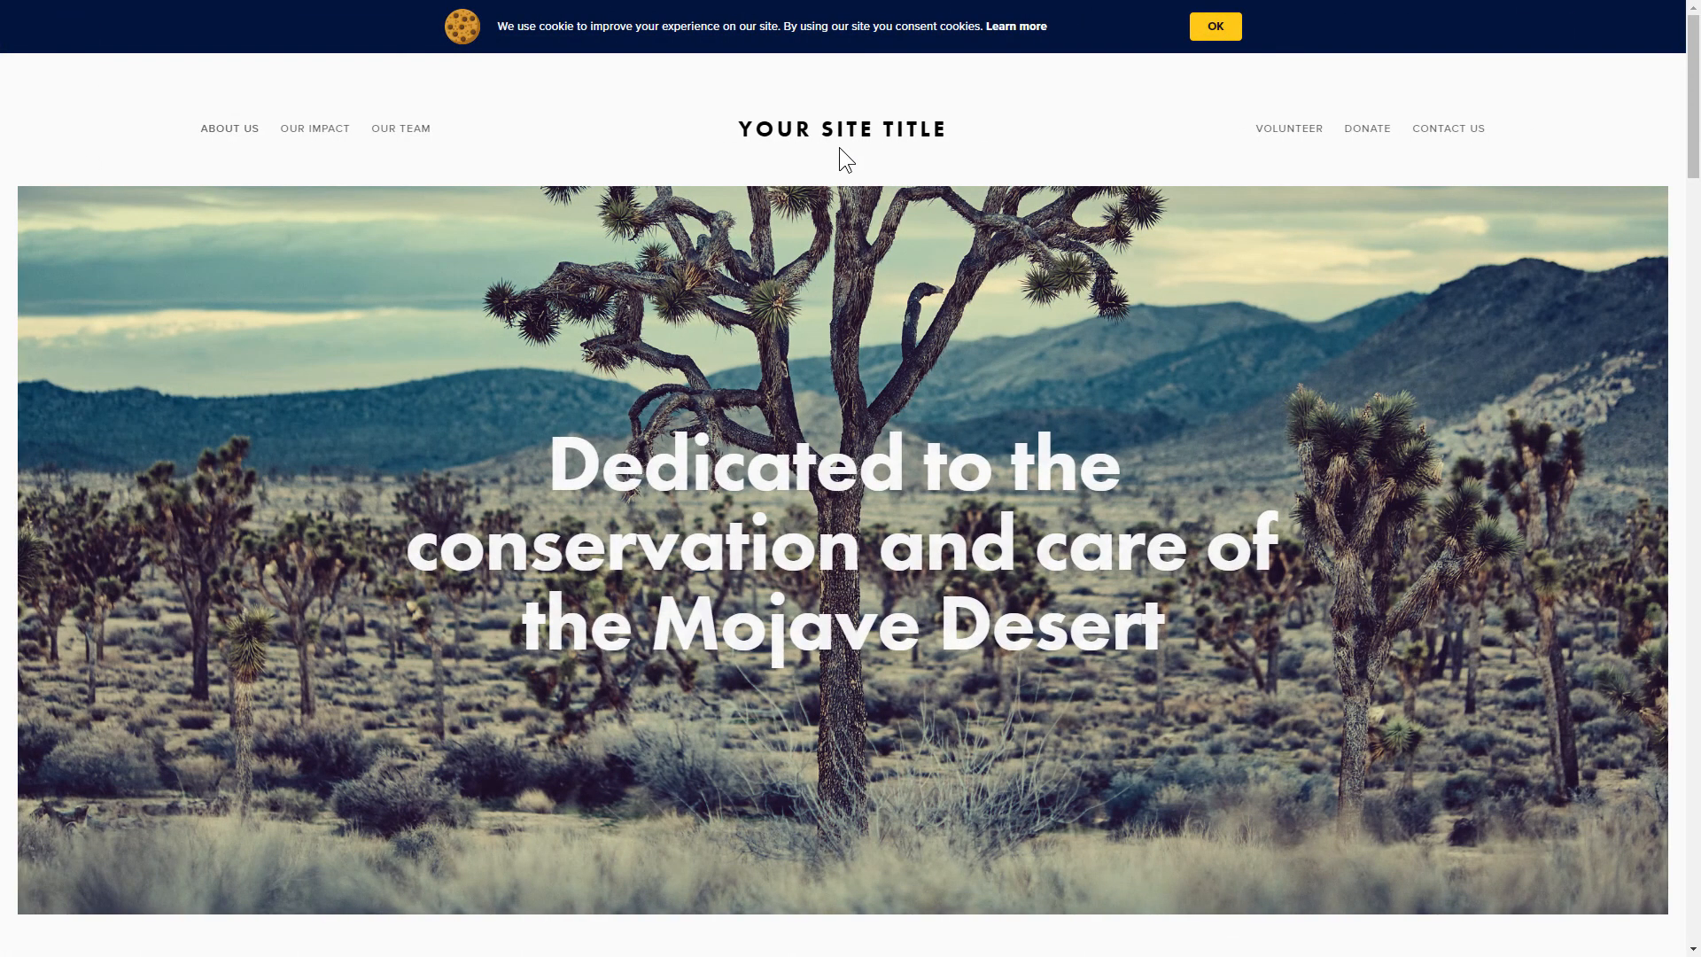
{"action": "mouse_move", "coordinate": [1148, 80]}
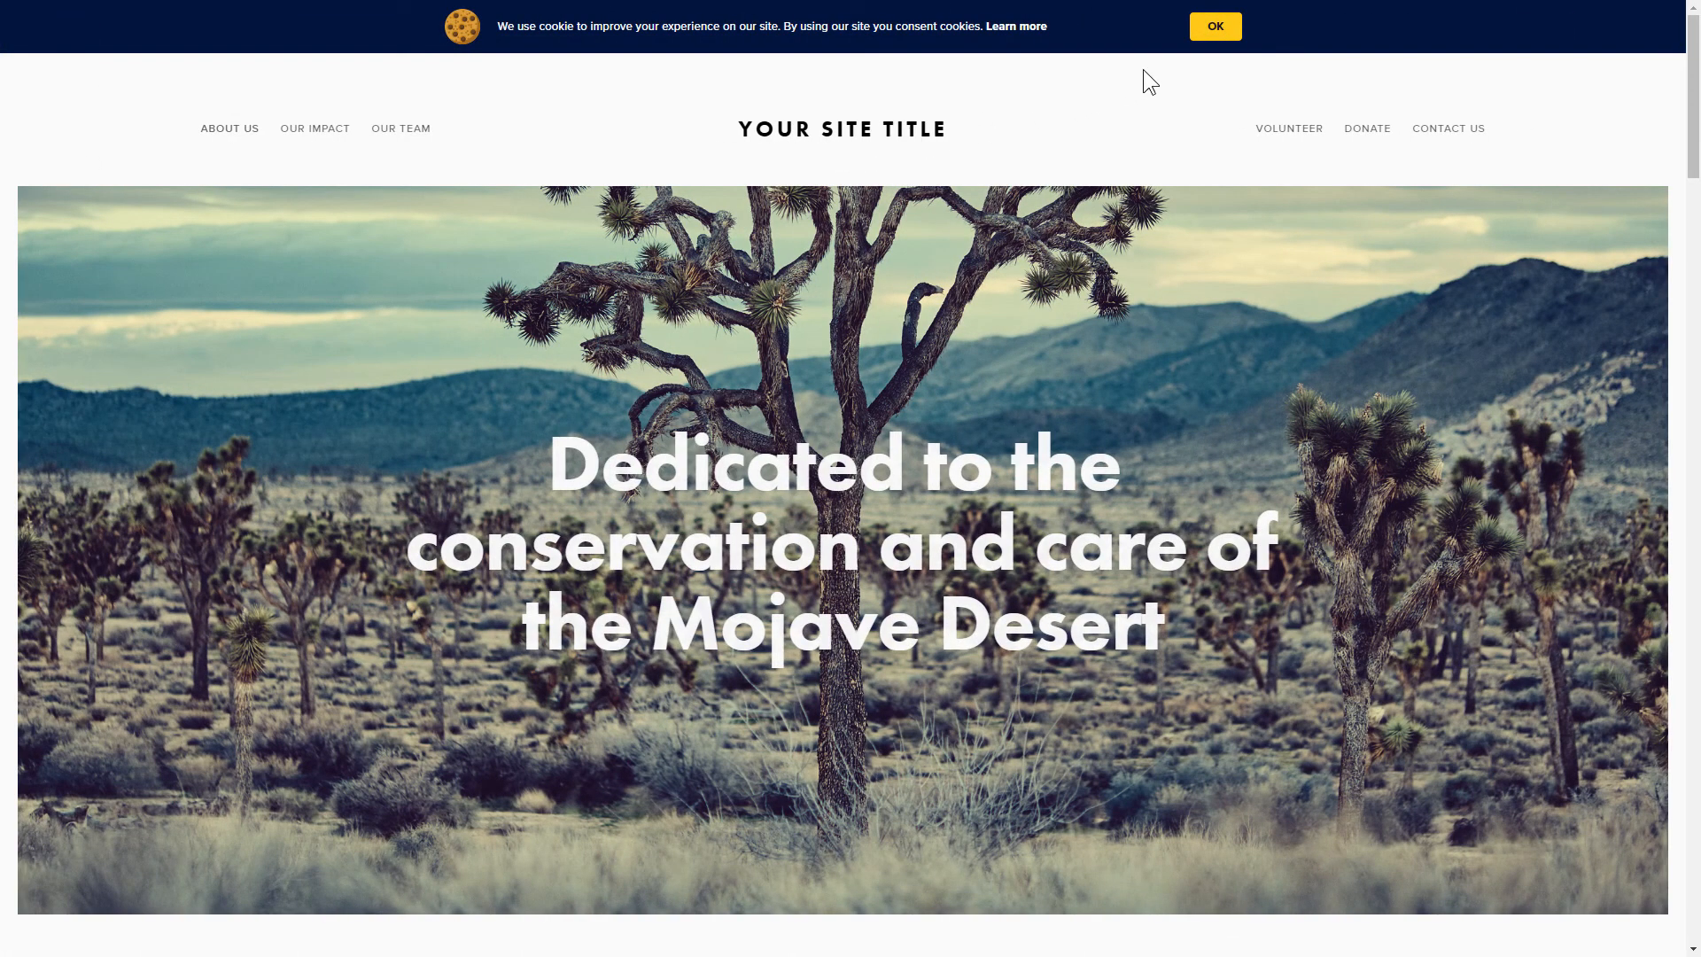
Accept the cookie banner on the live site so it disappears
{"action": "left_click", "coordinate": [1214, 27]}
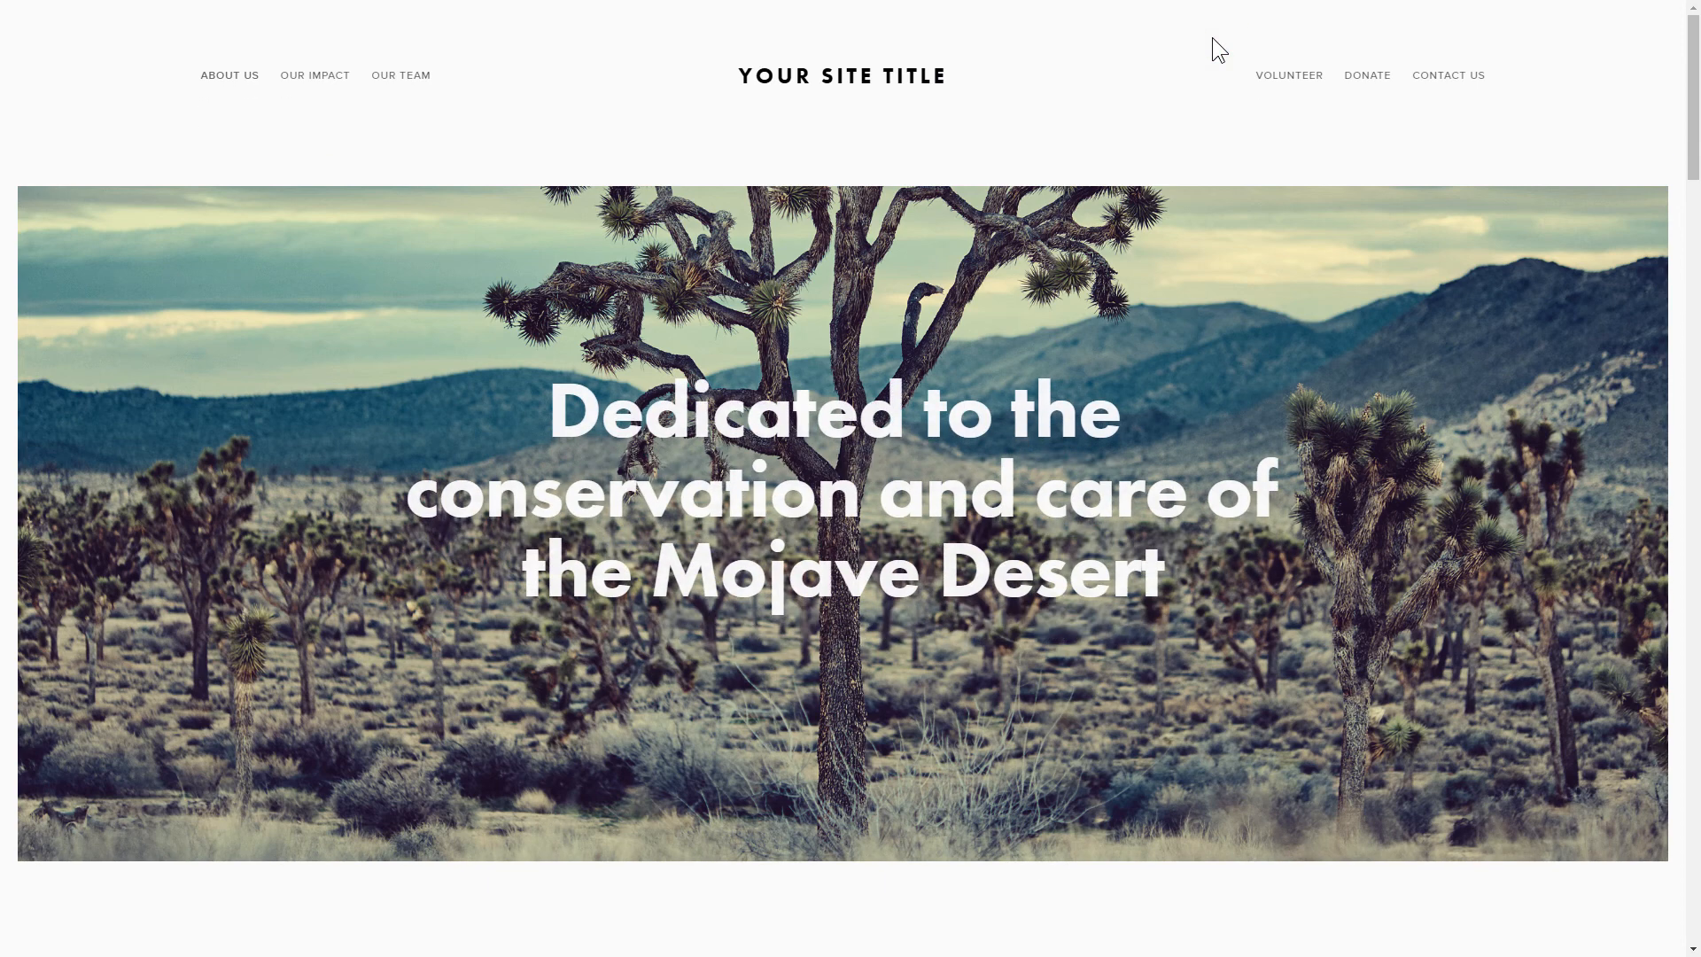